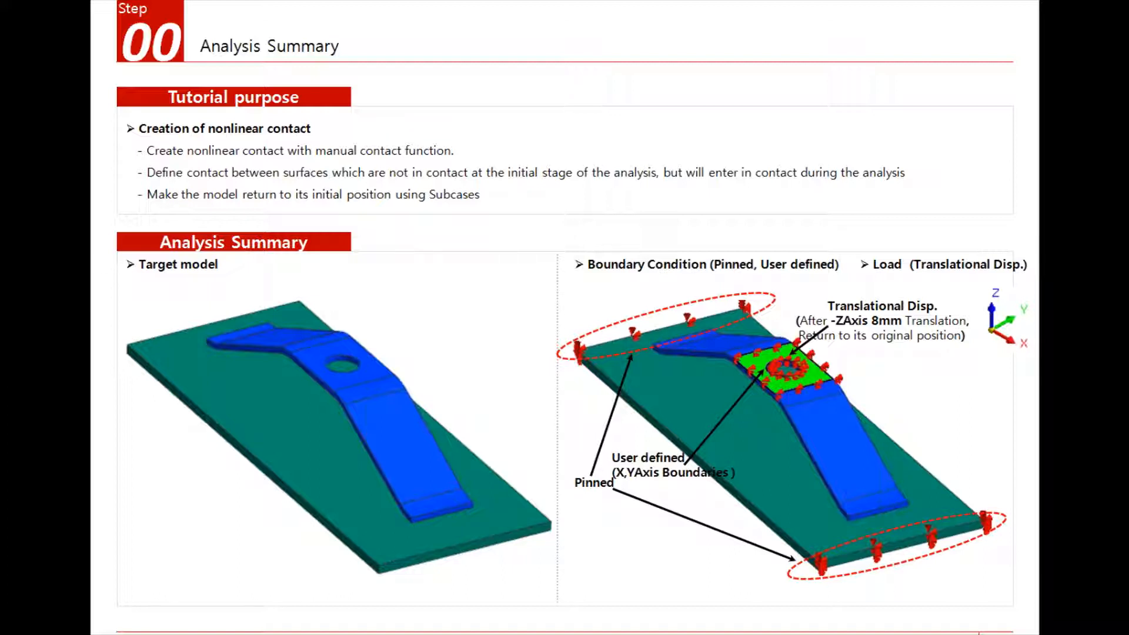
mouse_move(551, 386)
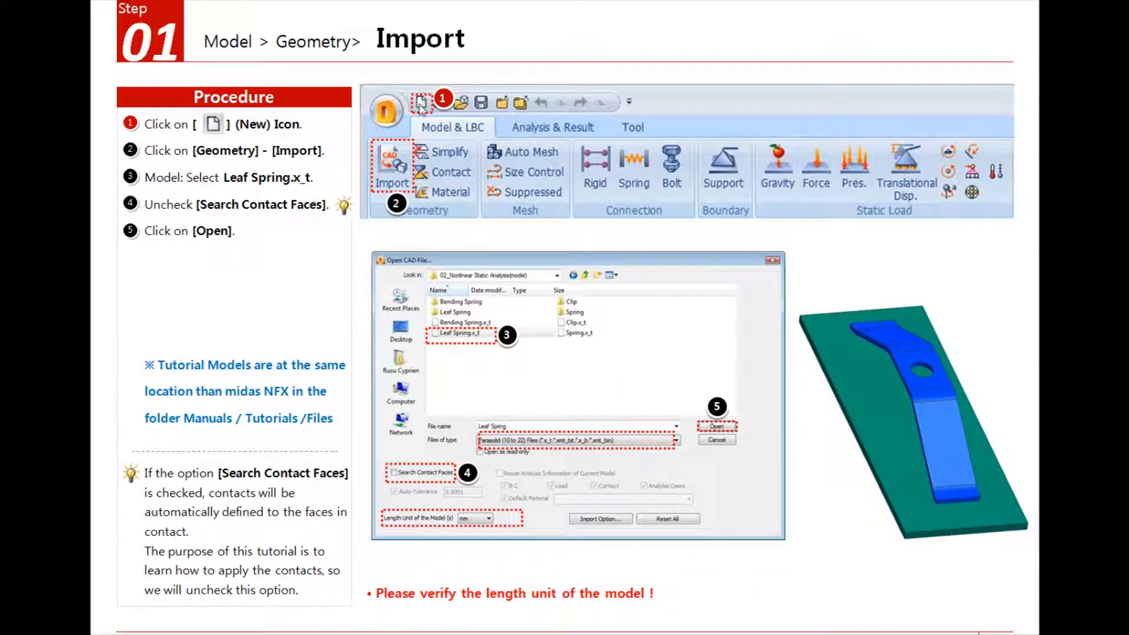
mouse_move(884, 368)
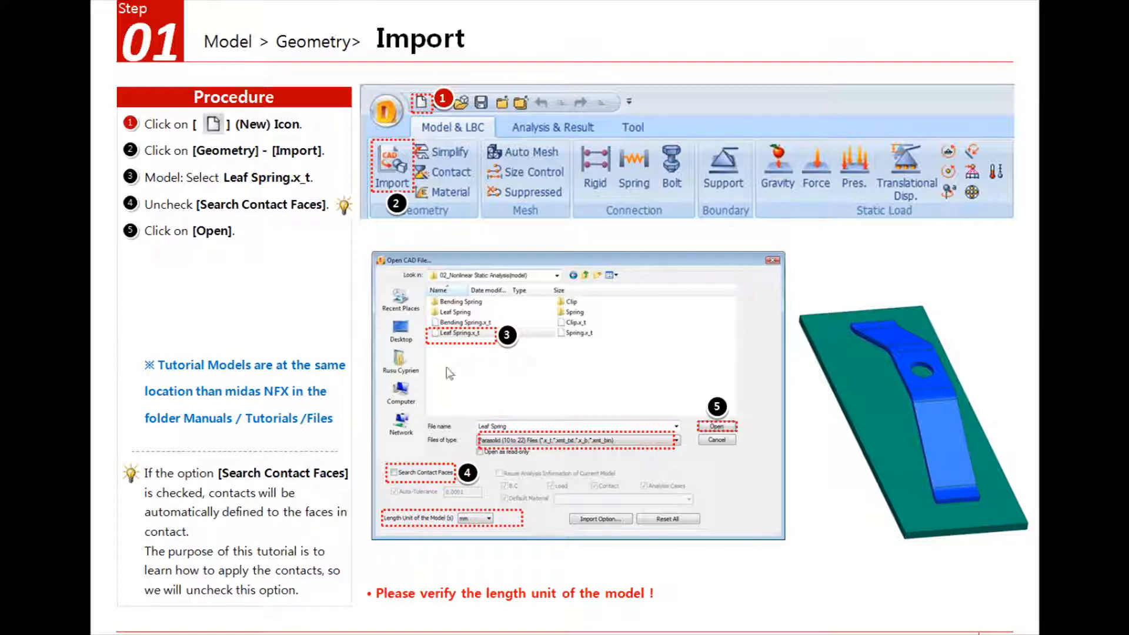
mouse_move(465, 452)
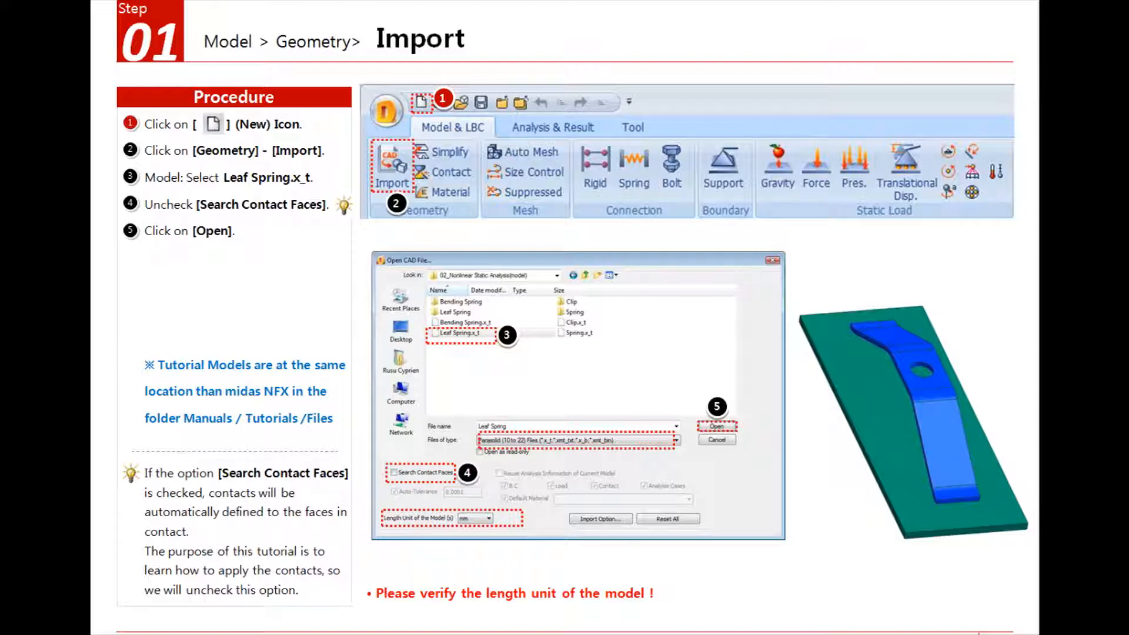
mouse_move(885, 349)
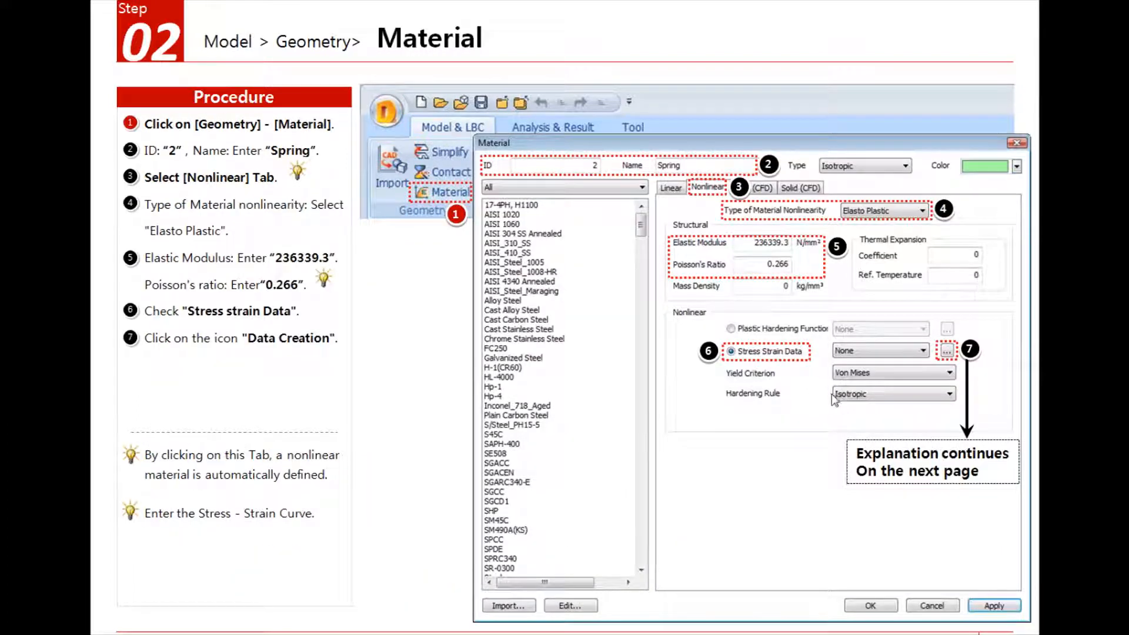
mouse_move(414, 361)
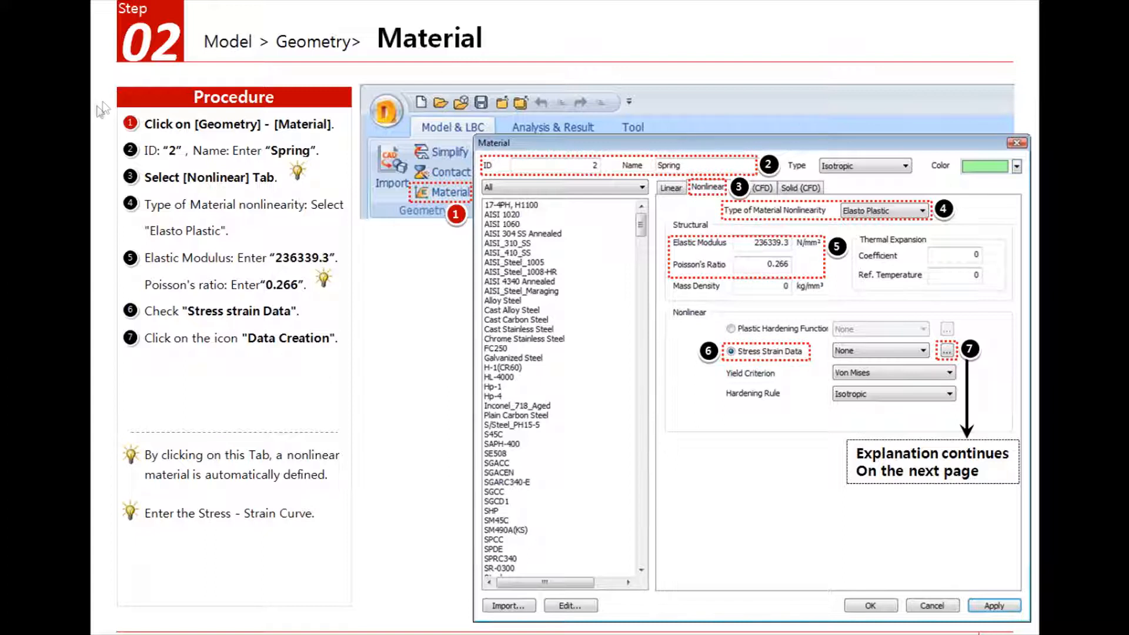
mouse_move(114, 126)
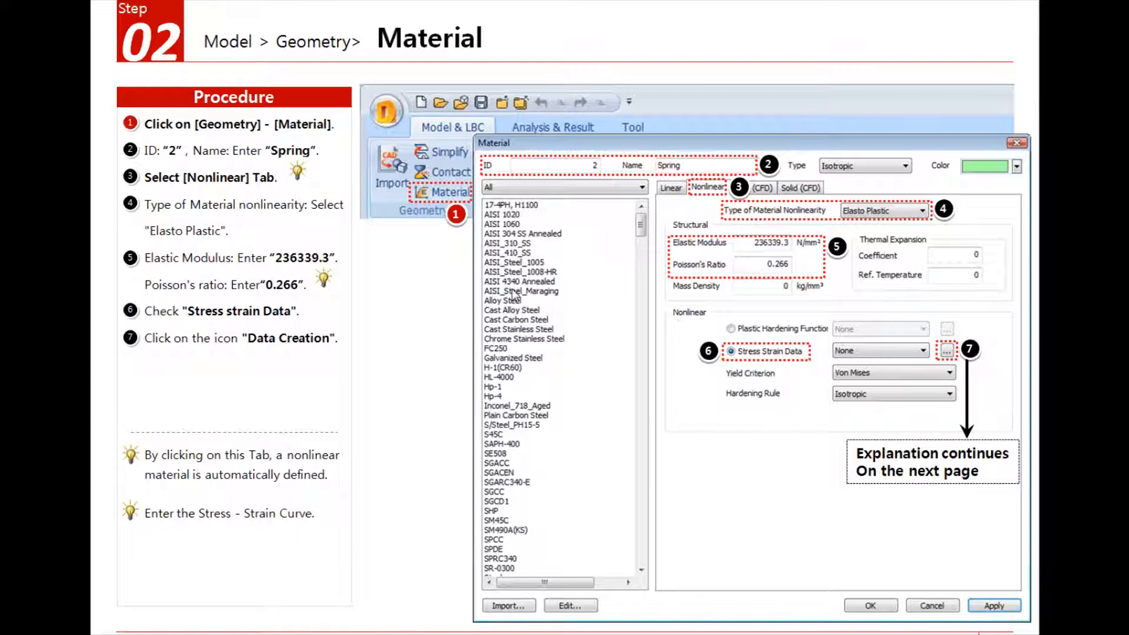
mouse_move(523, 281)
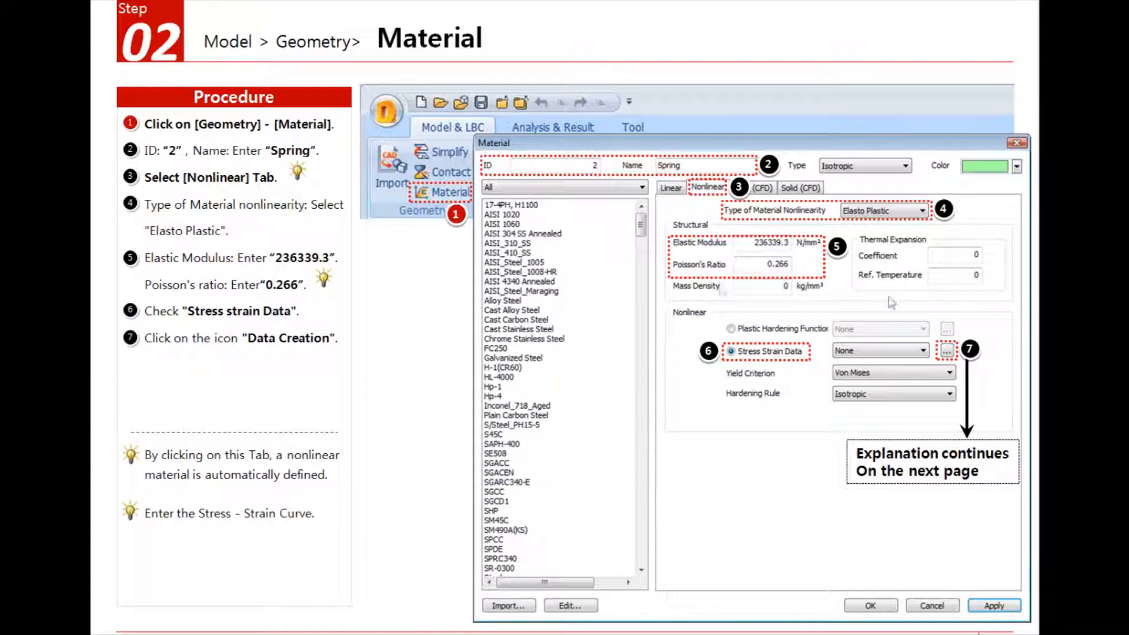
mouse_move(898, 267)
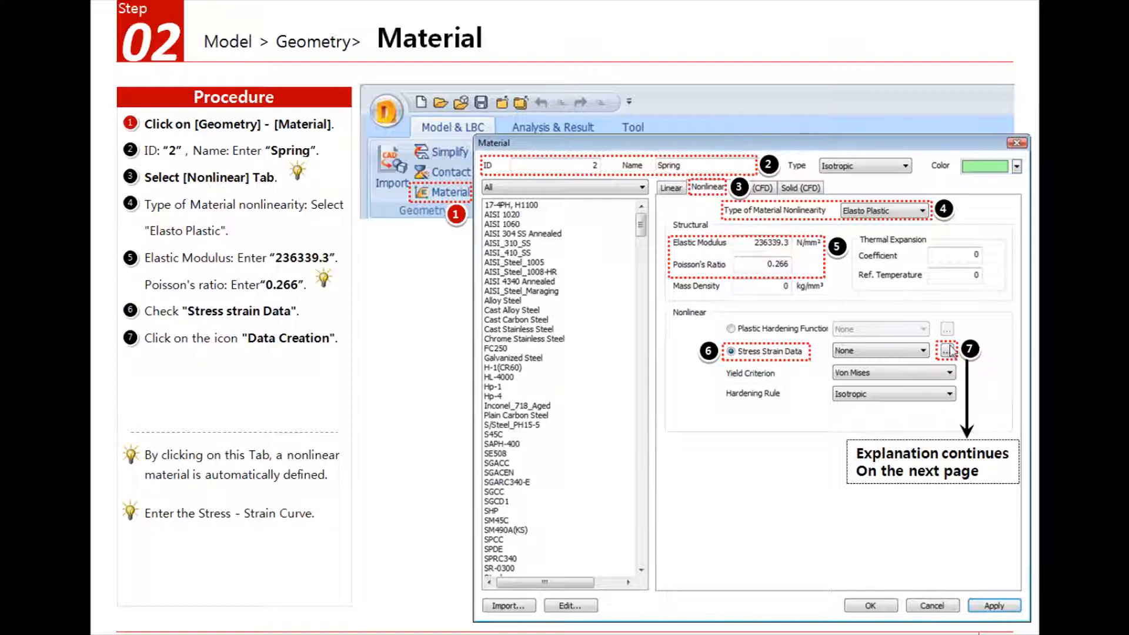
Advance the slide show to the stress-strain curve entry step.
left_click(946, 350)
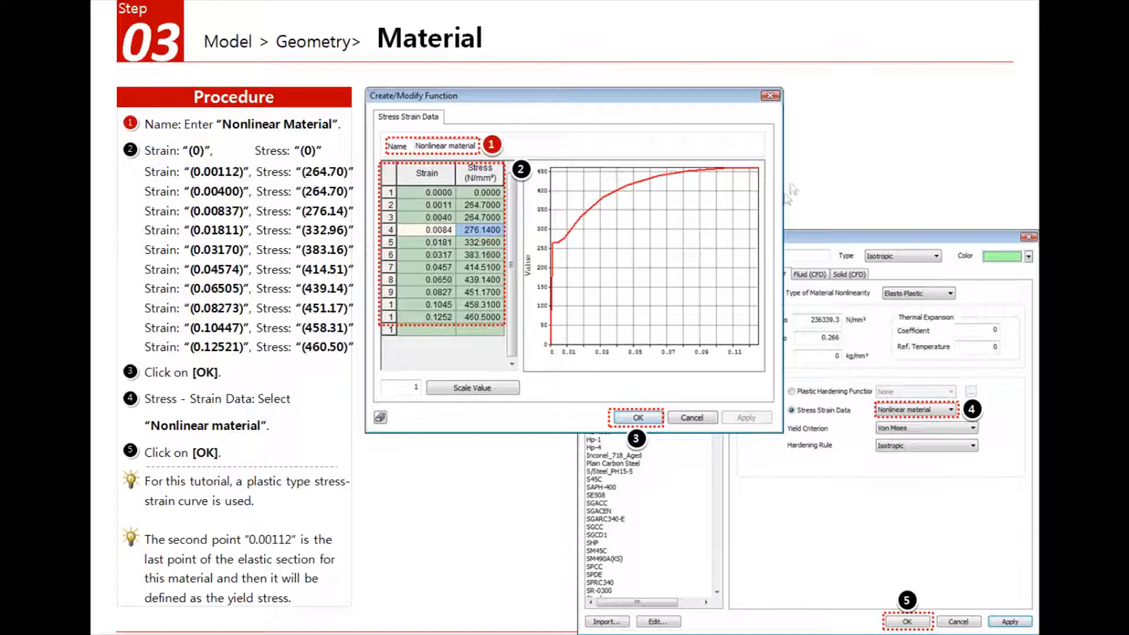
mouse_move(554, 329)
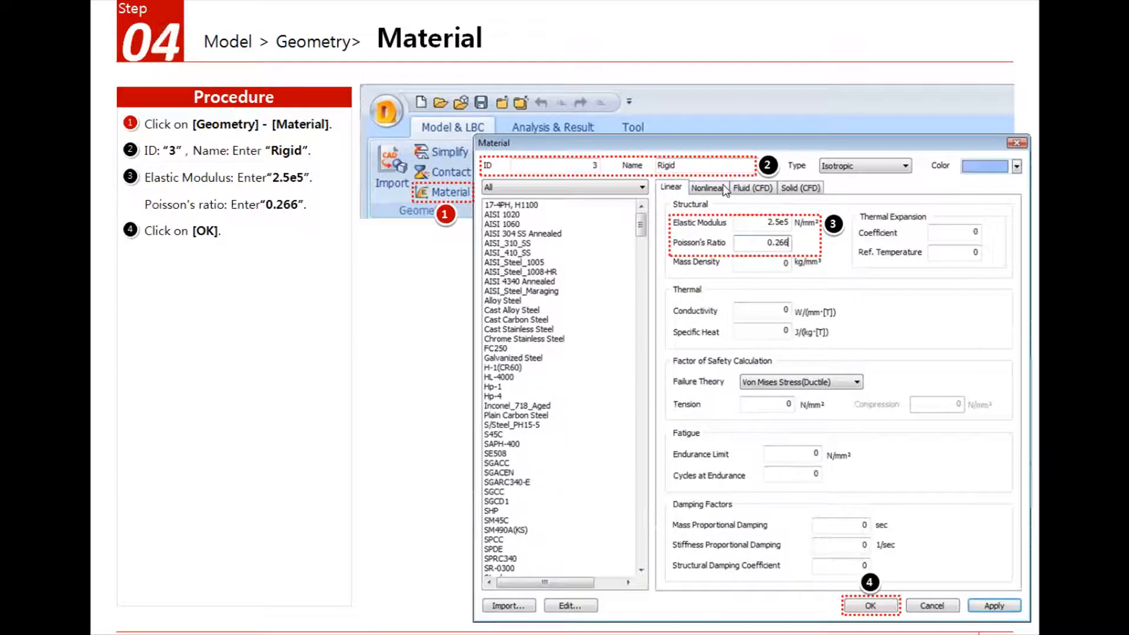
mouse_move(662, 399)
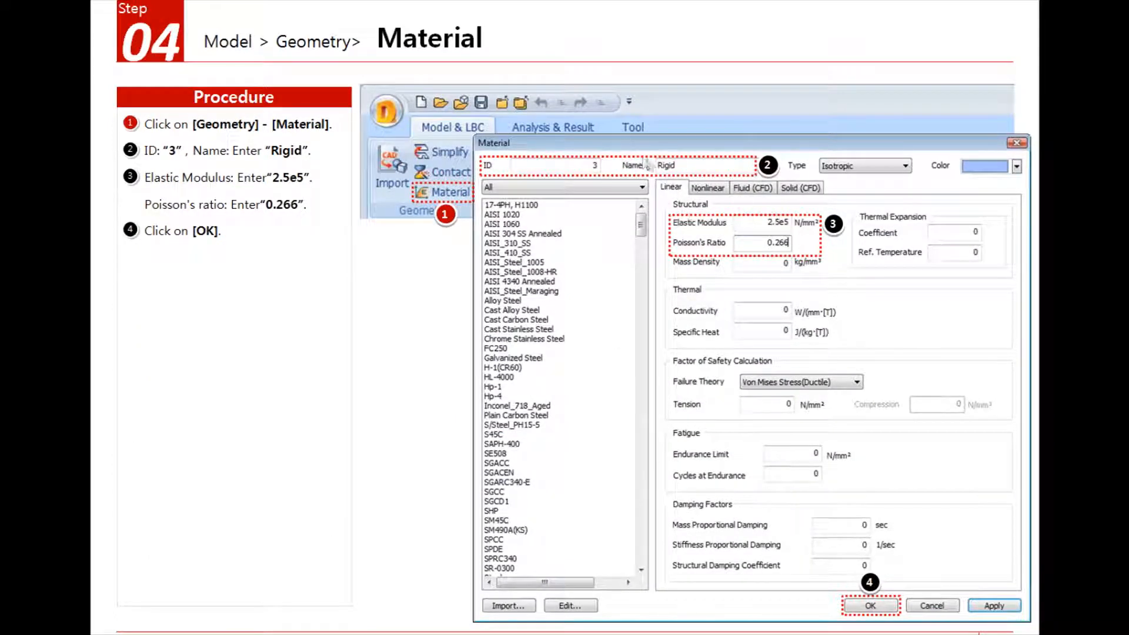
Advance the slide show to the Step 05 material assignment slide.
left_click(871, 605)
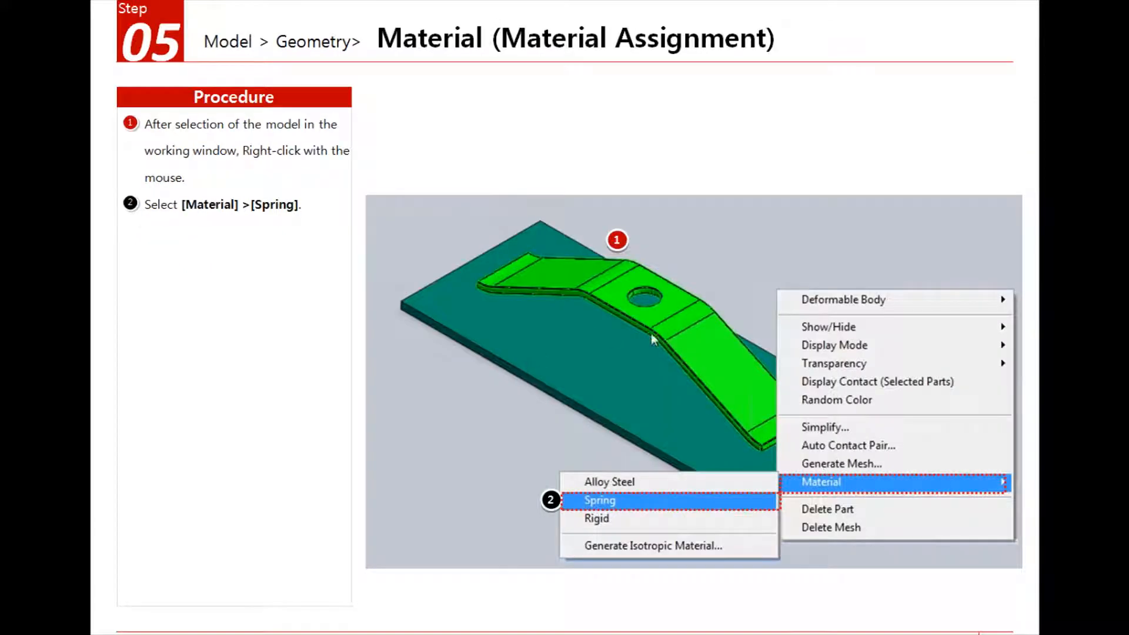
mouse_move(482, 270)
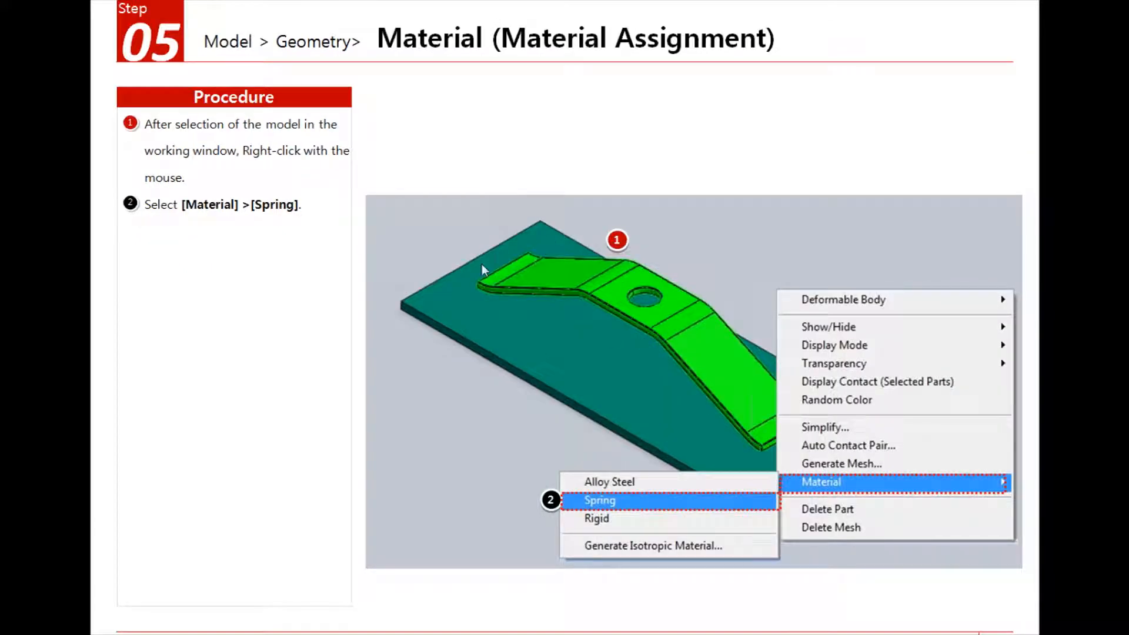
mouse_move(662, 459)
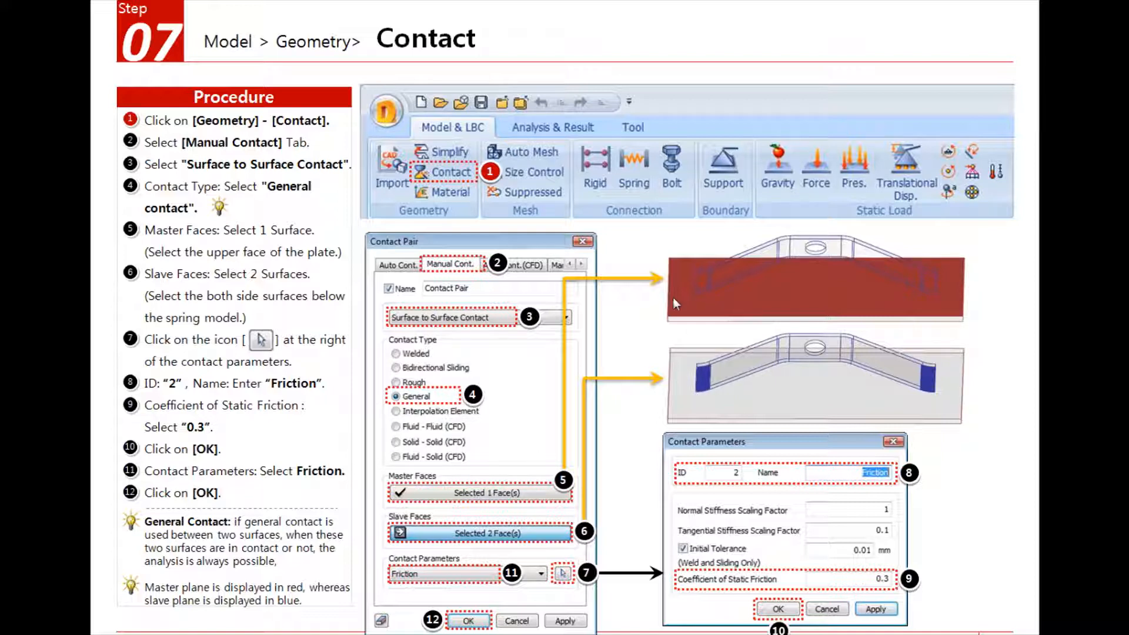
mouse_move(790, 313)
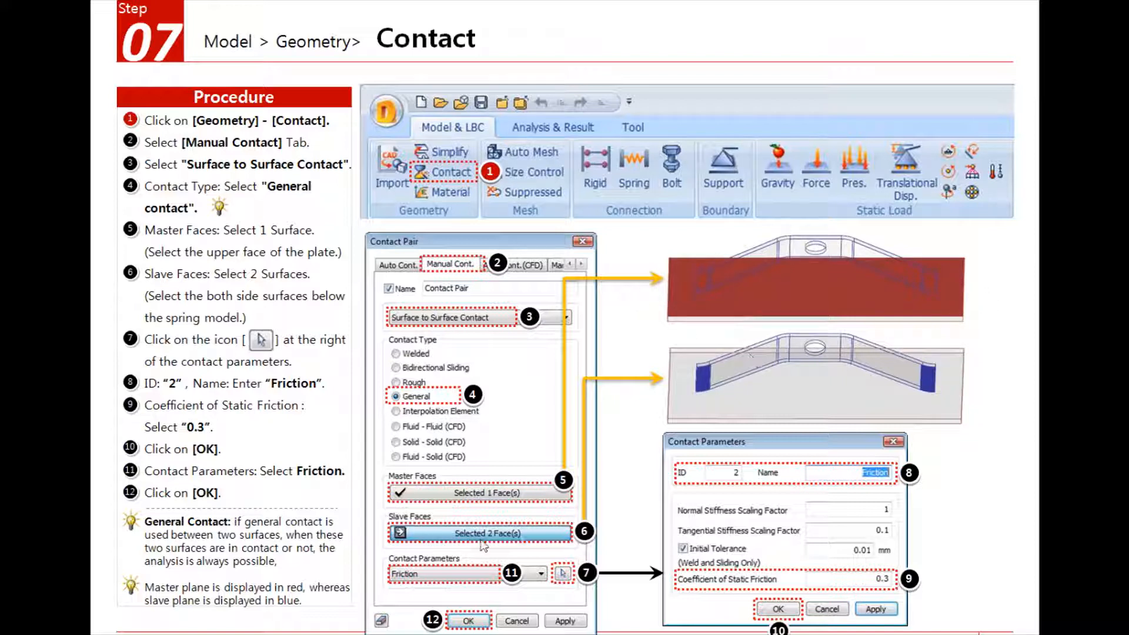
mouse_move(819, 387)
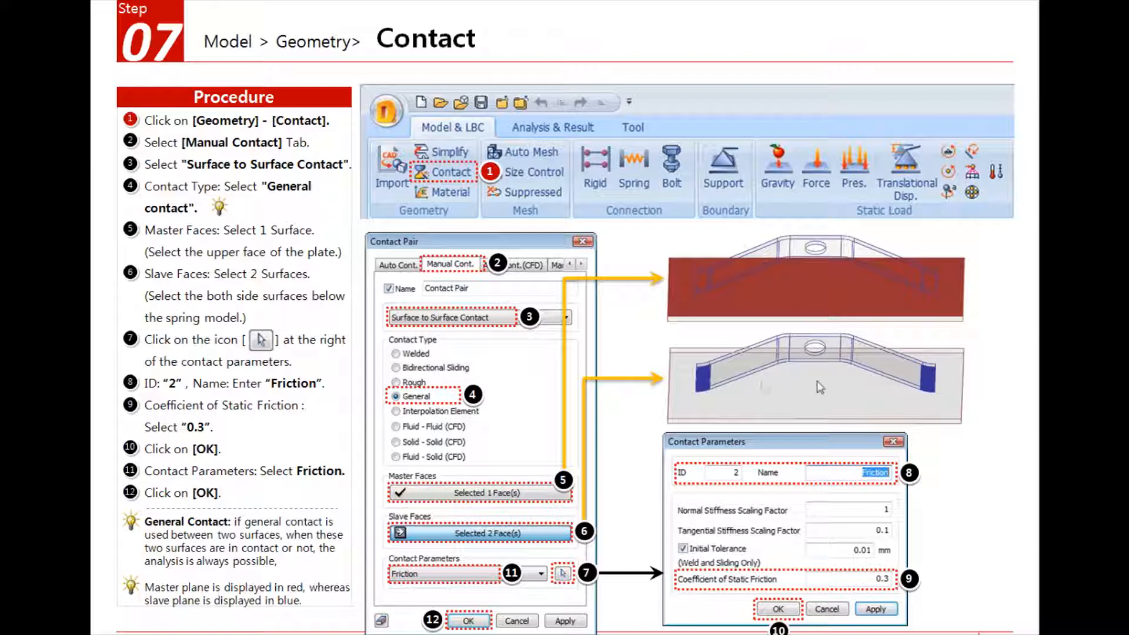
mouse_move(939, 394)
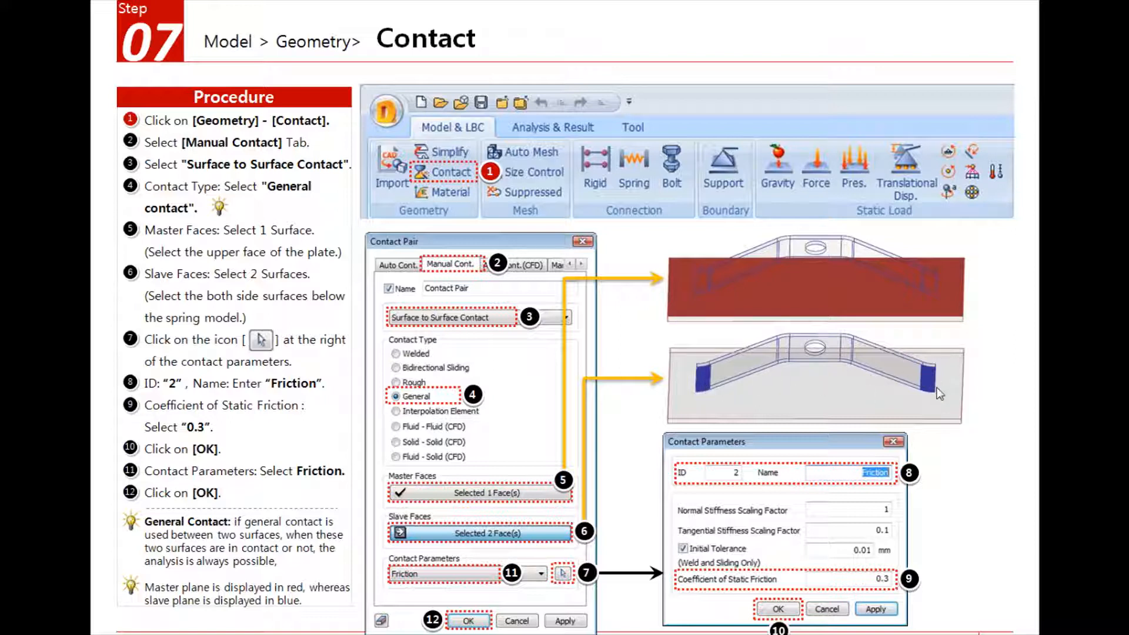
mouse_move(752, 488)
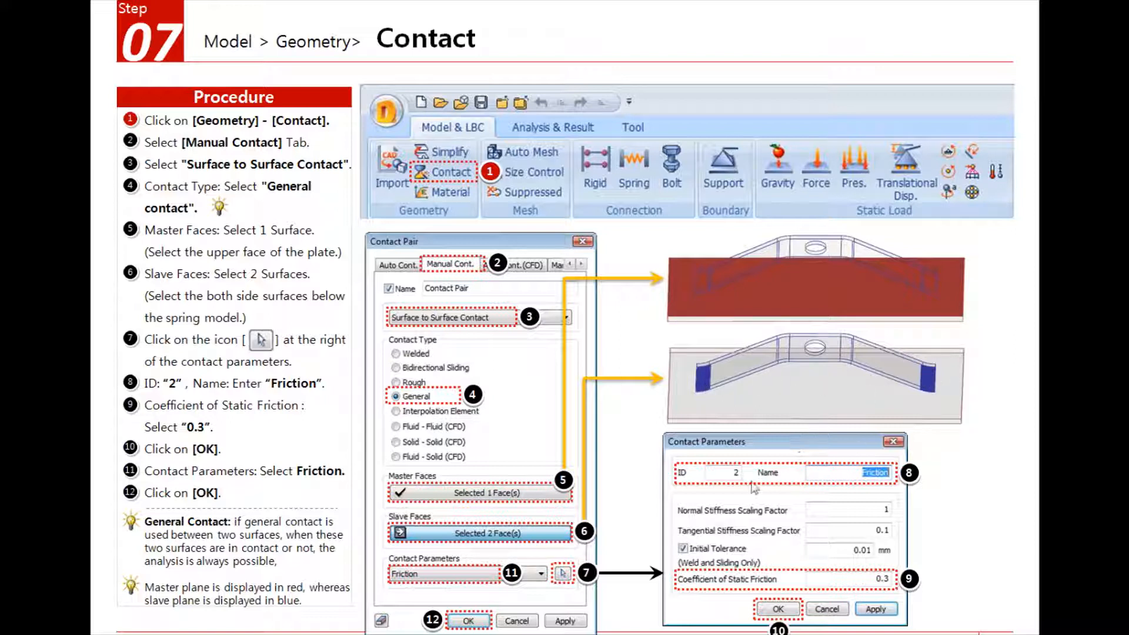
mouse_move(582, 583)
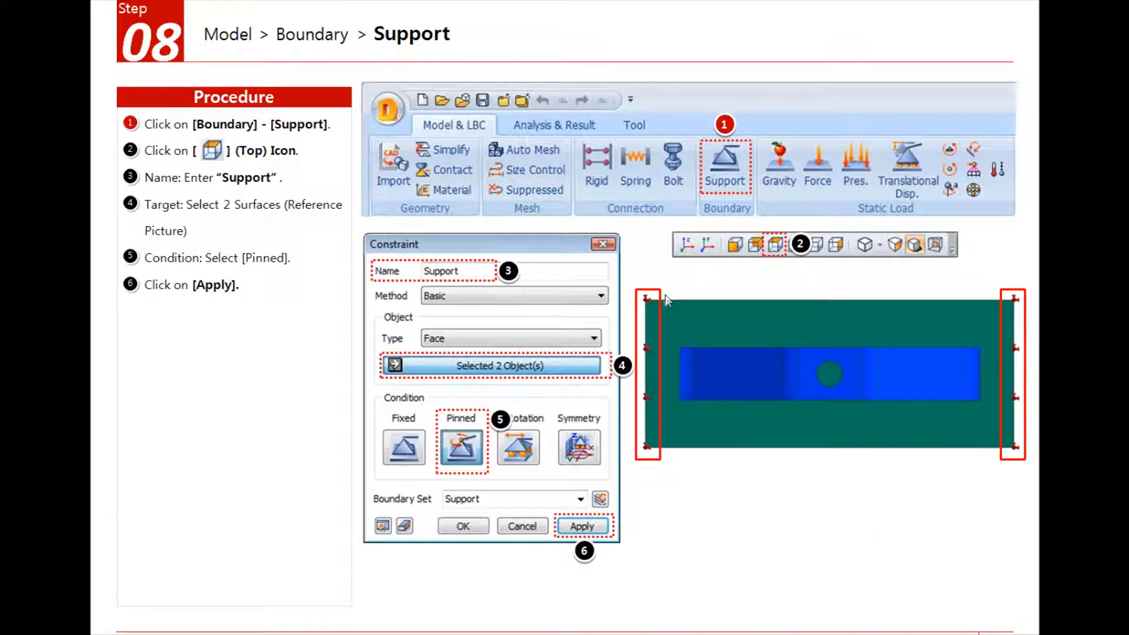
mouse_move(1037, 441)
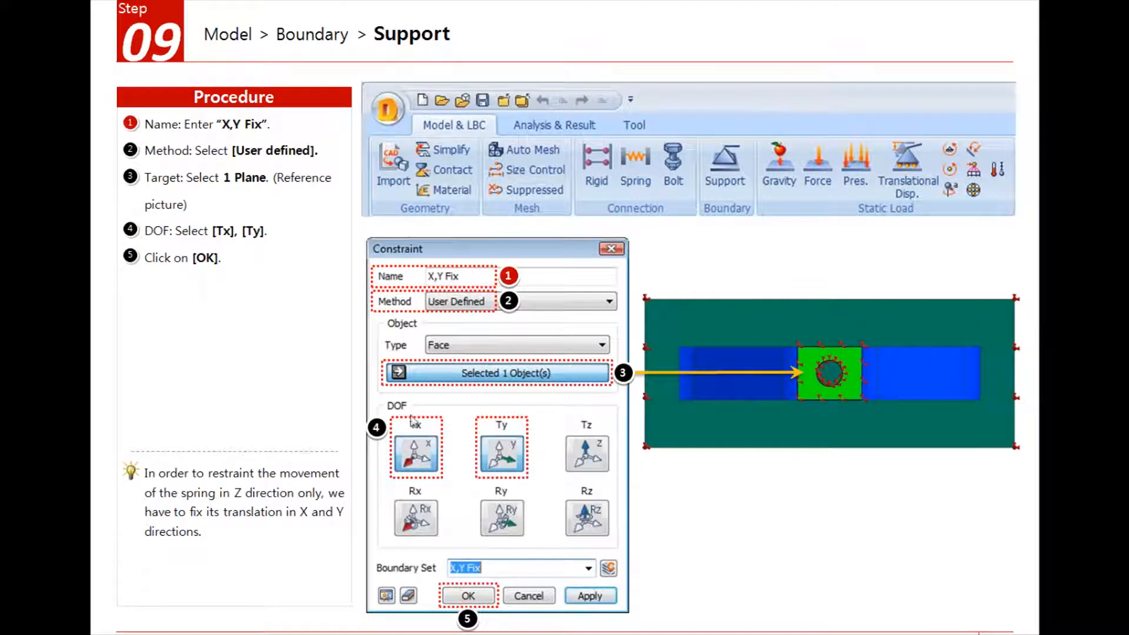
mouse_move(807, 395)
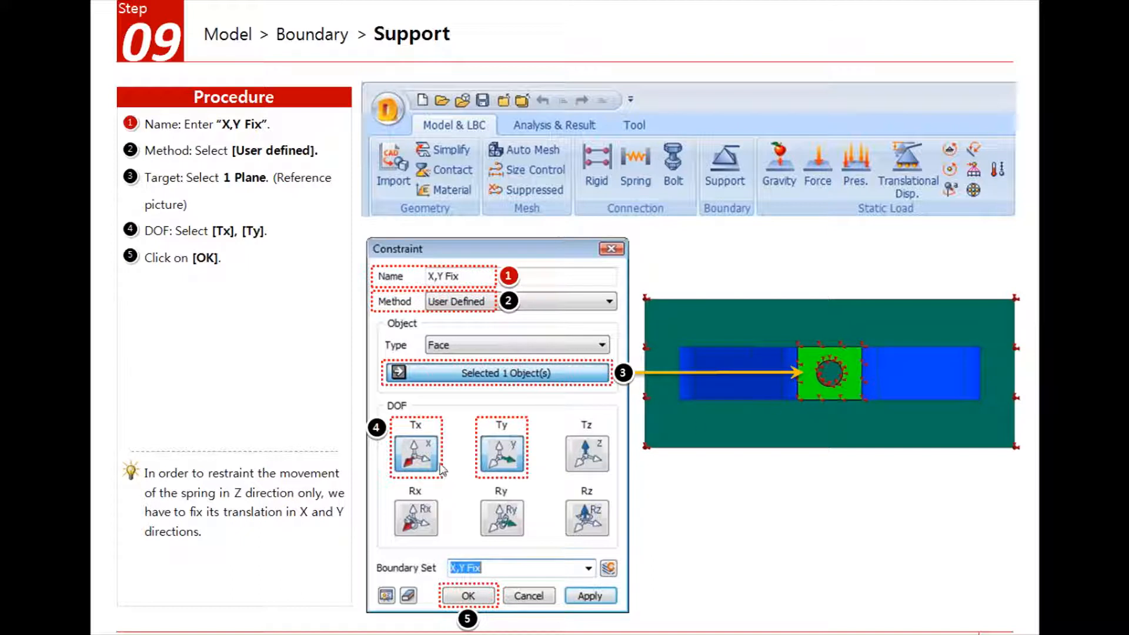
mouse_move(508, 444)
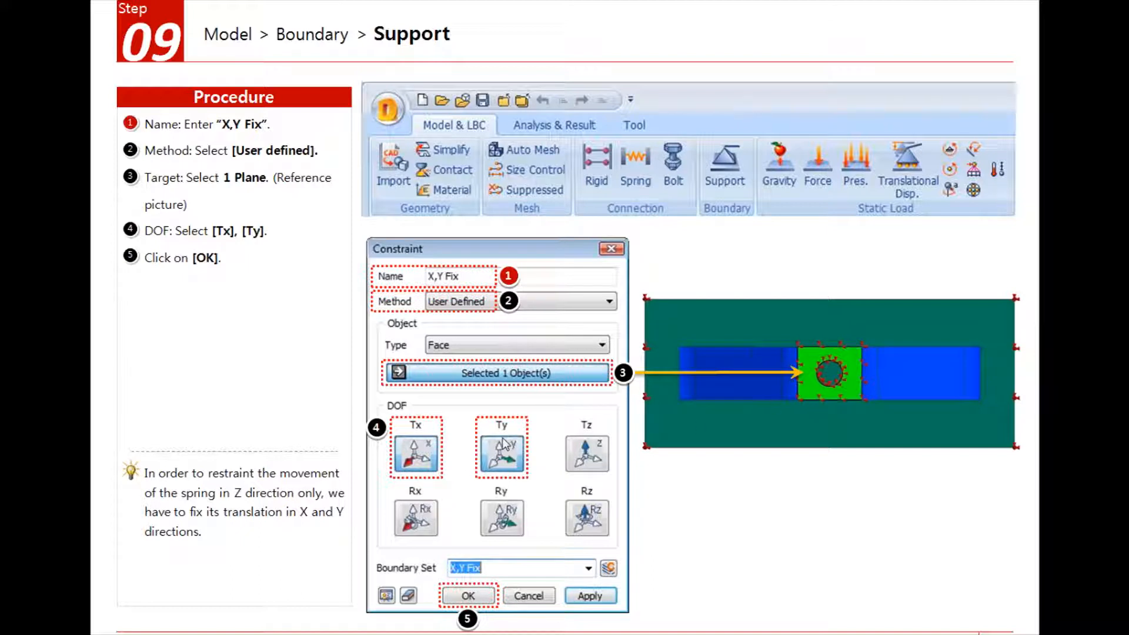
mouse_move(702, 461)
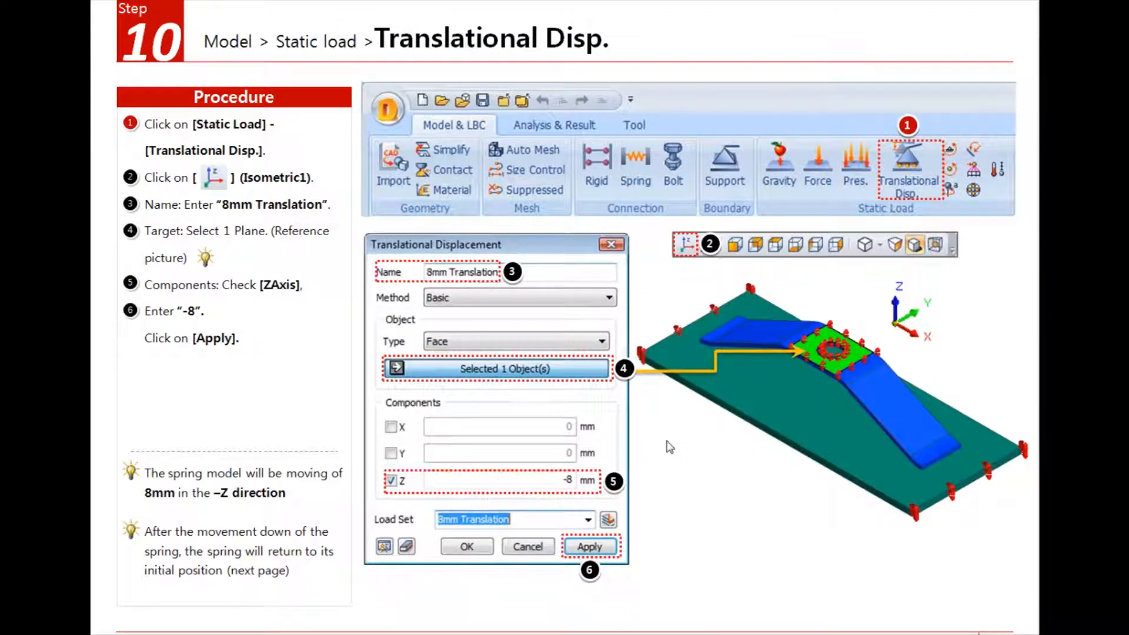
mouse_move(748, 447)
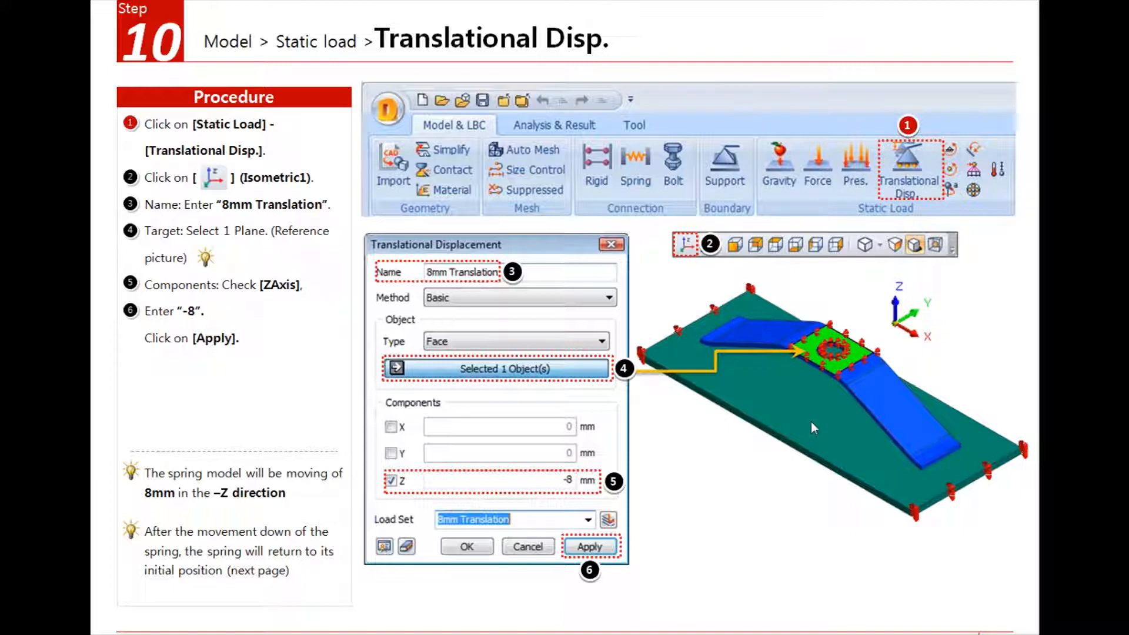
mouse_move(764, 469)
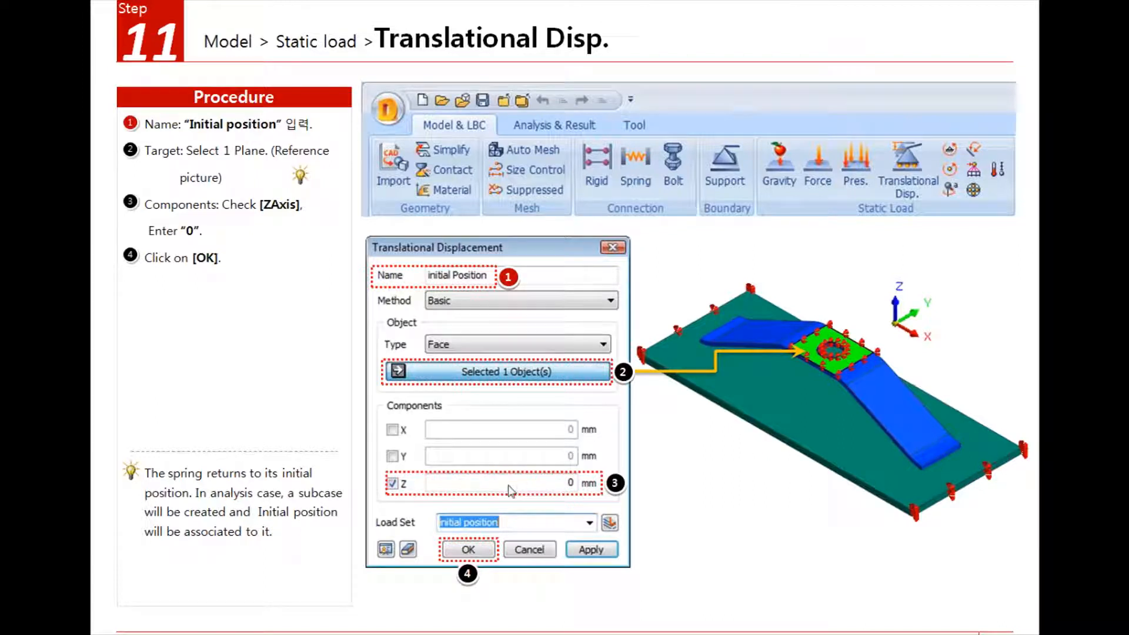
mouse_move(563, 498)
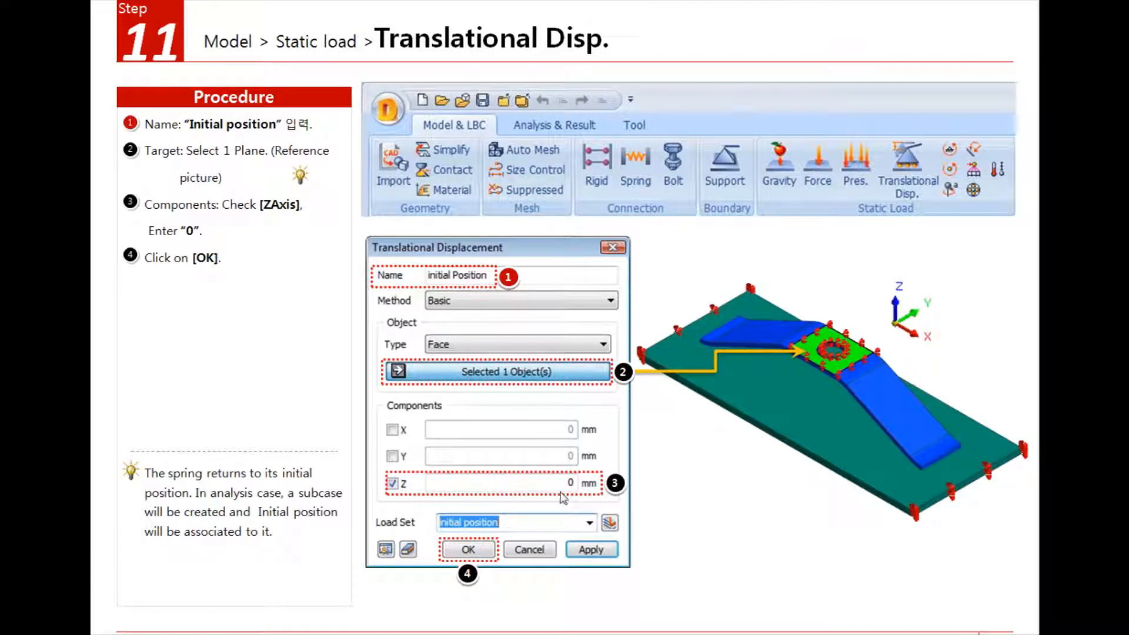
mouse_move(807, 492)
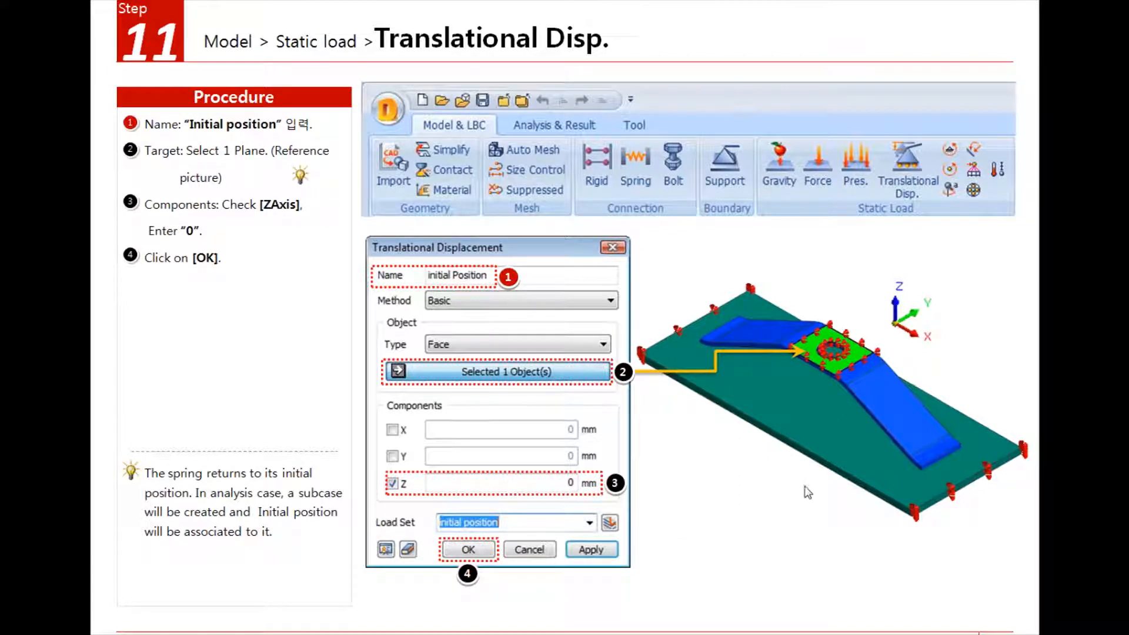
mouse_move(807, 500)
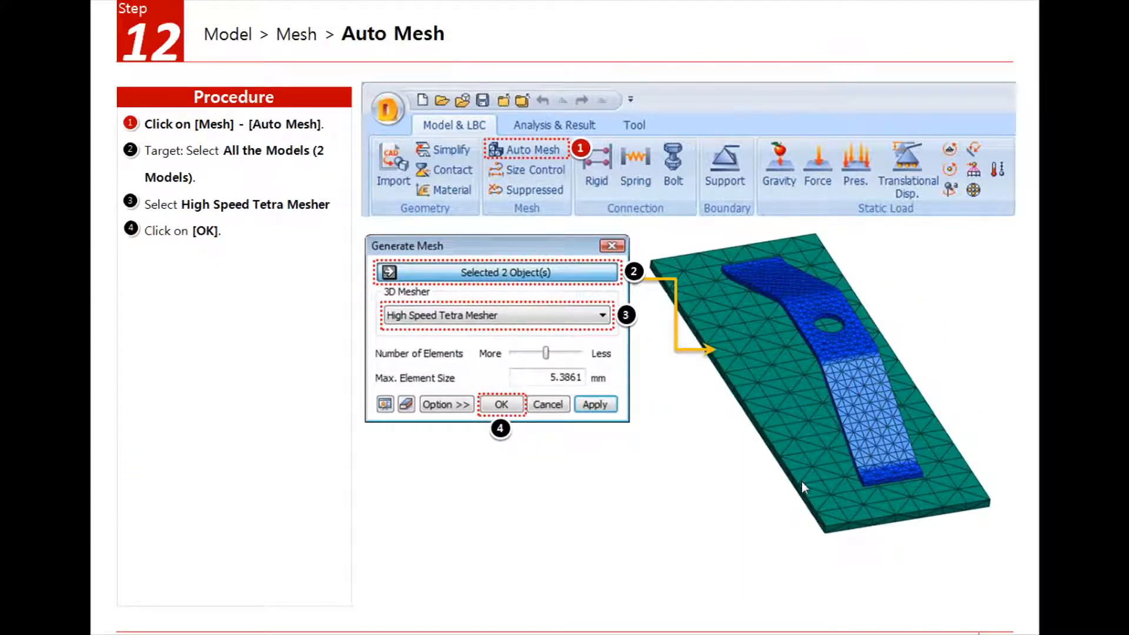
mouse_move(482, 179)
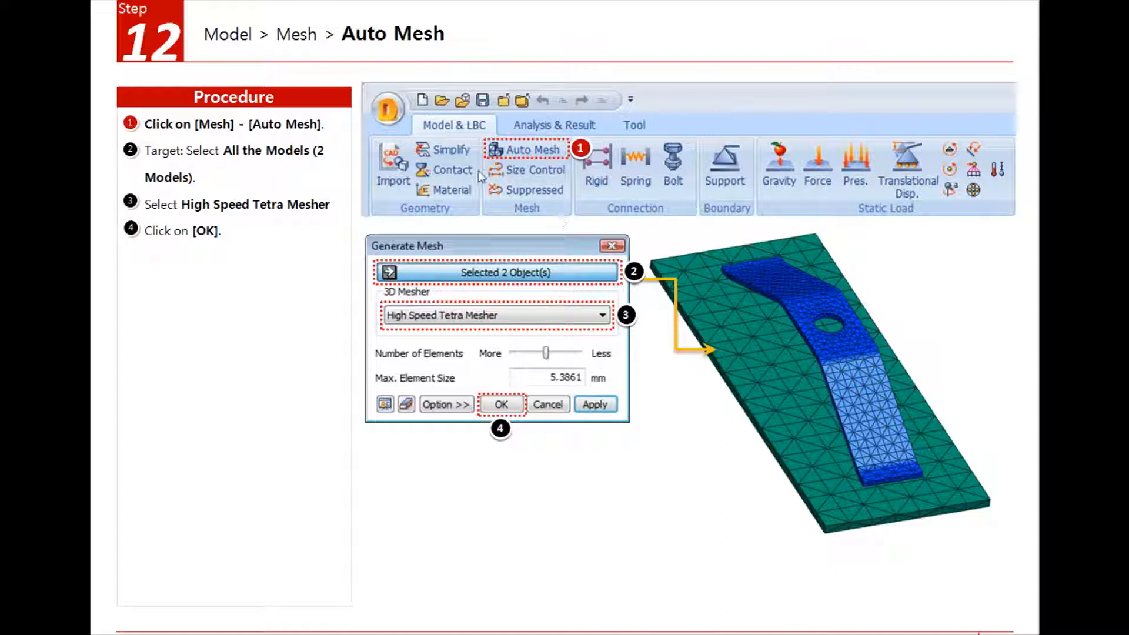
mouse_move(738, 410)
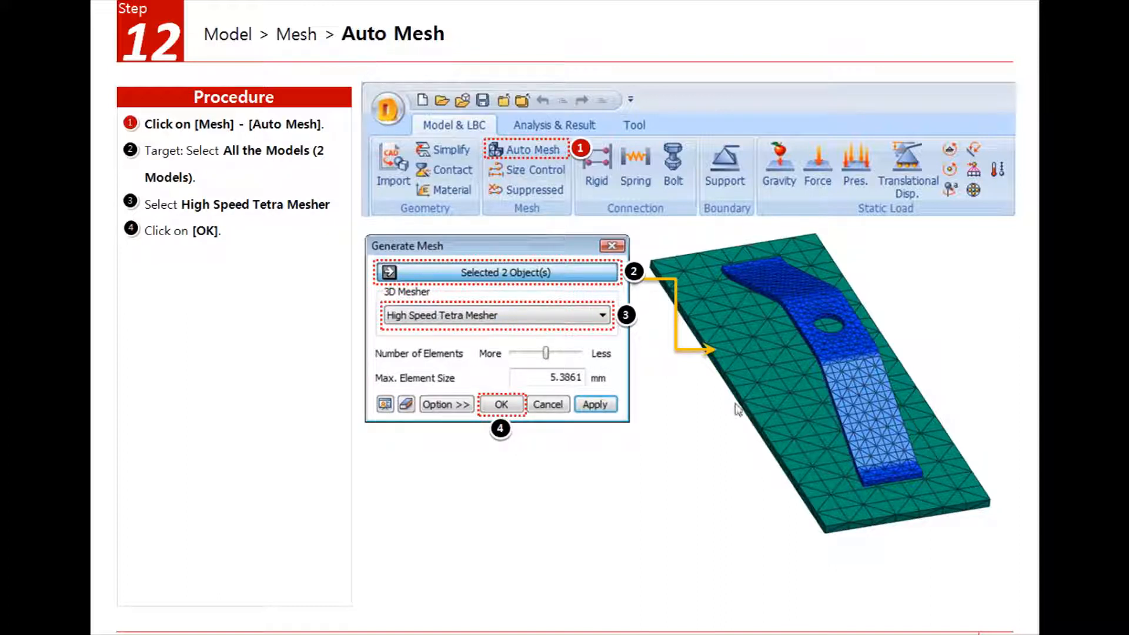
mouse_move(781, 456)
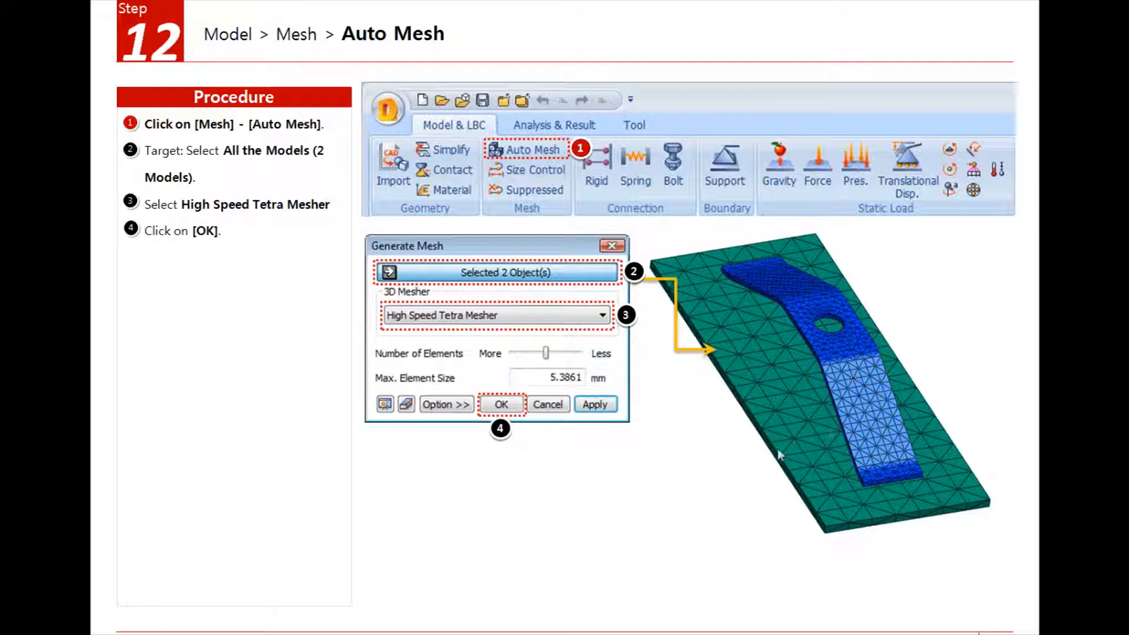
mouse_move(608, 447)
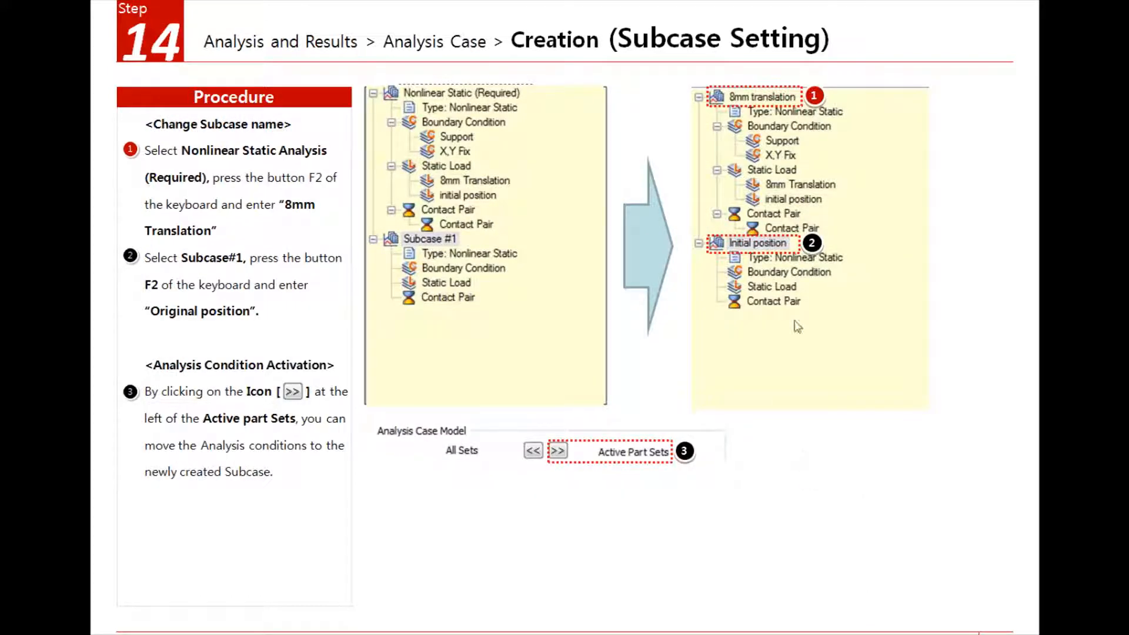
mouse_move(832, 79)
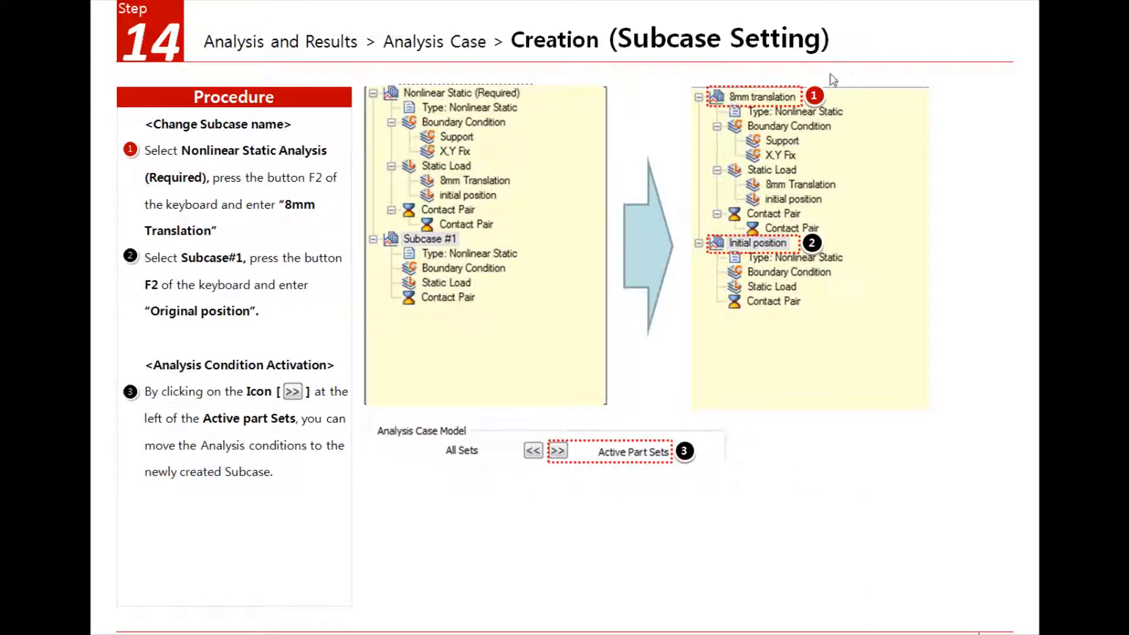
mouse_move(770, 234)
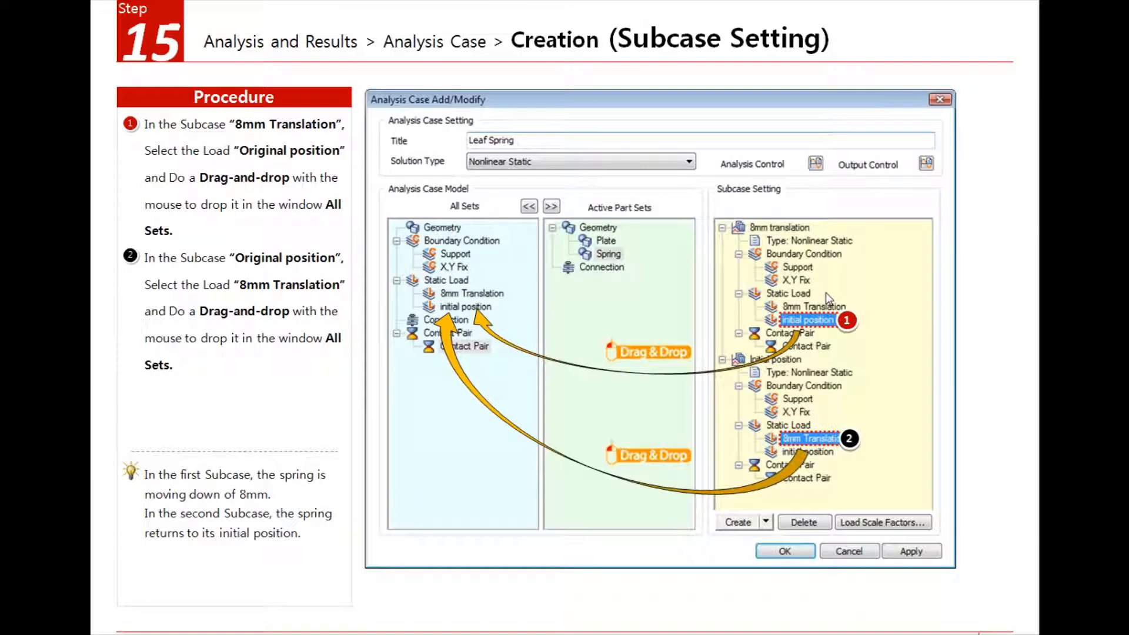
mouse_move(844, 423)
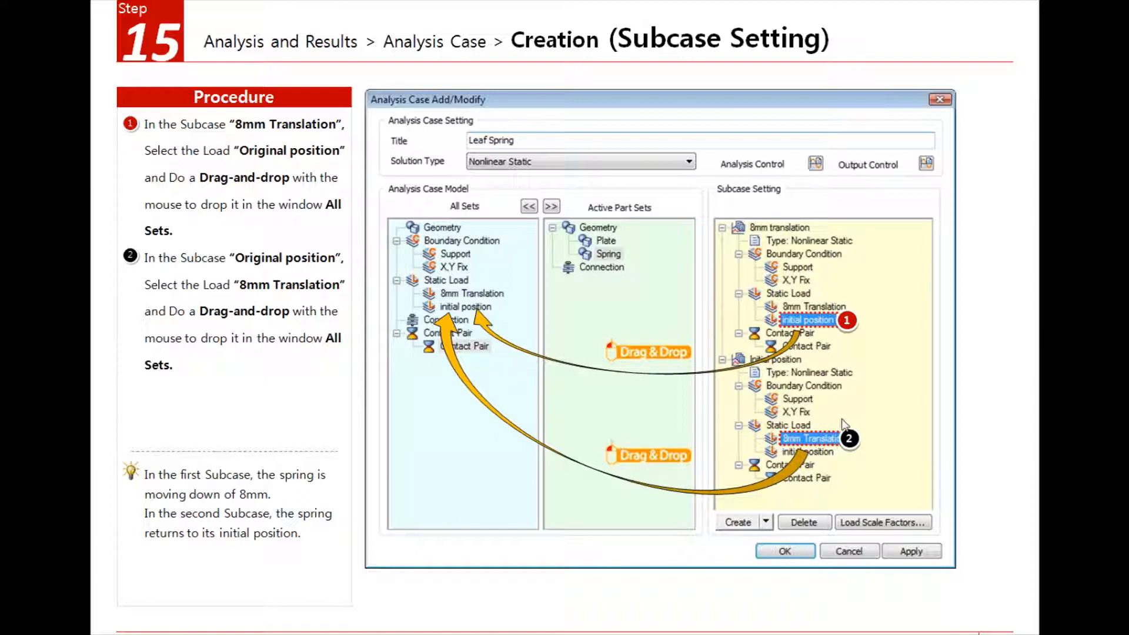
mouse_move(810, 353)
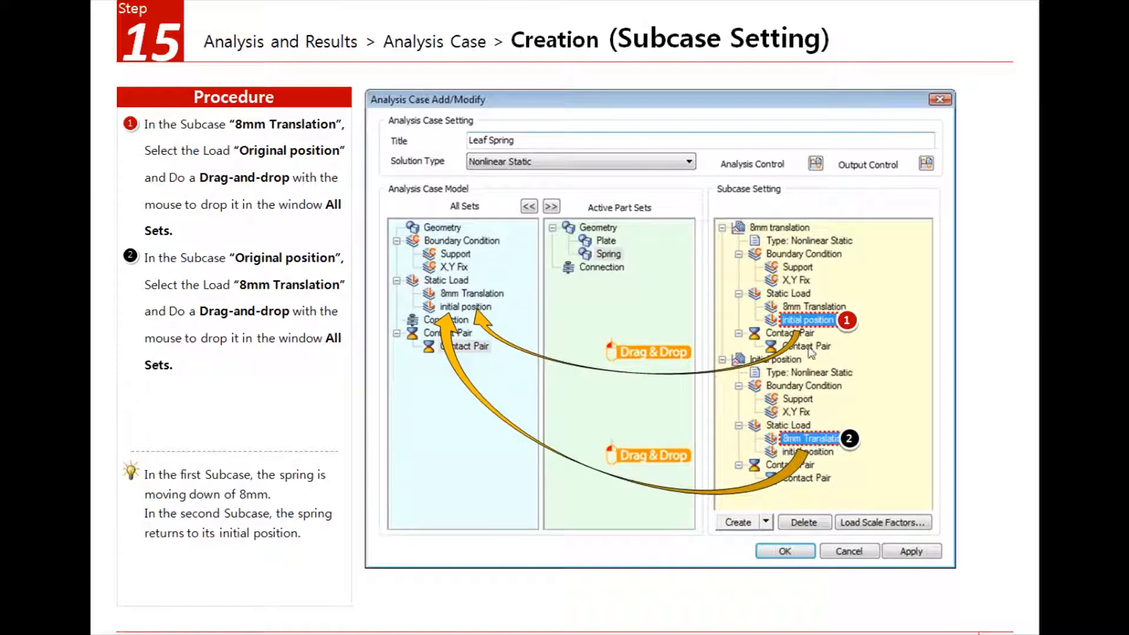
mouse_move(840, 328)
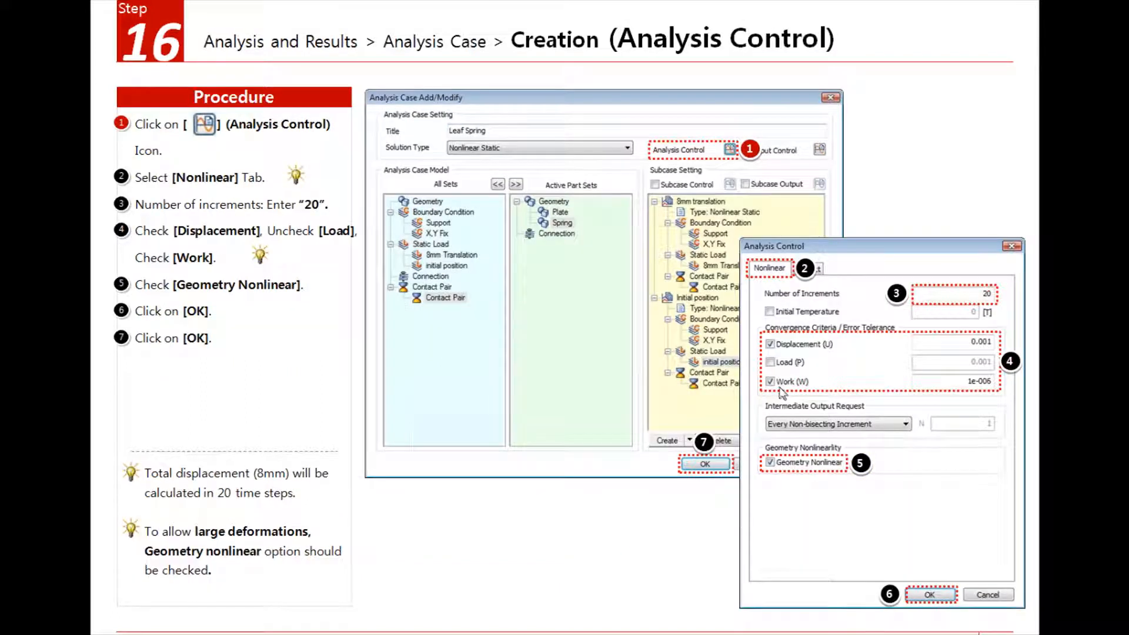
mouse_move(939, 326)
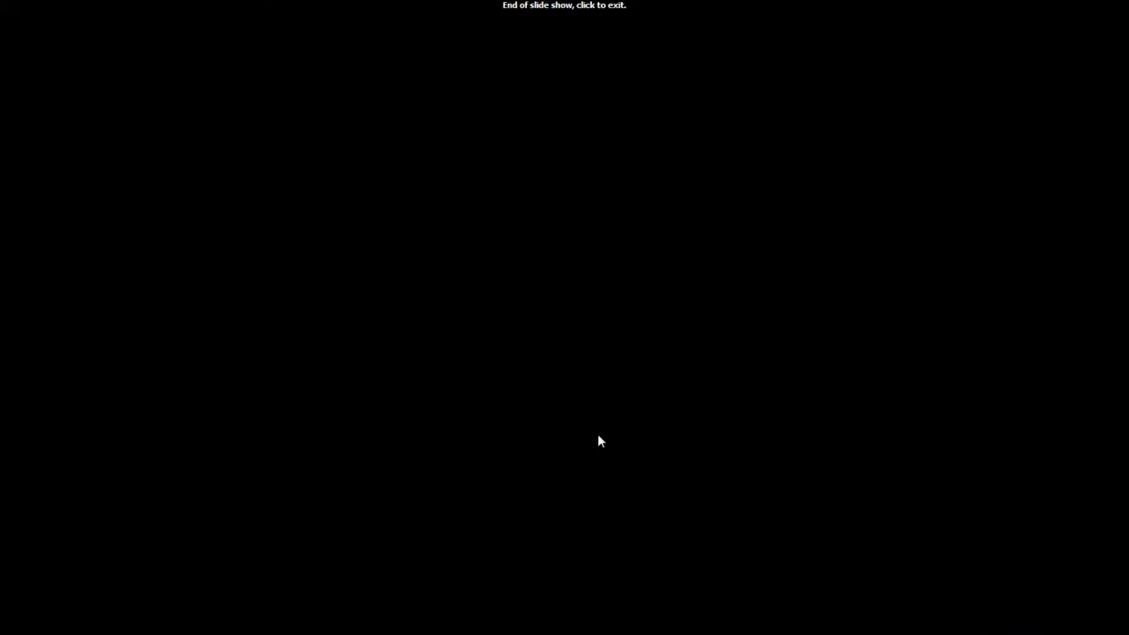
Exit the finished slide show, returning to midas NFX.
left_click(600, 439)
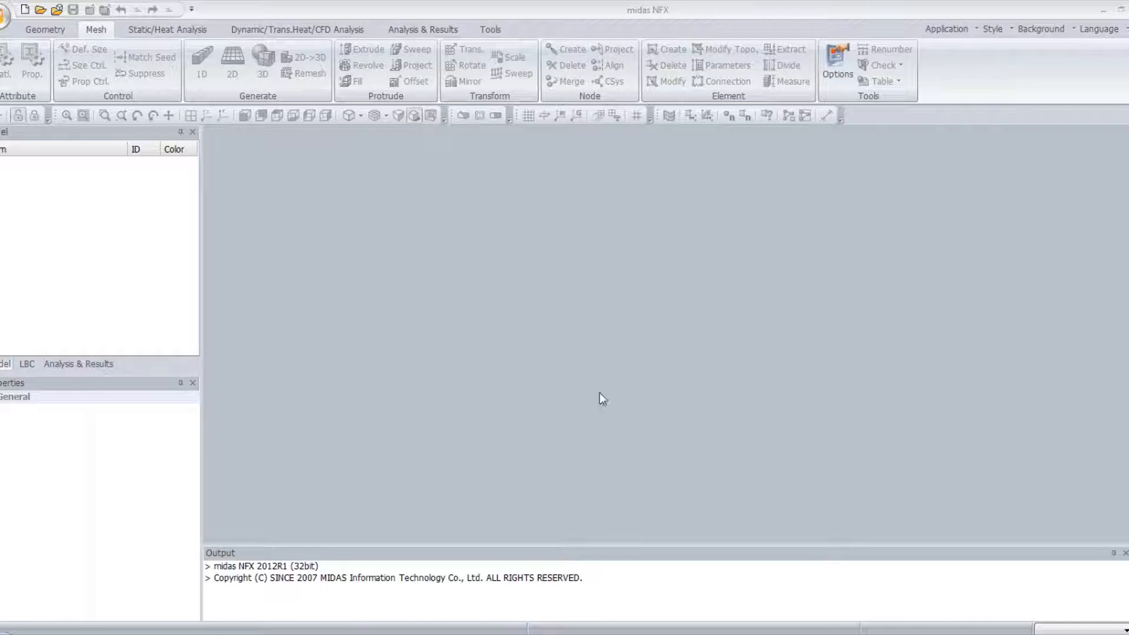
mouse_move(159, 73)
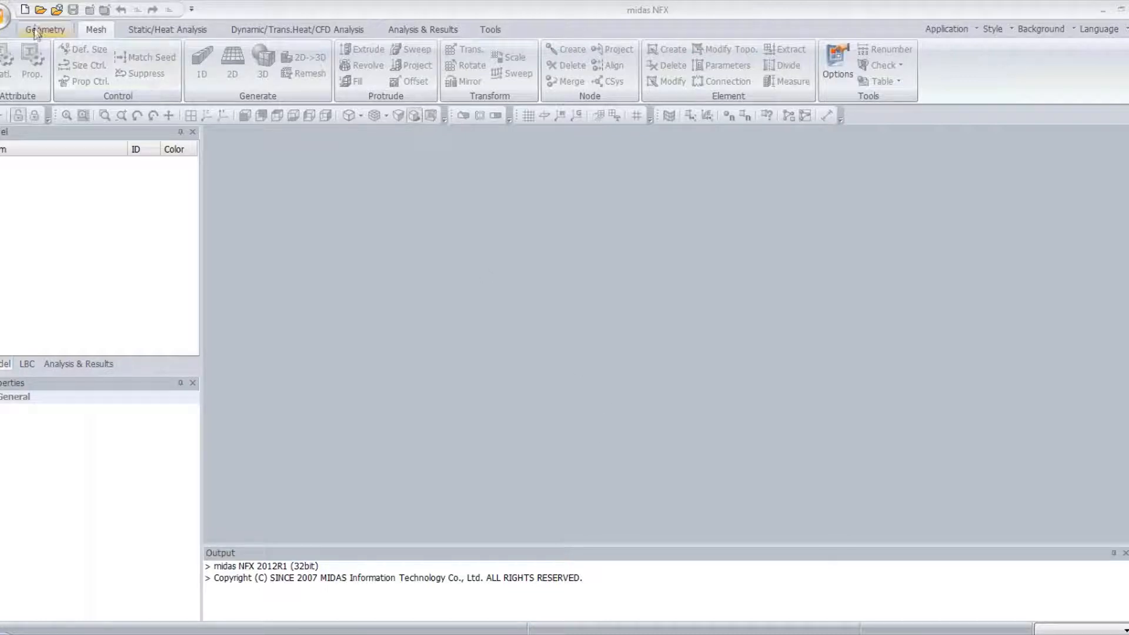
Create a new 3D model with the N-mm-kg-sec-J unit system.
left_click(22, 10)
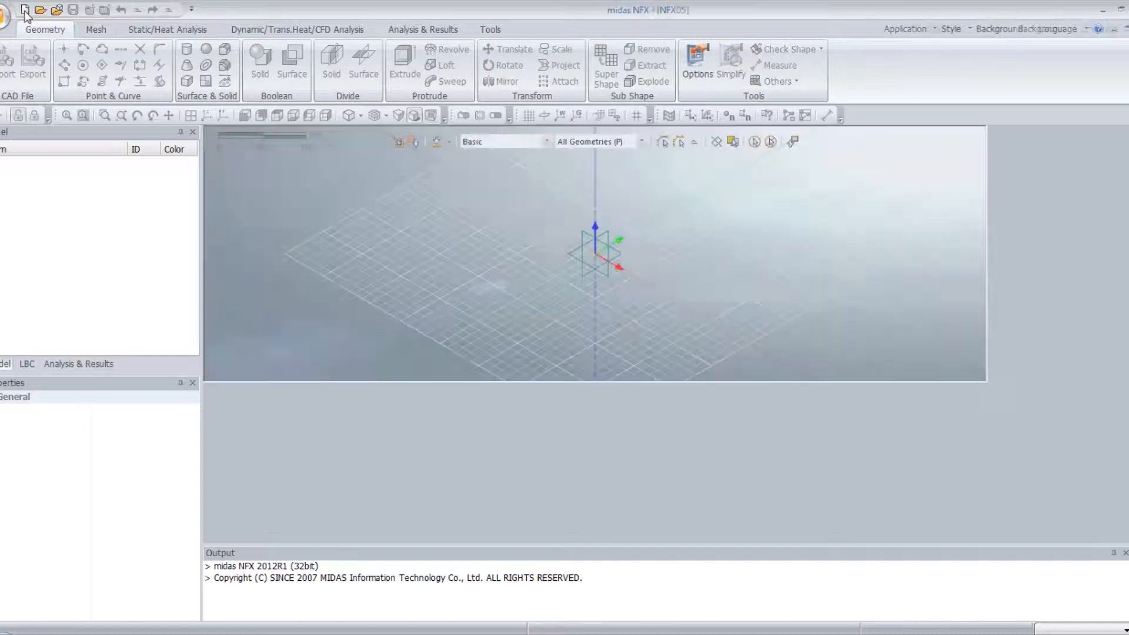
left_click(23, 9)
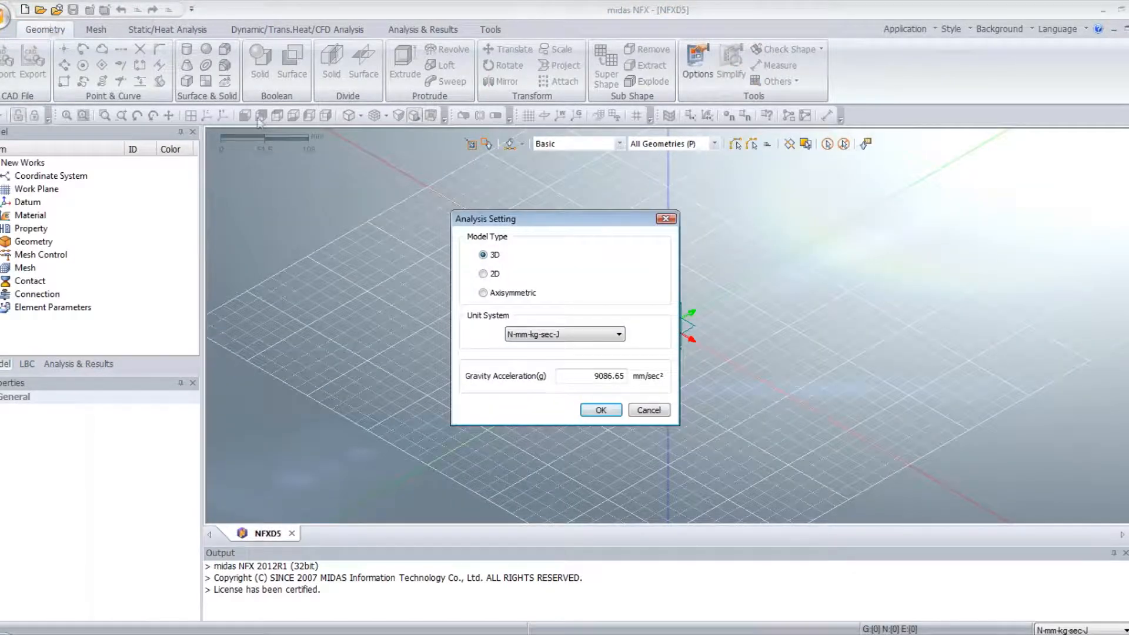
left_click(600, 409)
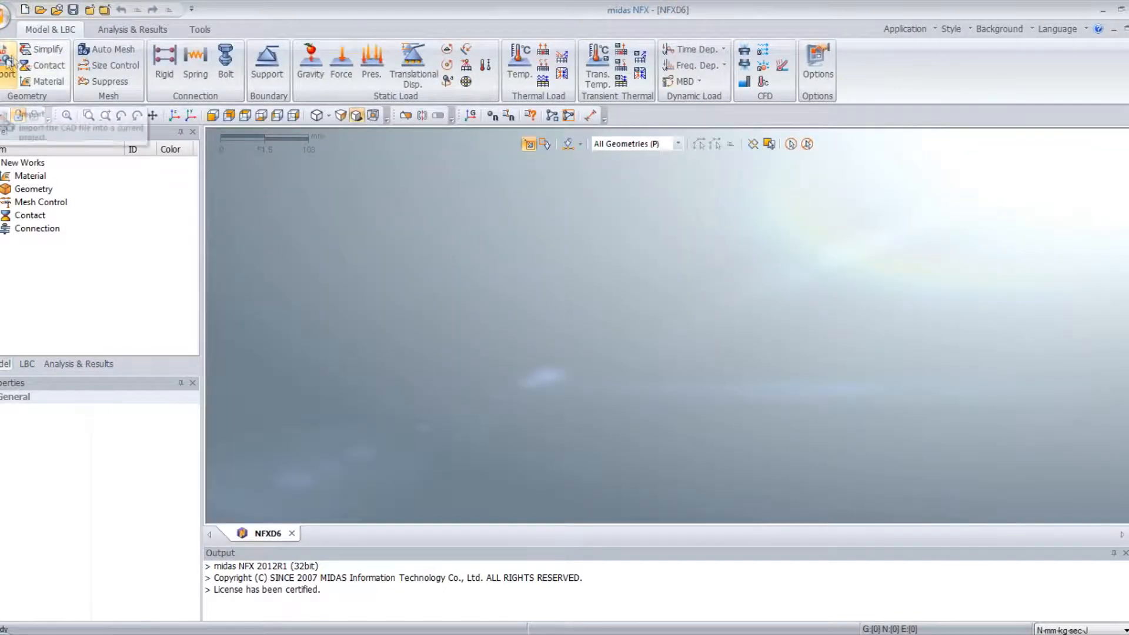
Import the Leaf Spring.x_t CAD geometry into the model.
left_click(29, 116)
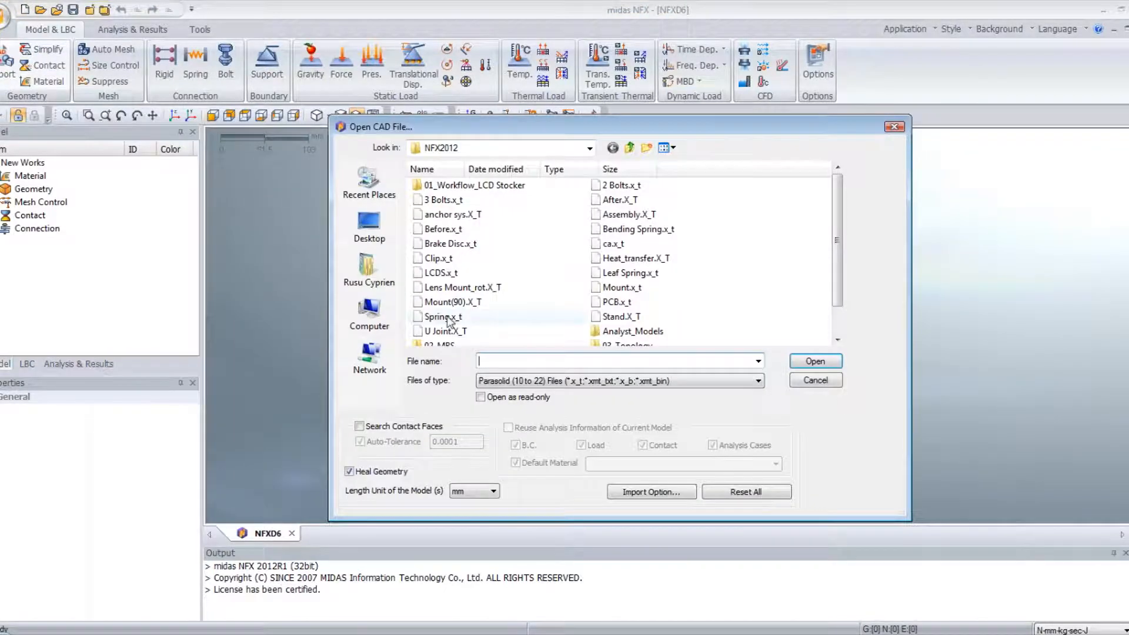
left_click(629, 271)
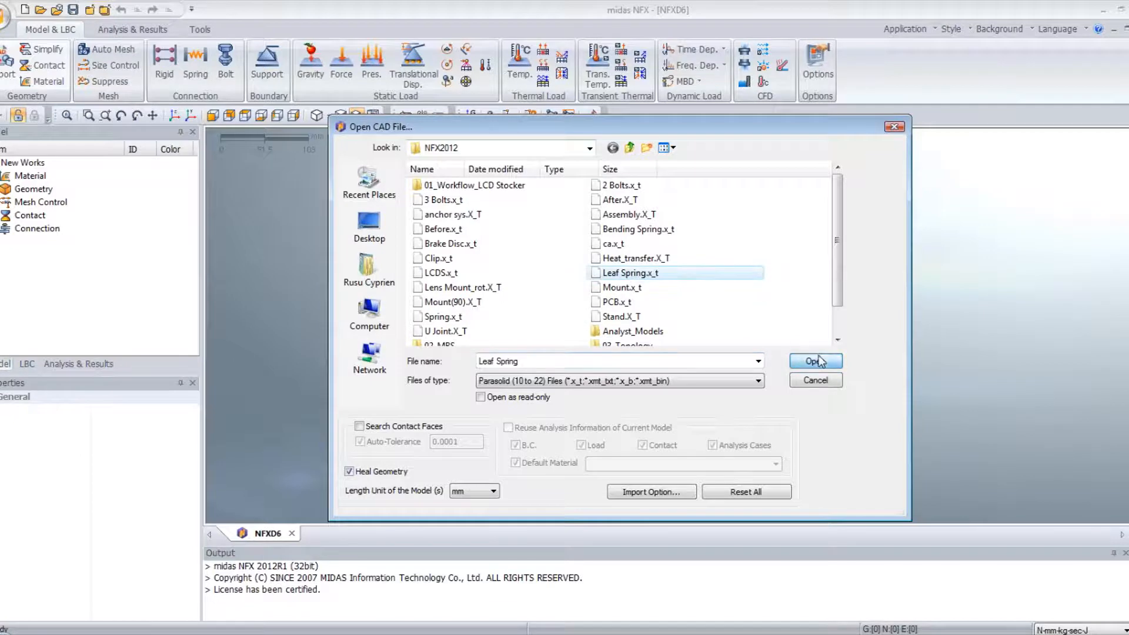
left_click(813, 361)
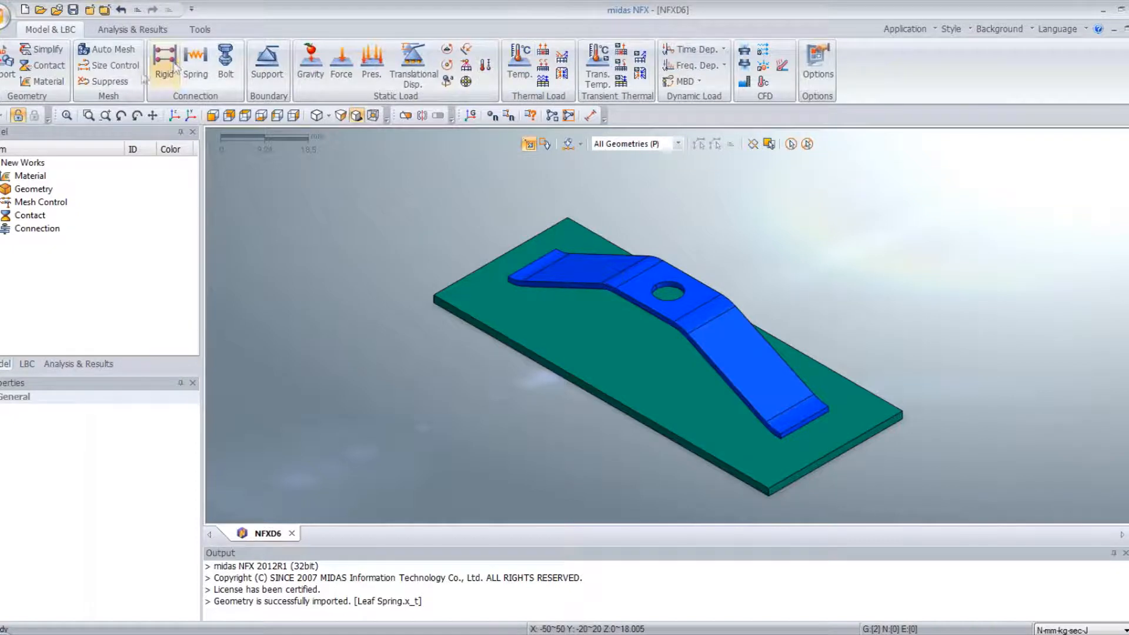
Define material Spring with elastic modulus 236339.3 N/mm² and Poisson's ratio 0.266.
left_click(44, 82)
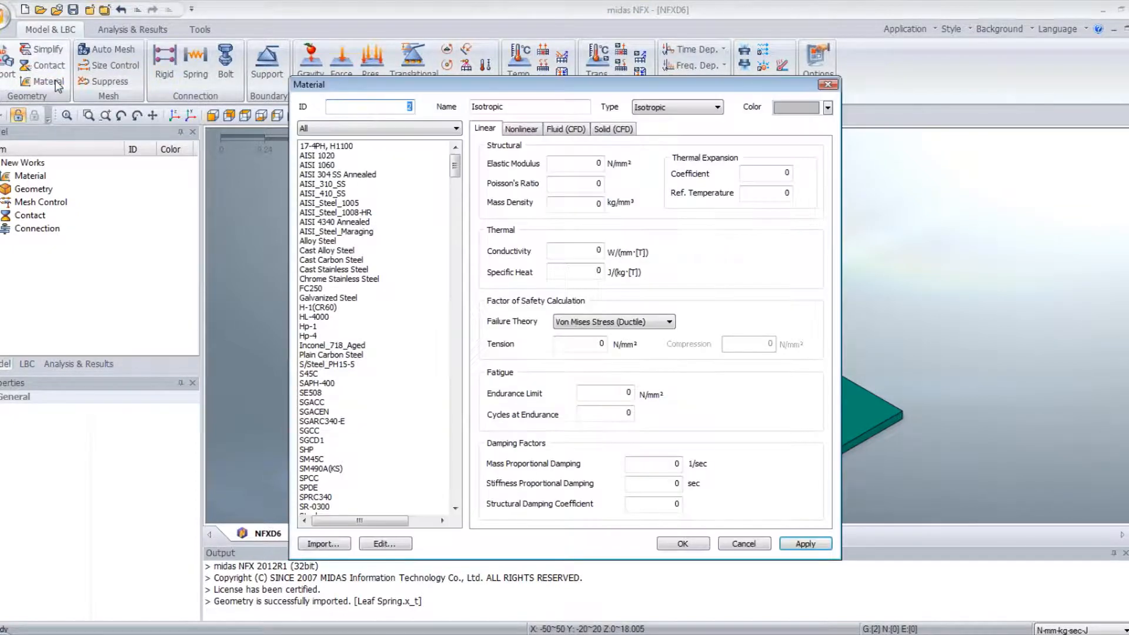
left_click(529, 107)
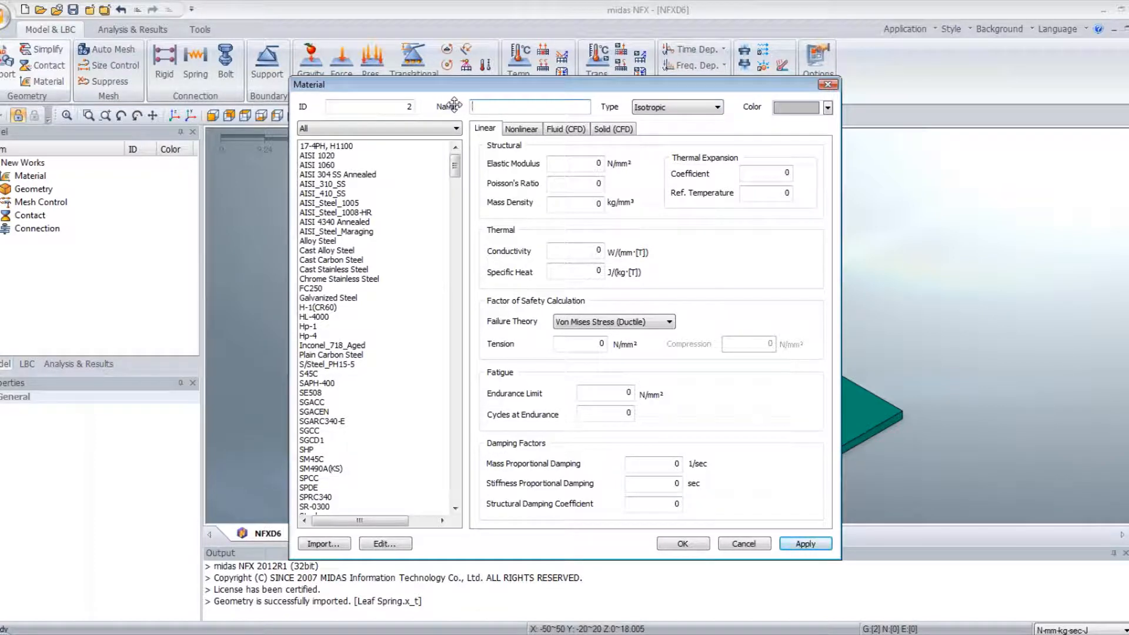
mouse_move(454, 105)
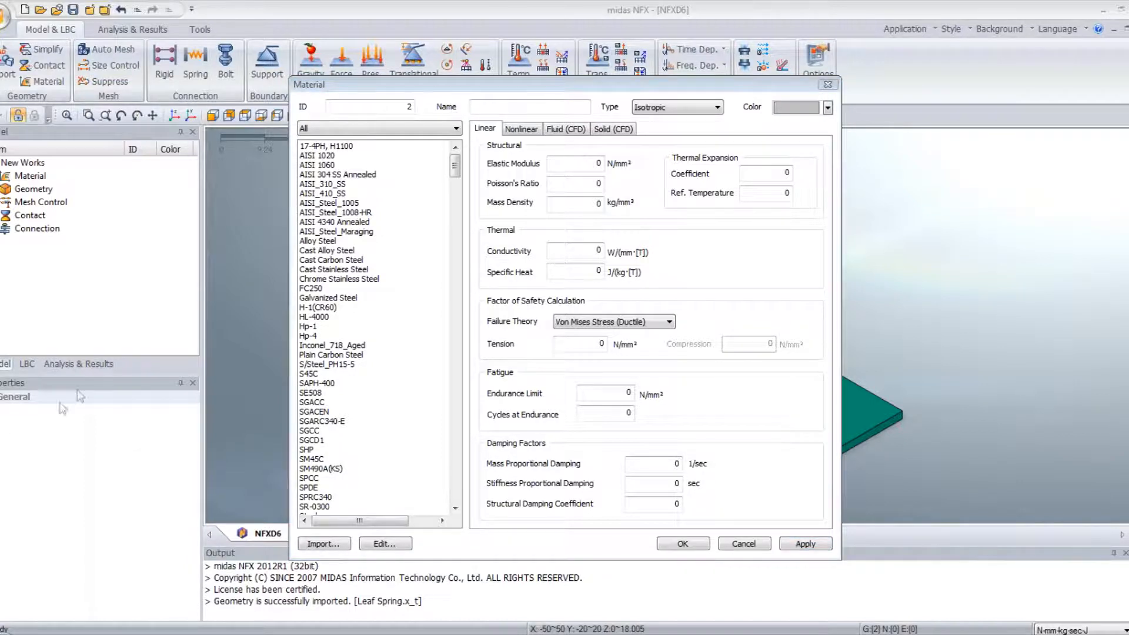
left_click(529, 107)
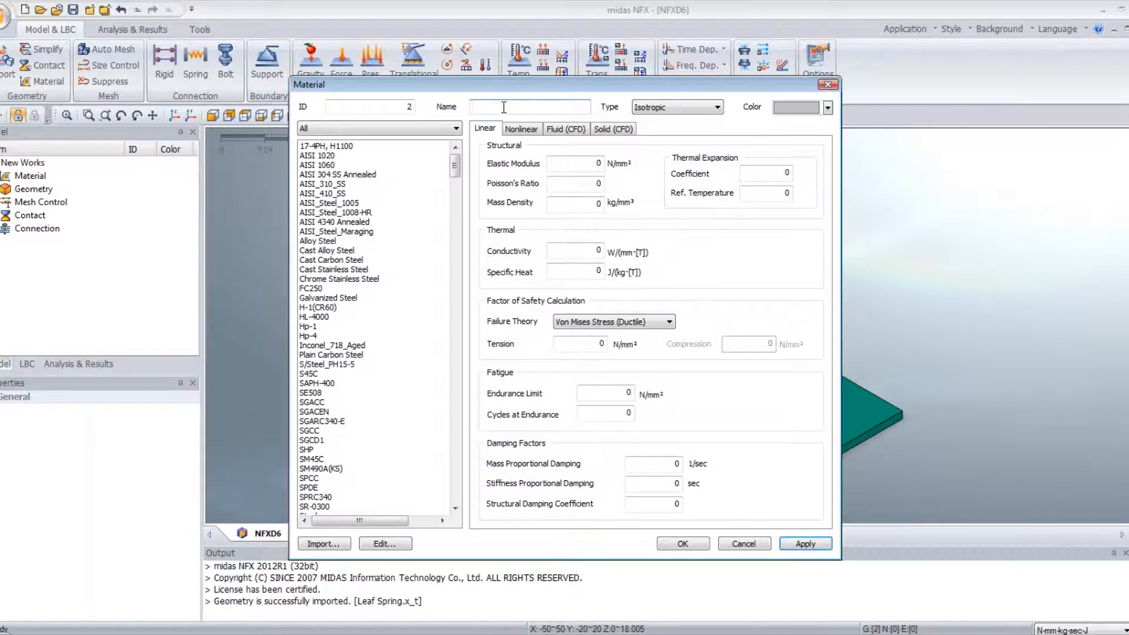
type("Spring")
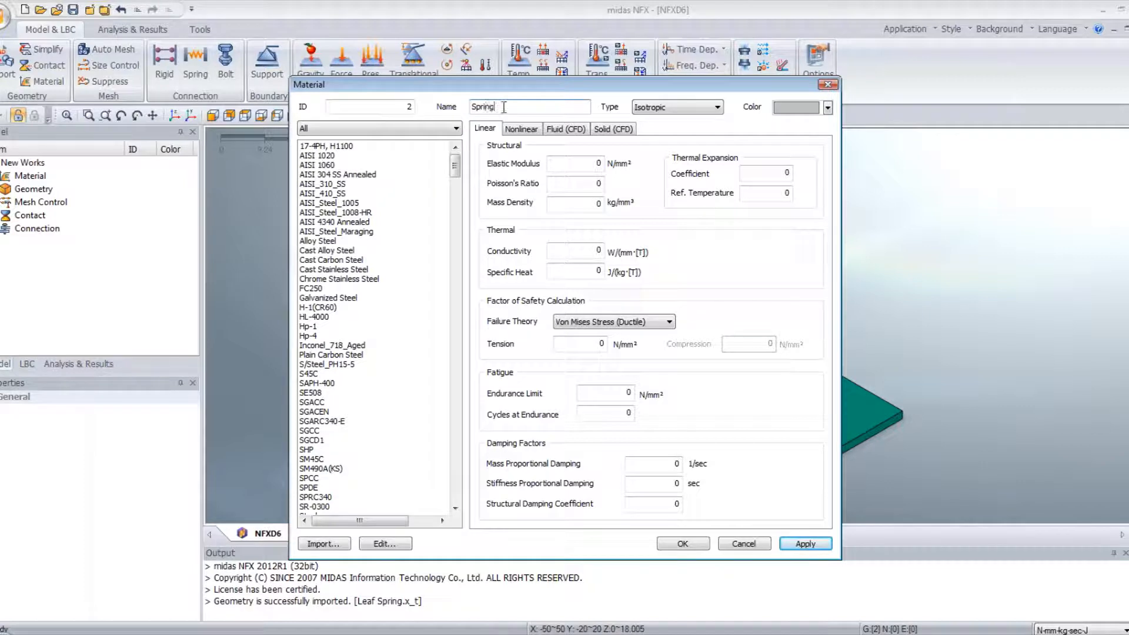
left_click(573, 162)
type("236339.3")
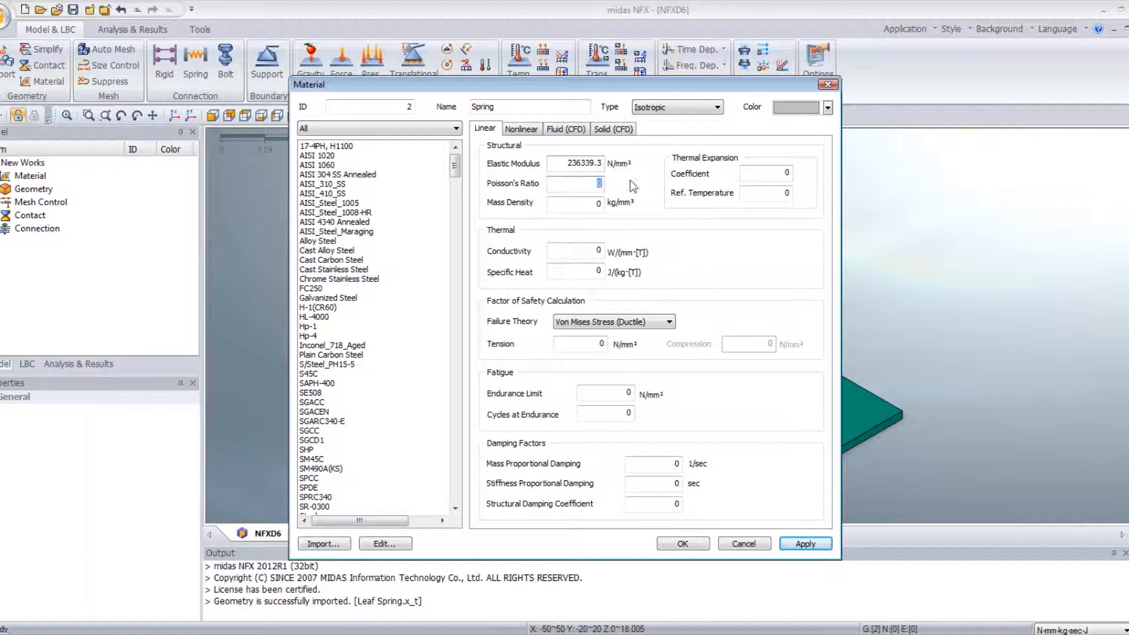
type("0.266")
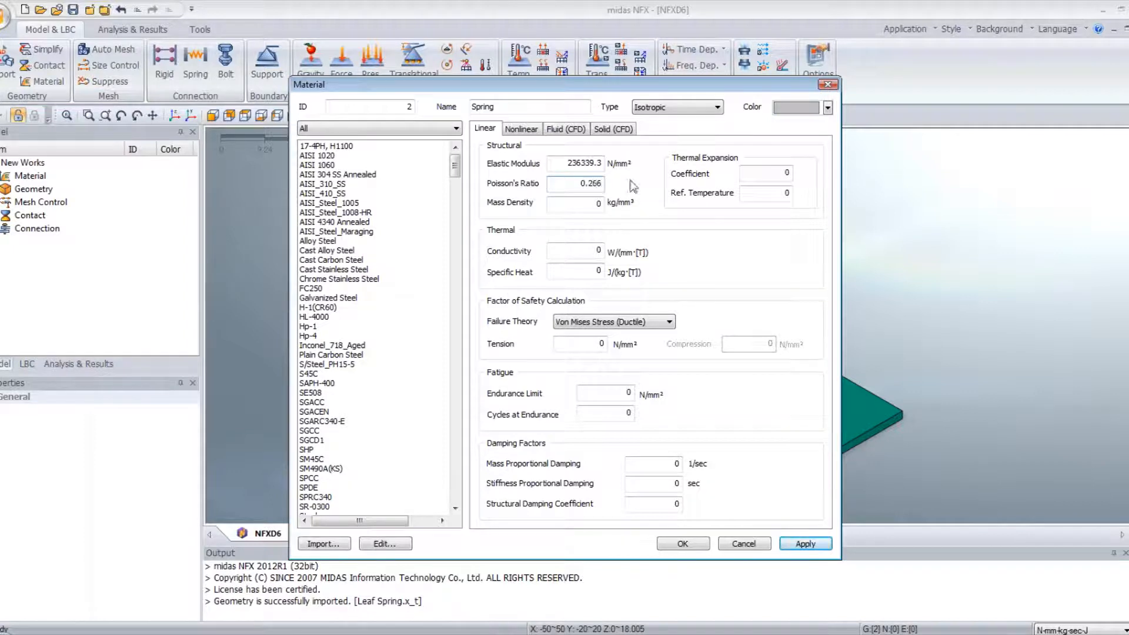
mouse_move(525, 406)
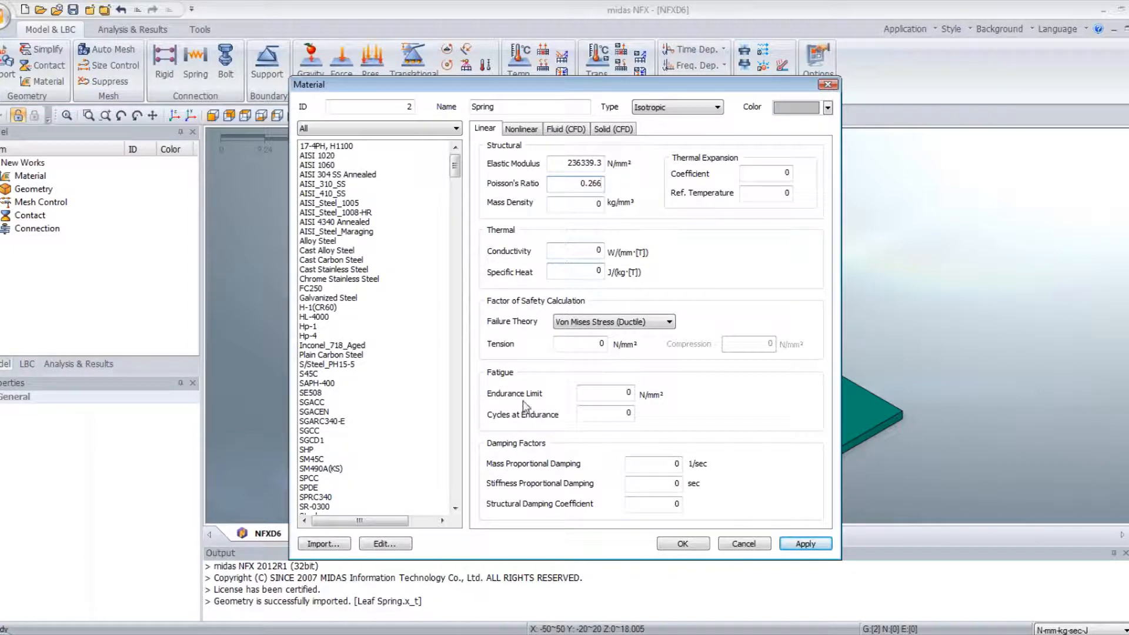
left_click(521, 129)
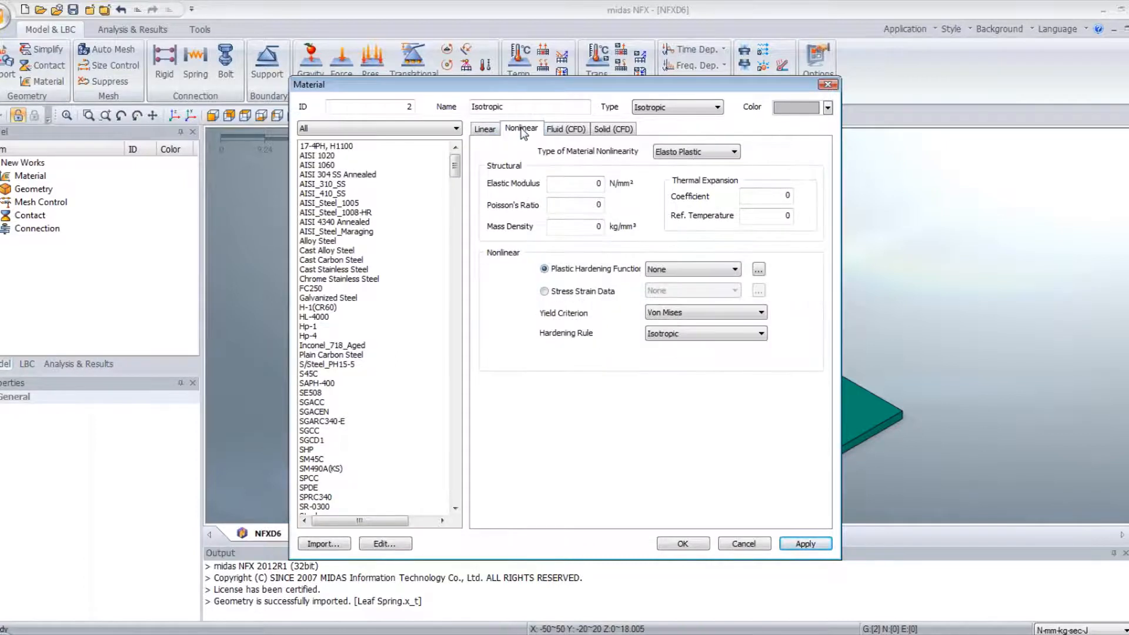
Set nonlinear modulus 236339.3 N/mm², Poisson's ratio 0.266, and choose Stress Strain Data hardening.
left_click(572, 184)
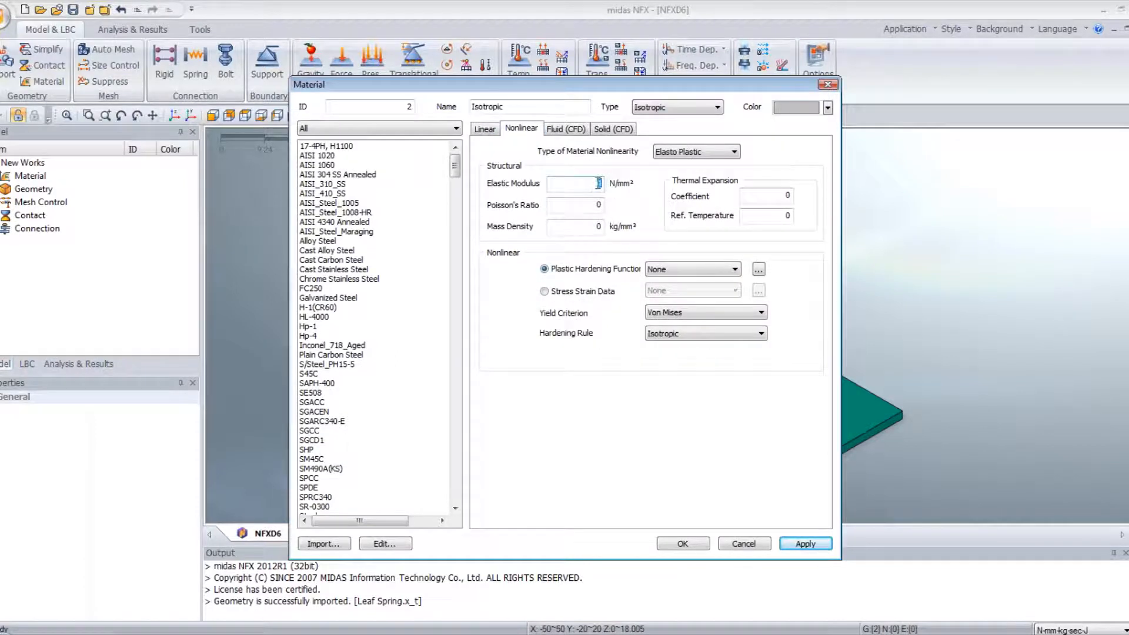
type("236339.3")
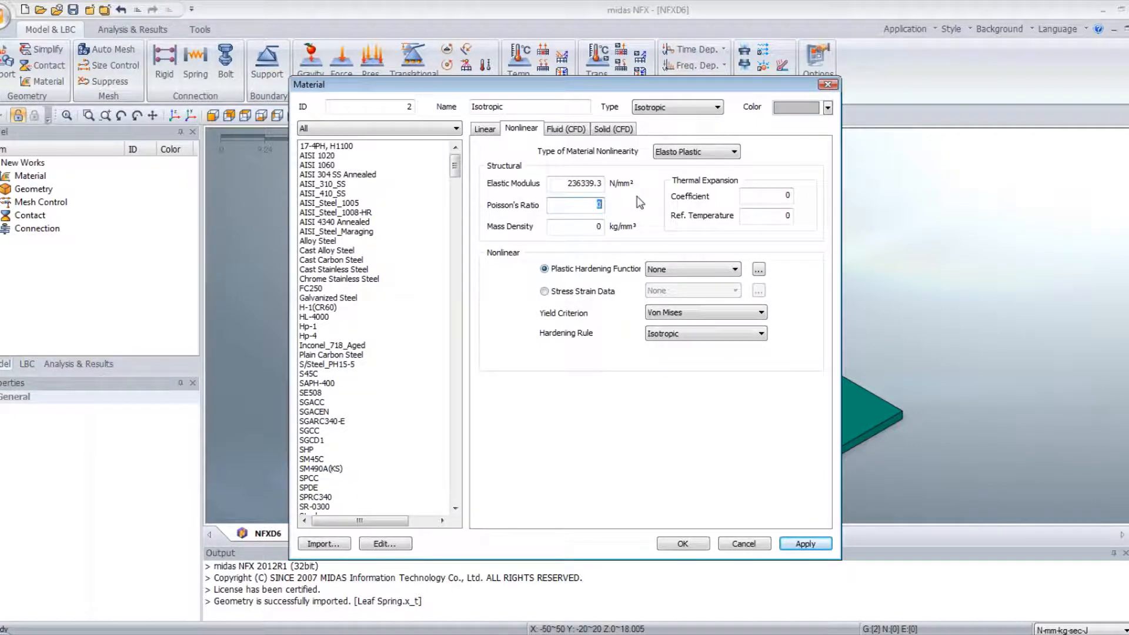
type("0.266")
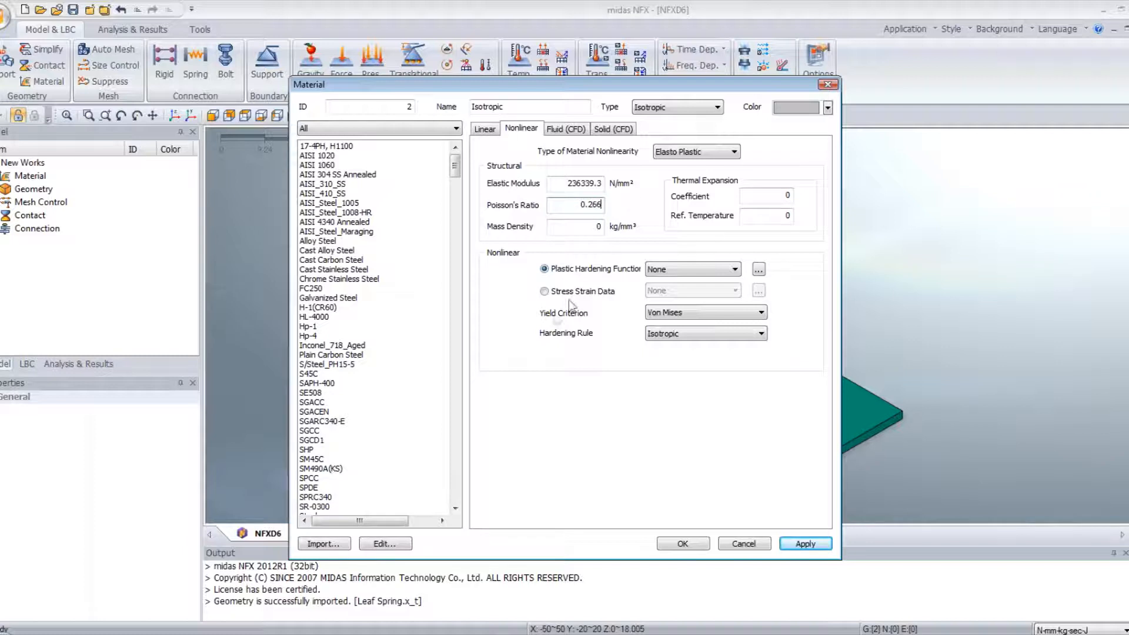
left_click(544, 291)
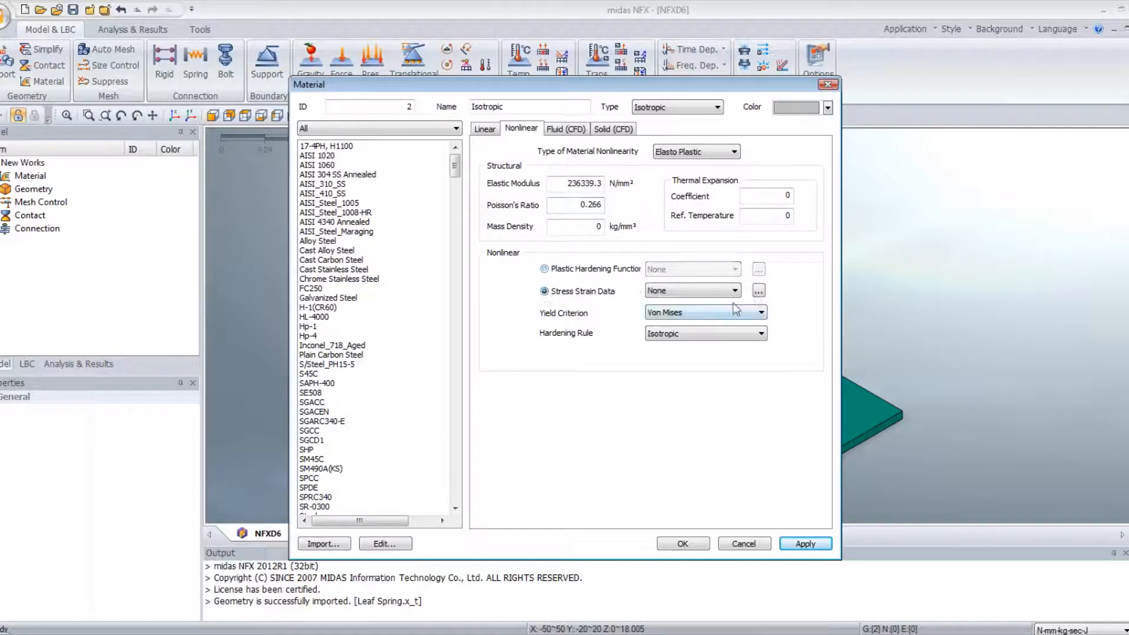
left_click(758, 291)
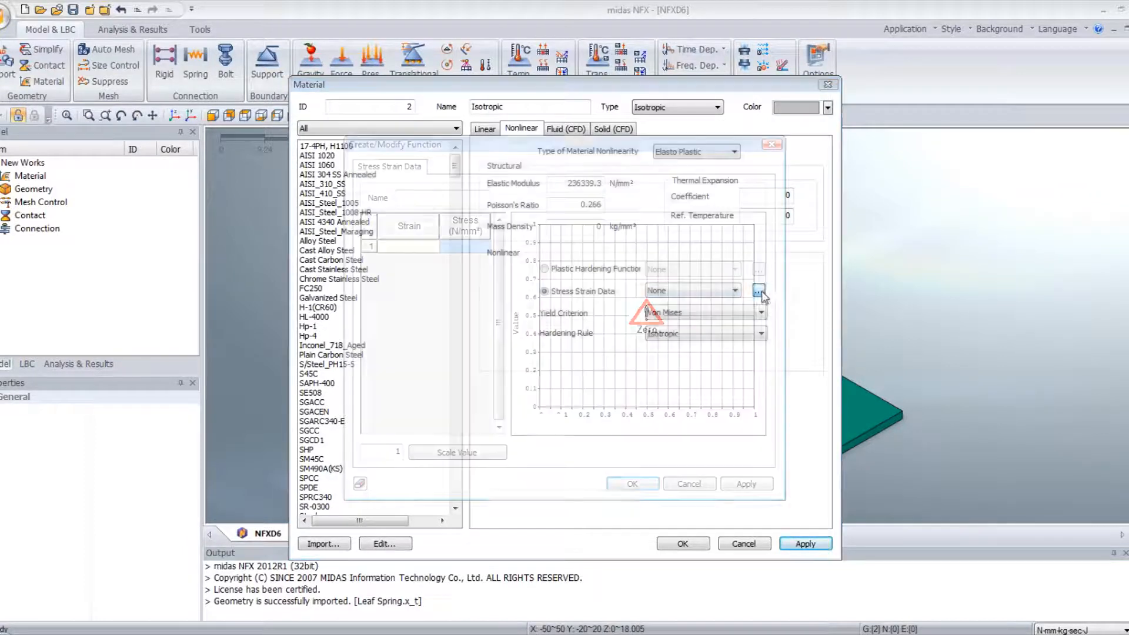
Create the 'non linear material' curve rising to 460.5 N/mm² at strain 0.1252.
left_click(758, 290)
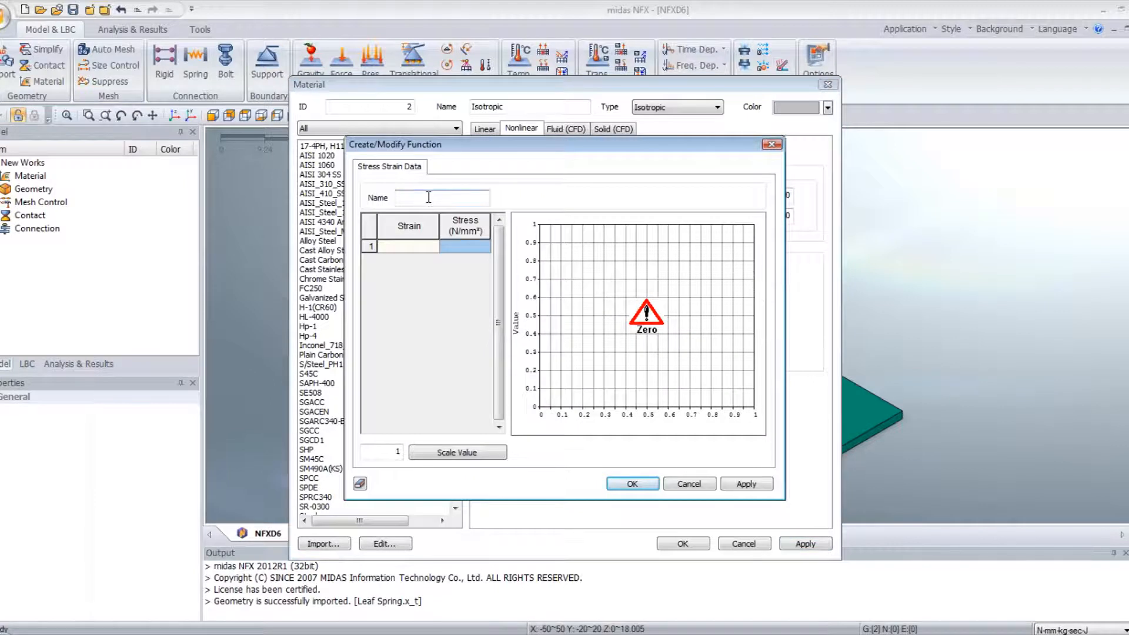
type("non linear material")
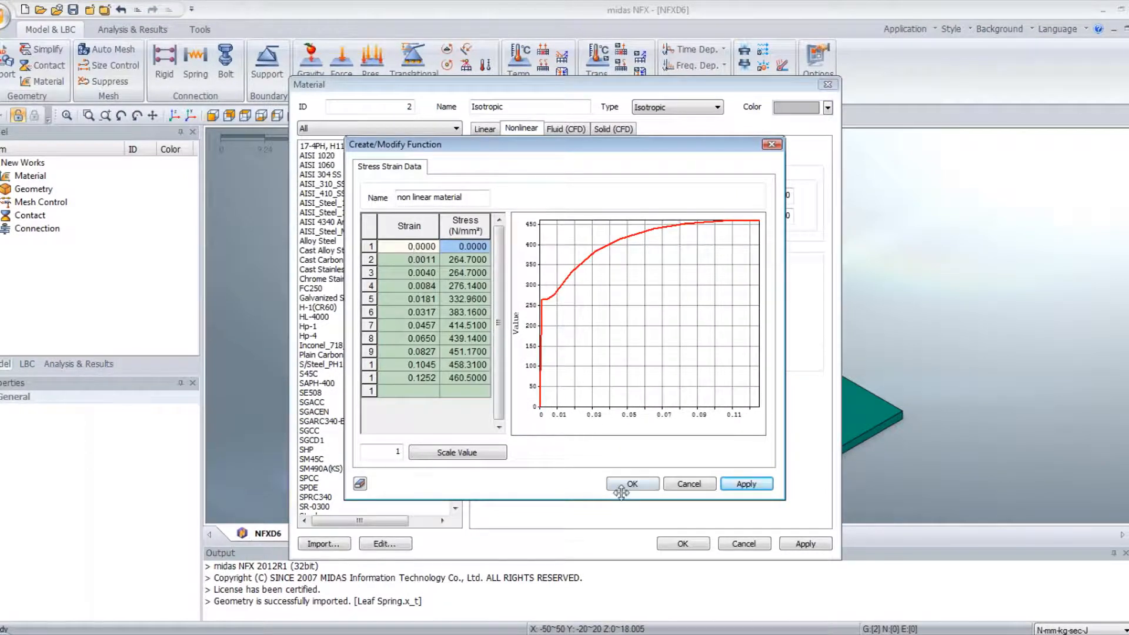
left_click(631, 483)
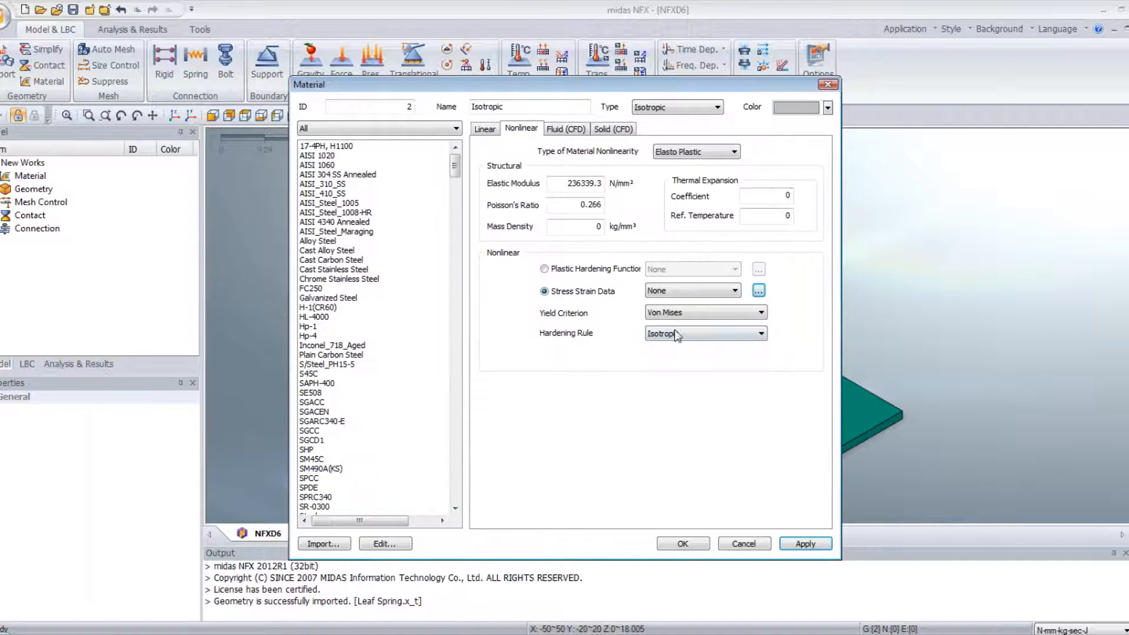
Apply the elasto-plastic Spring material with Von Mises yield and isotropic hardening.
left_click(690, 290)
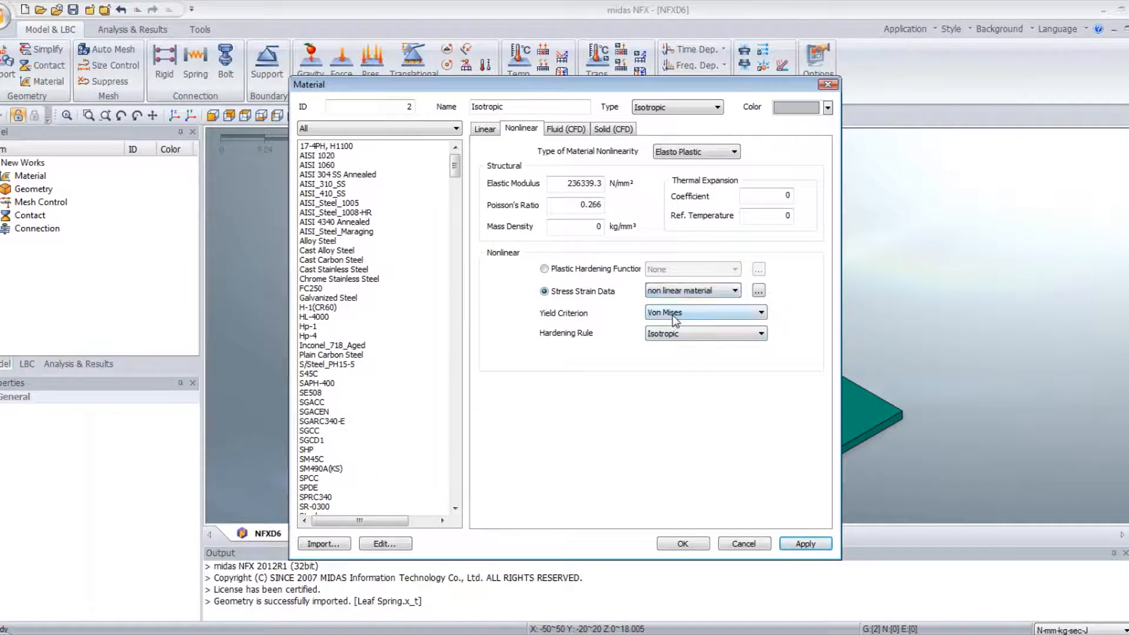
mouse_move(823, 486)
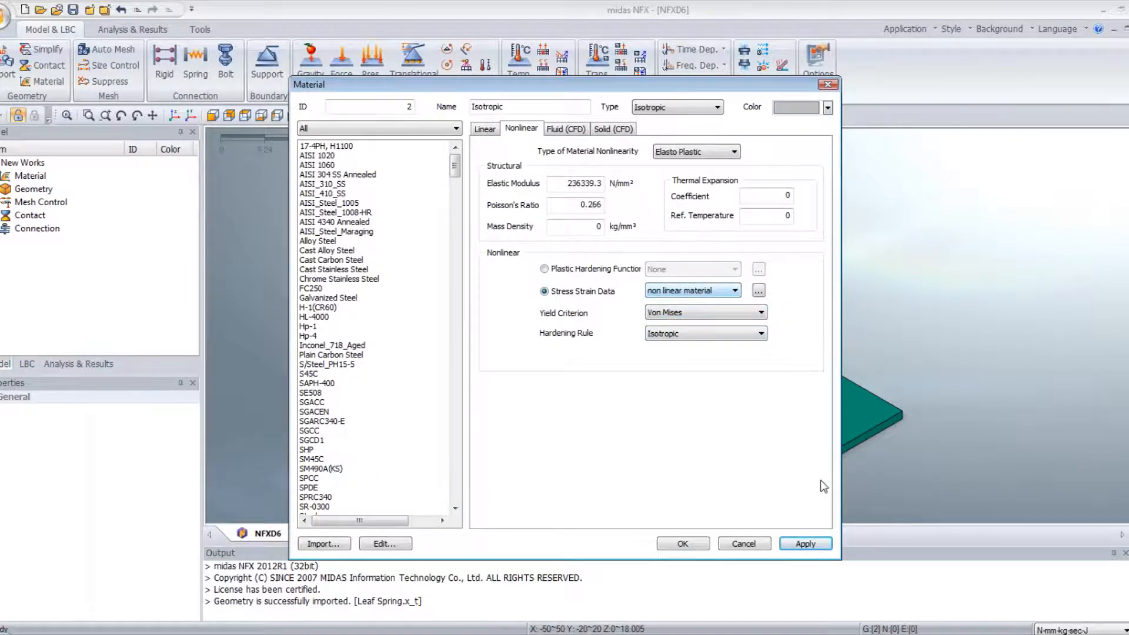
left_click(804, 543)
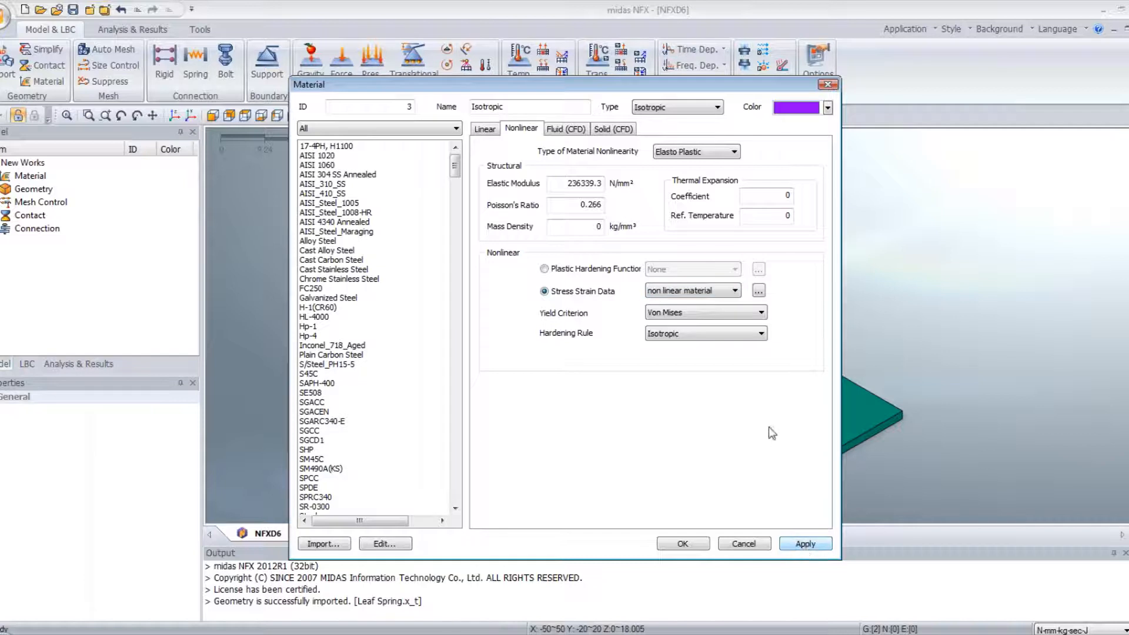
left_click(483, 129)
type("Ri")
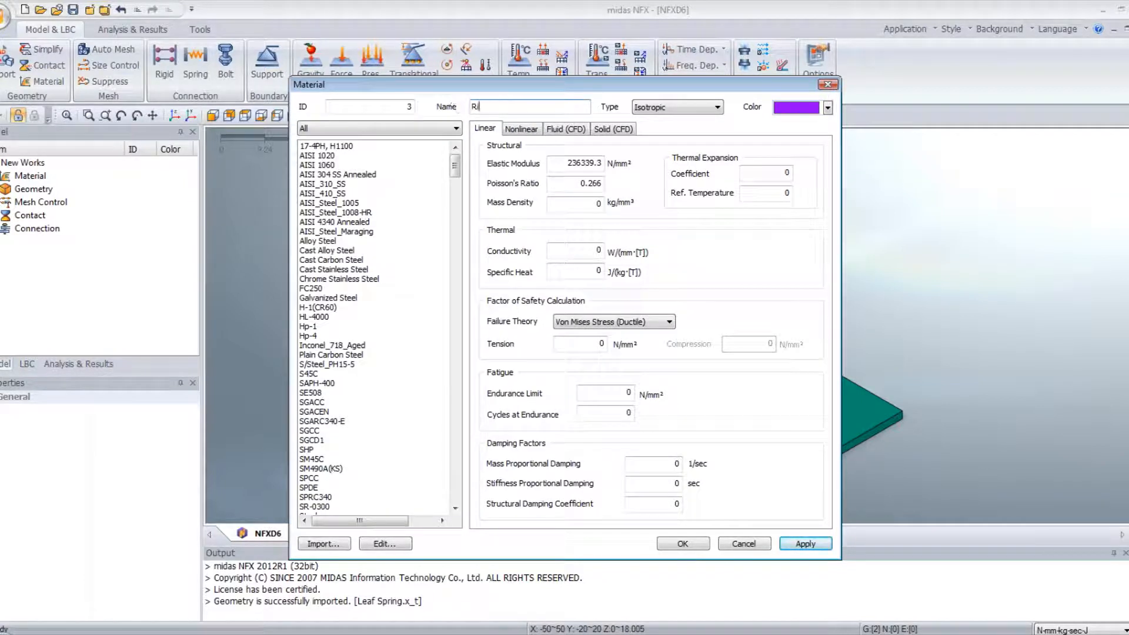
Add material Rigid with elastic modulus 2.5e5 N/mm² and confirm.
type("gid")
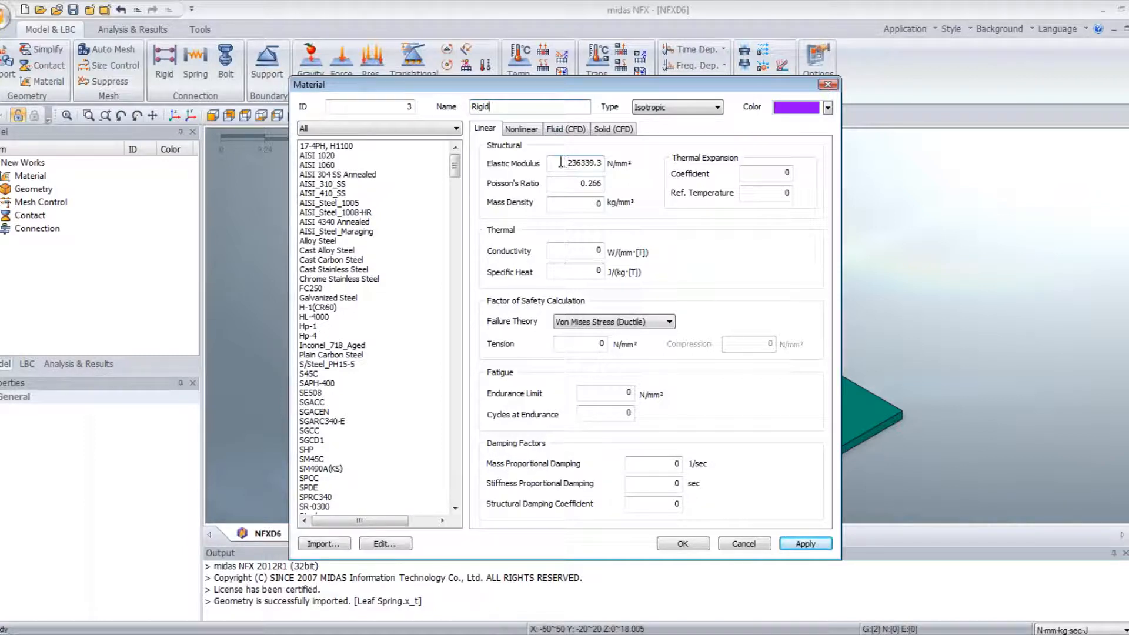
triple_click(580, 162)
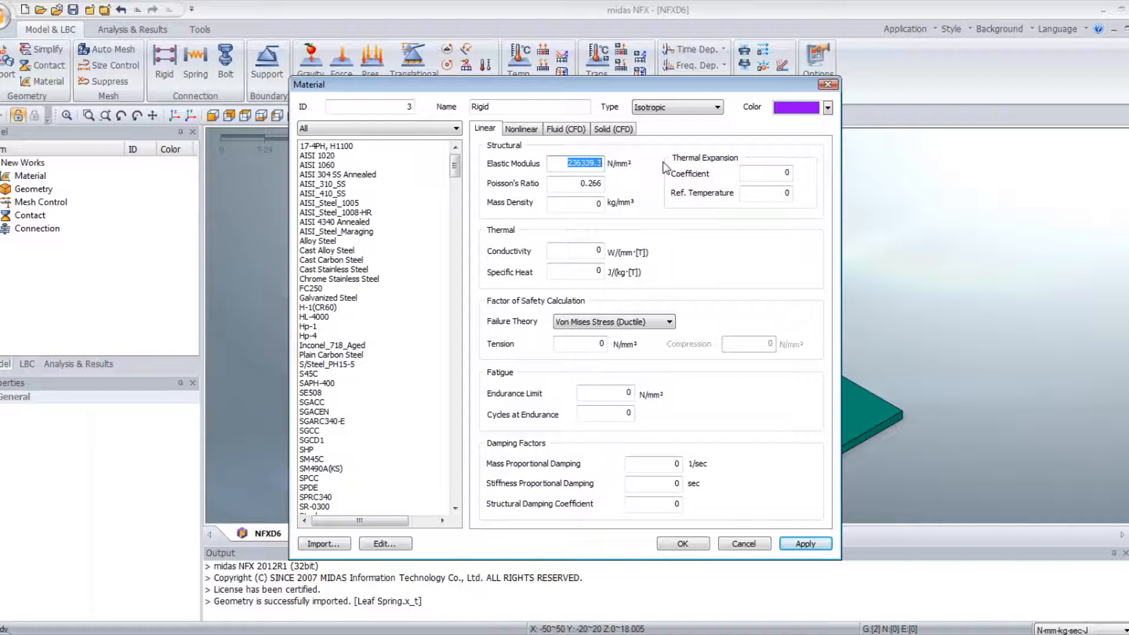
type("2.5e5")
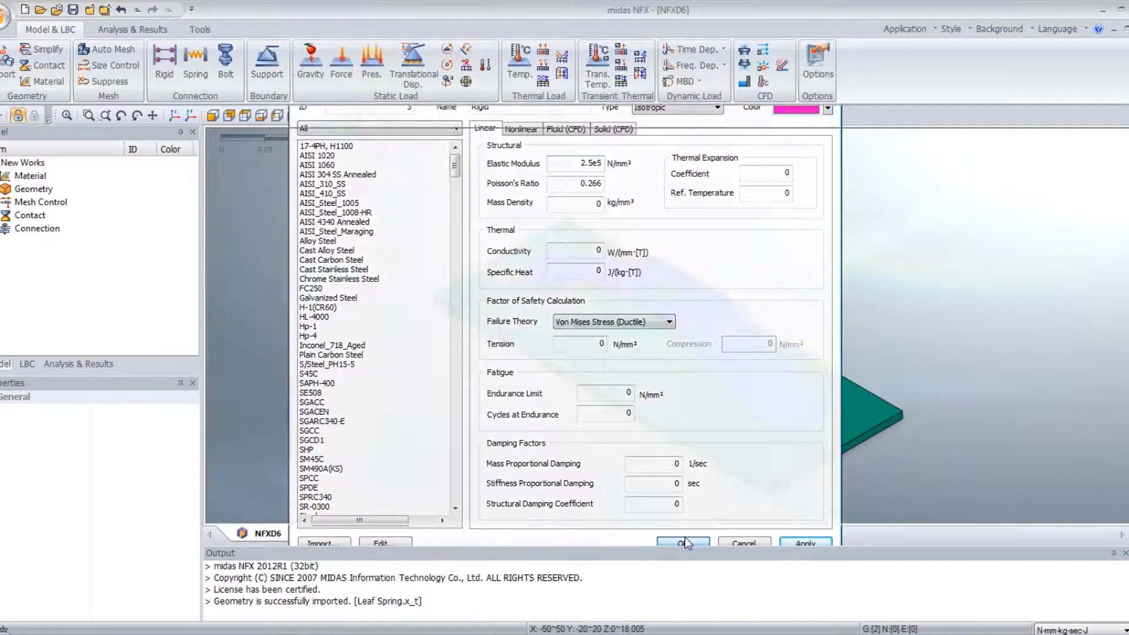
left_click(681, 543)
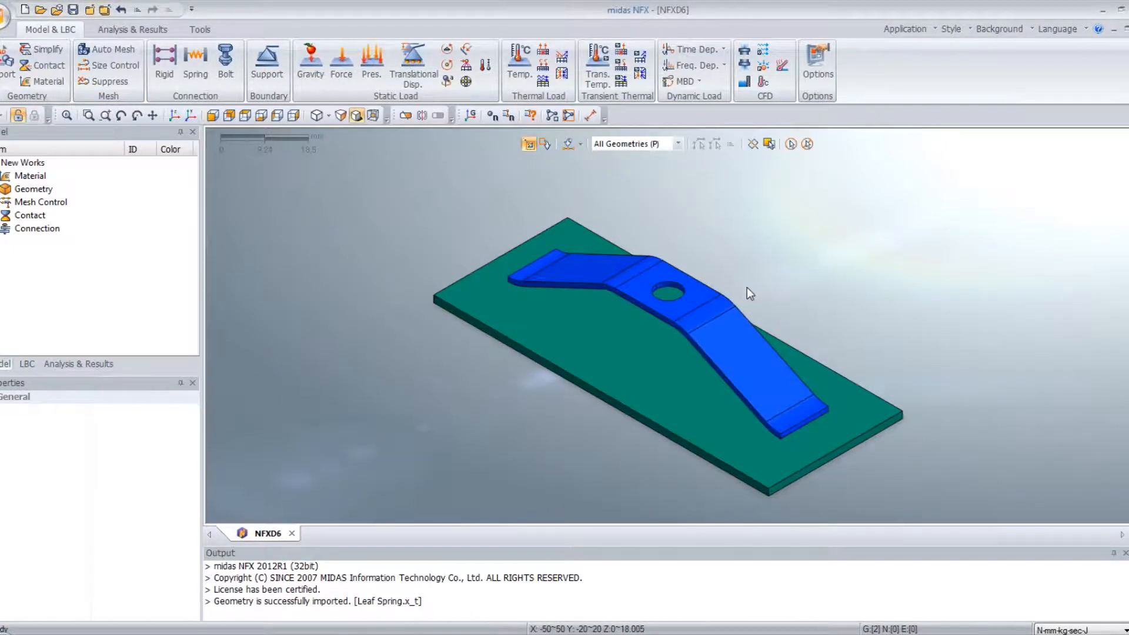
Assign material 2 (Isotropic) to the spring body and the Rigid material to the base plate.
left_click(720, 332)
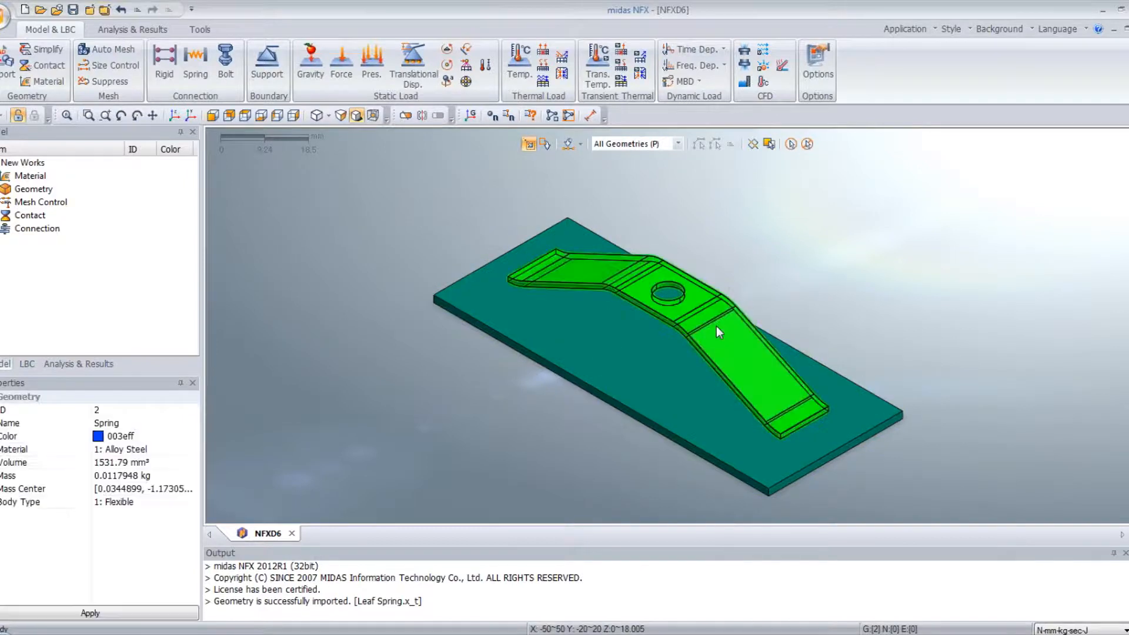
right_click(717, 329)
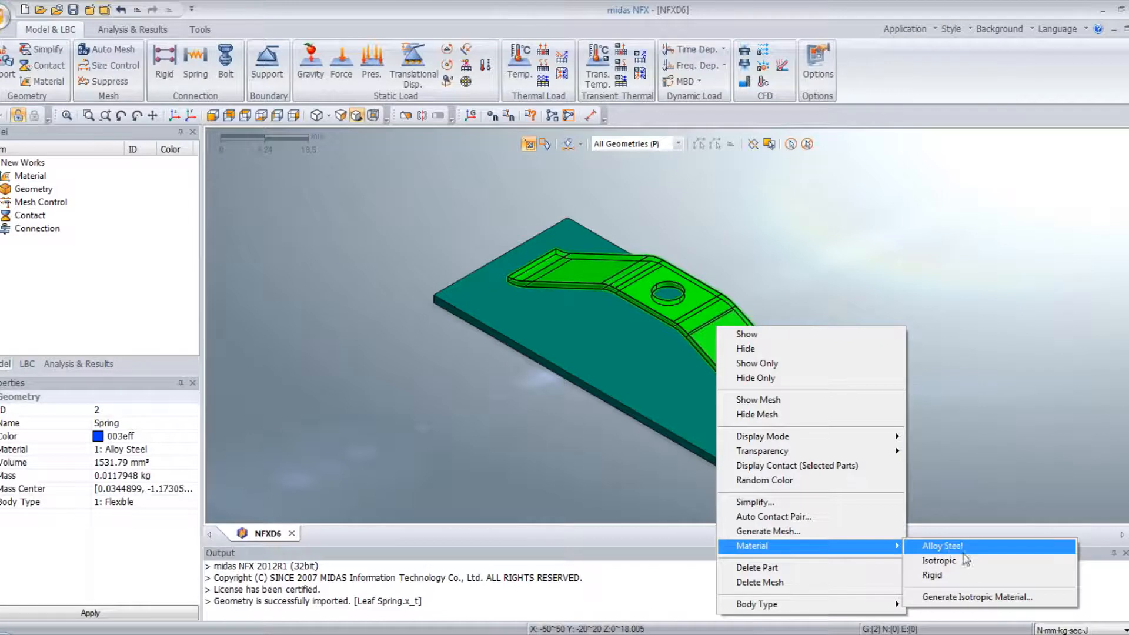
left_click(939, 560)
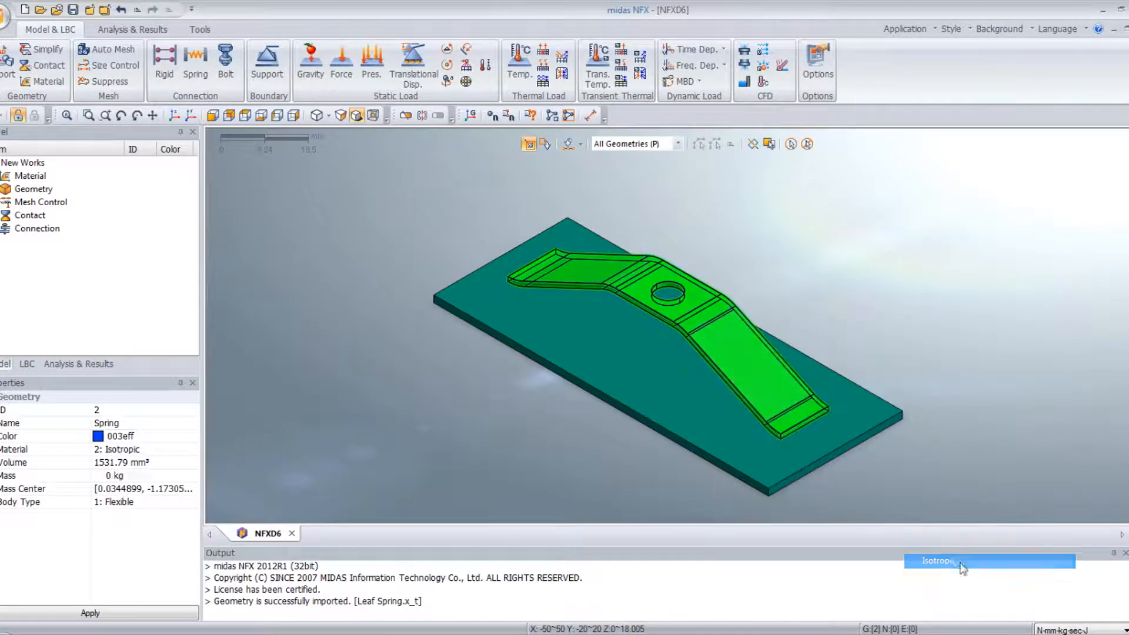
left_click(600, 349)
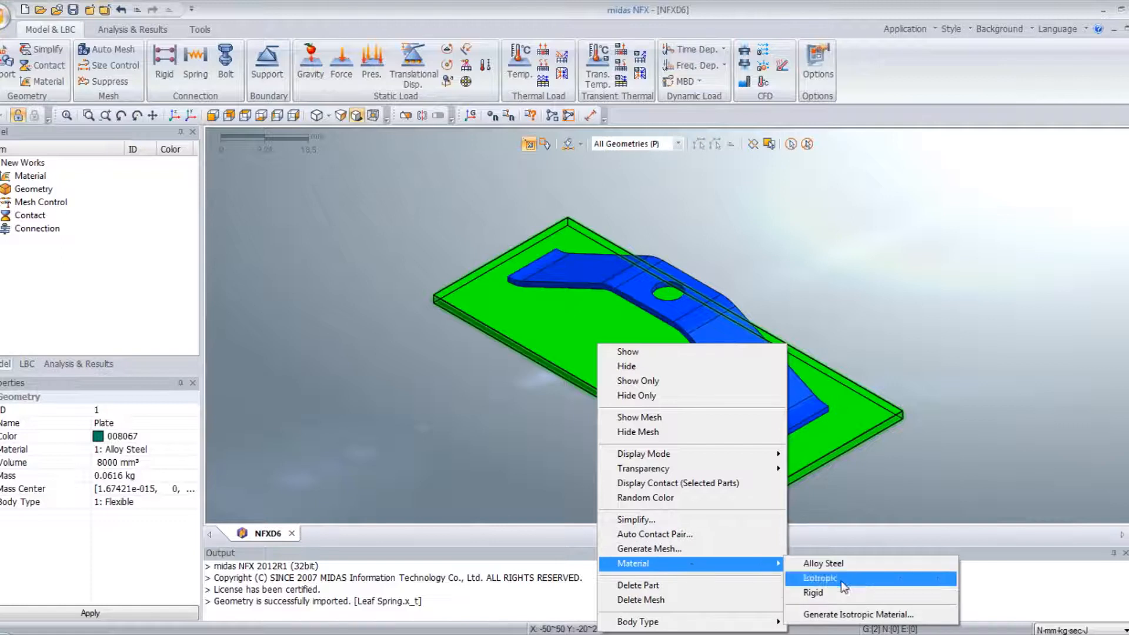
left_click(813, 593)
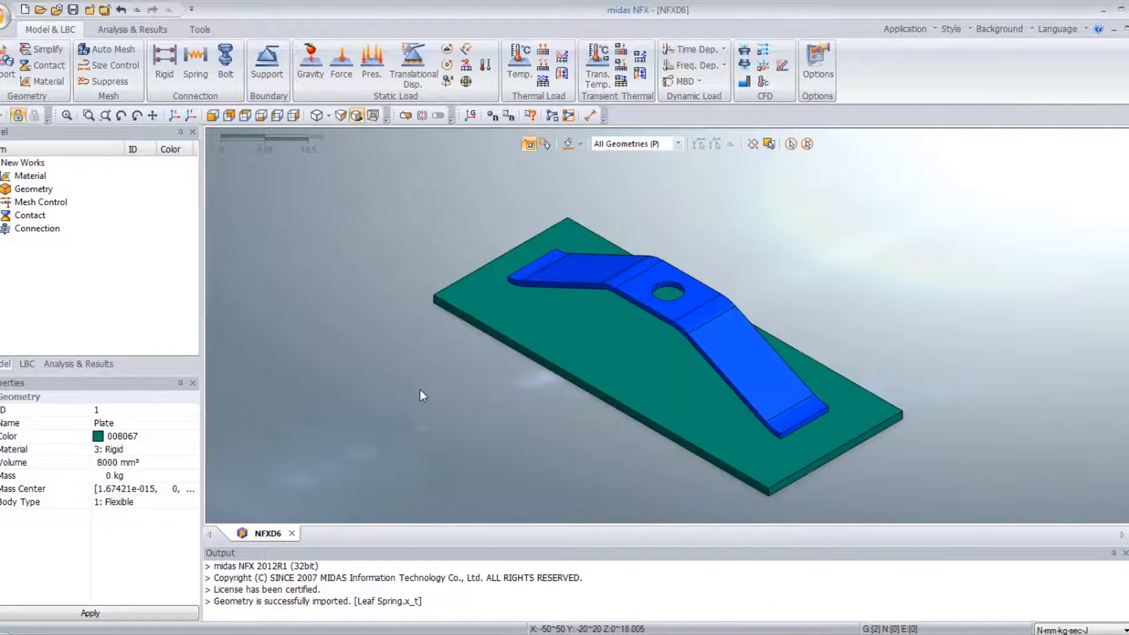
mouse_move(406, 390)
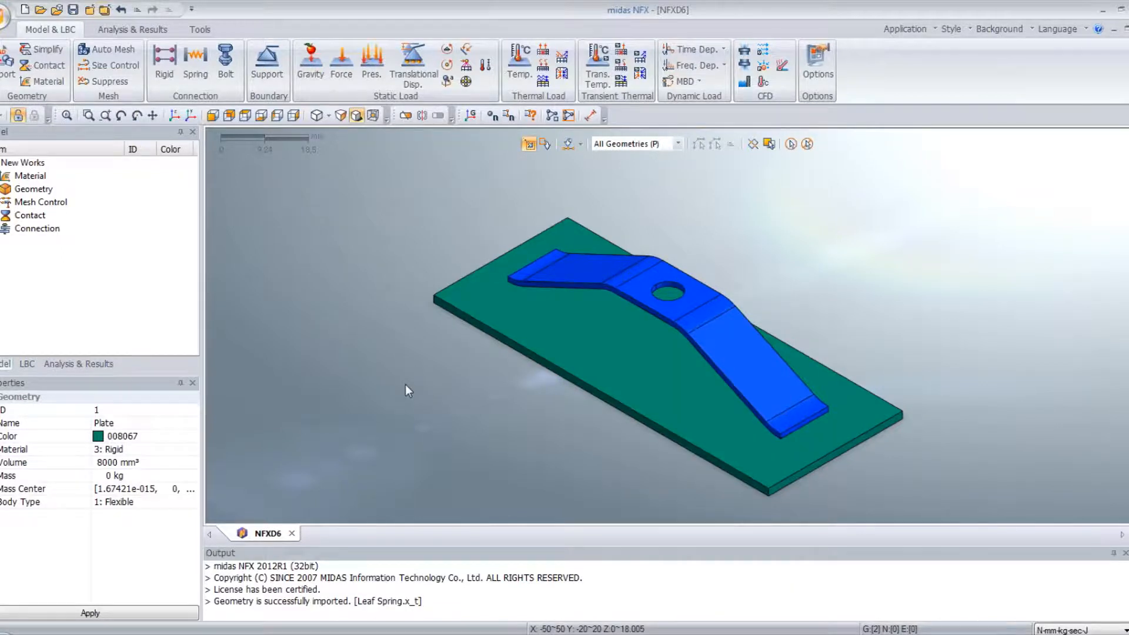
mouse_move(457, 421)
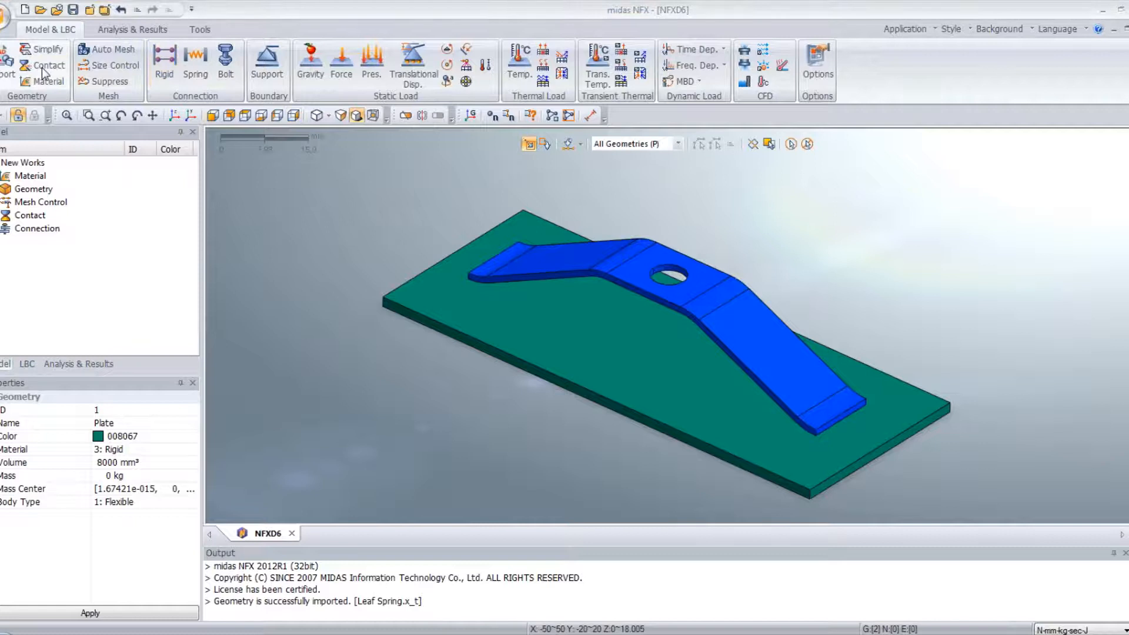
Define a manual General contact with one master face and two spring slave faces, adding a new parameter set.
left_click(48, 66)
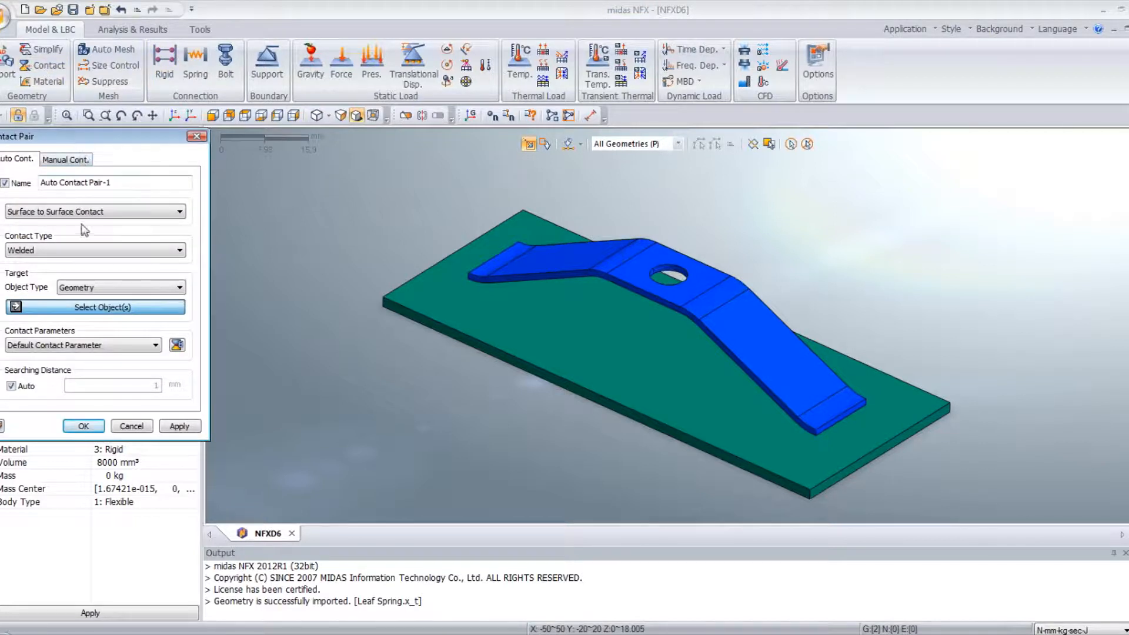
left_click(118, 168)
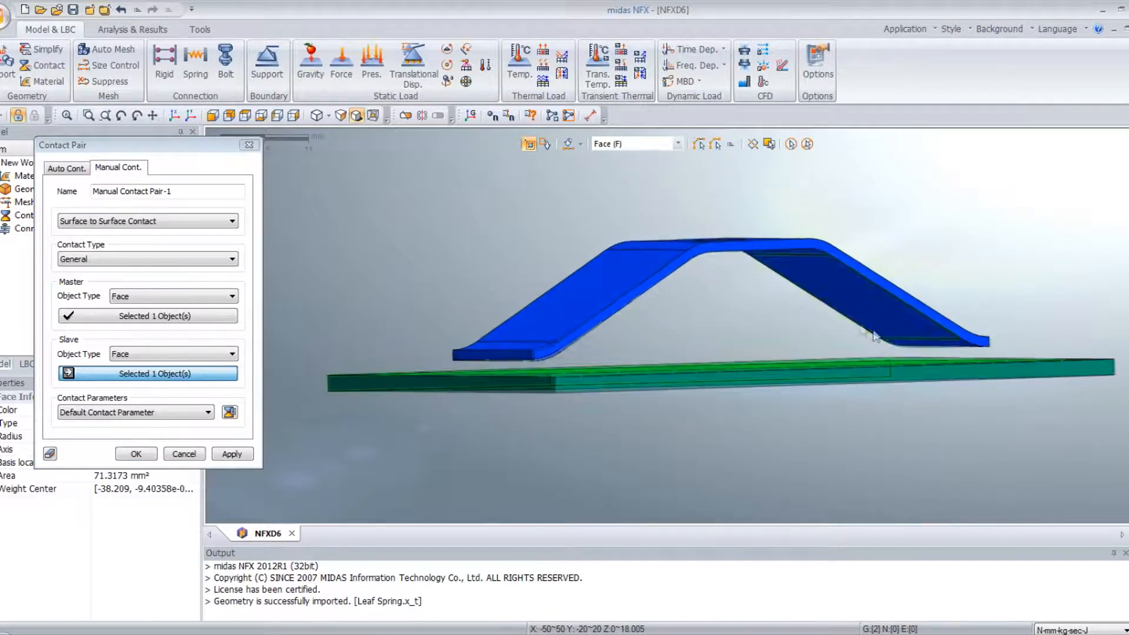
left_click(929, 344)
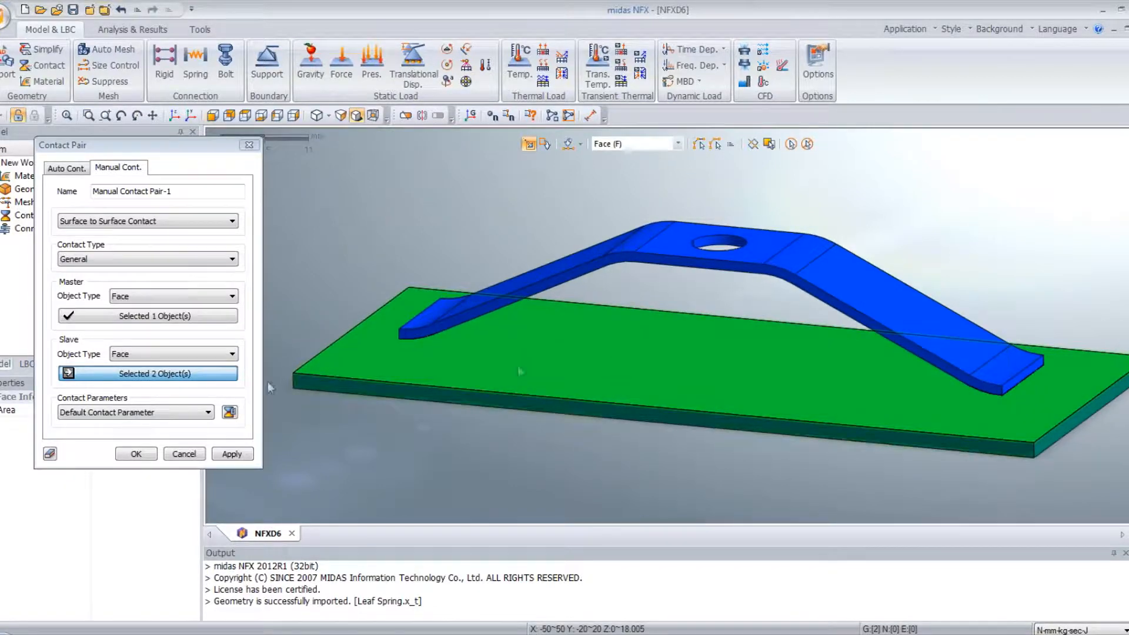
left_click(230, 411)
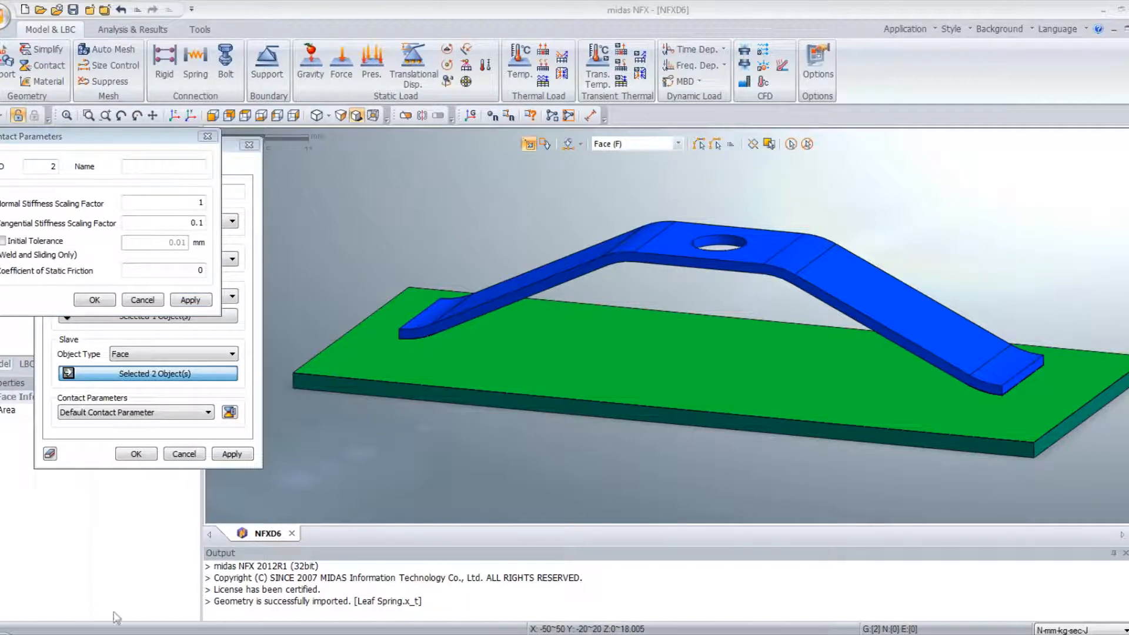
Create parameter set 'Friction' with 0.3 static friction and initial tolerance, and confirm the contact pair.
left_click(162, 166)
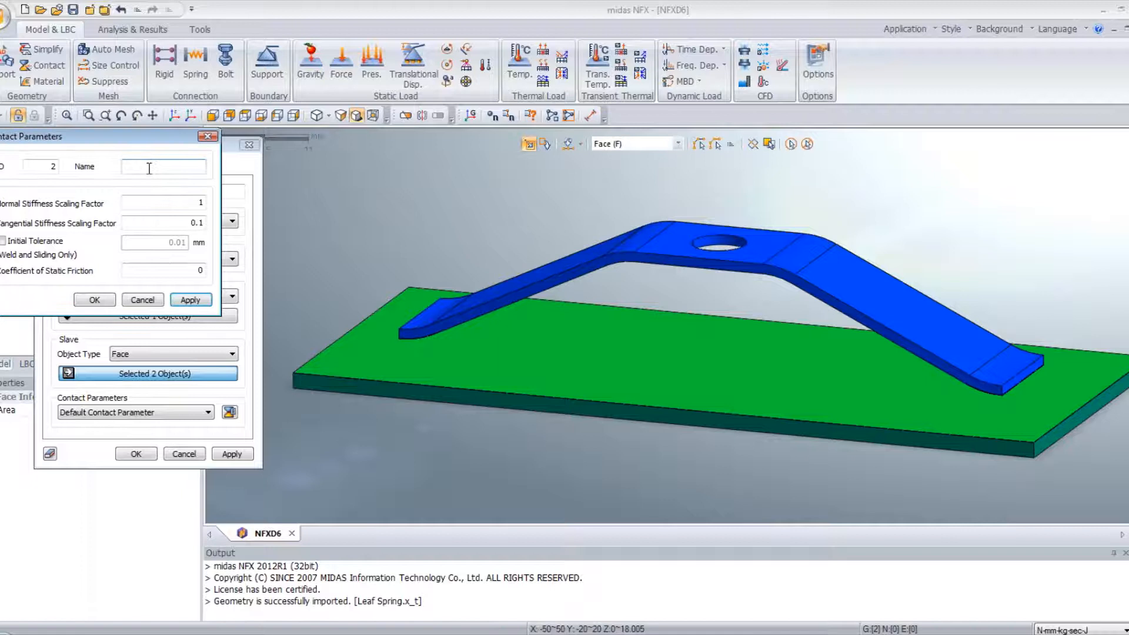
type("Frict")
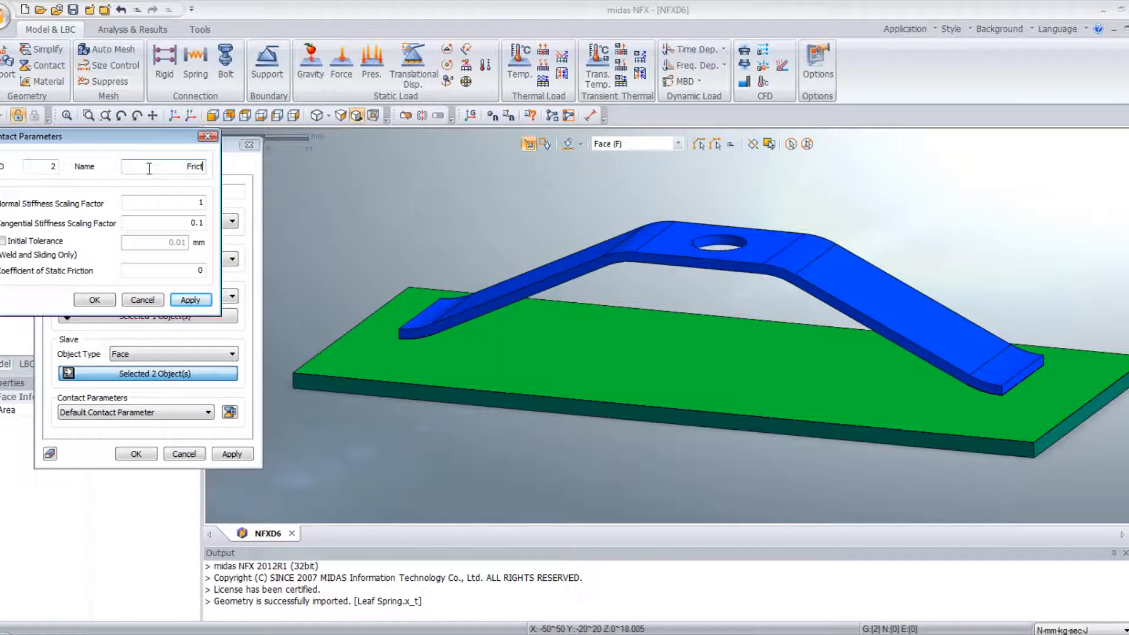
type("ion")
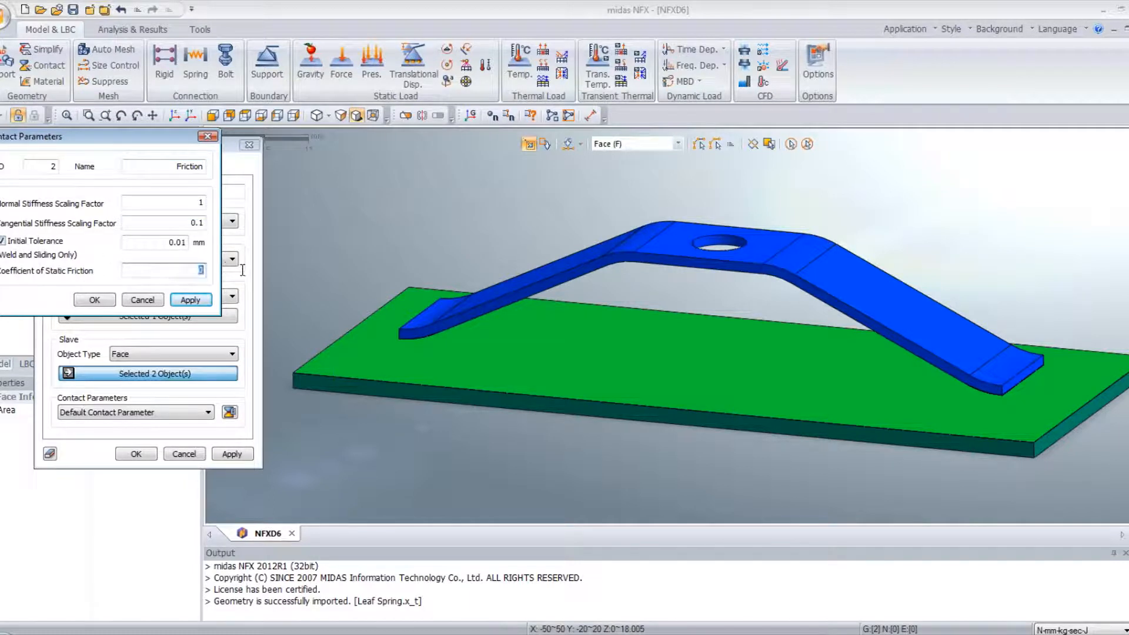
type("0.3")
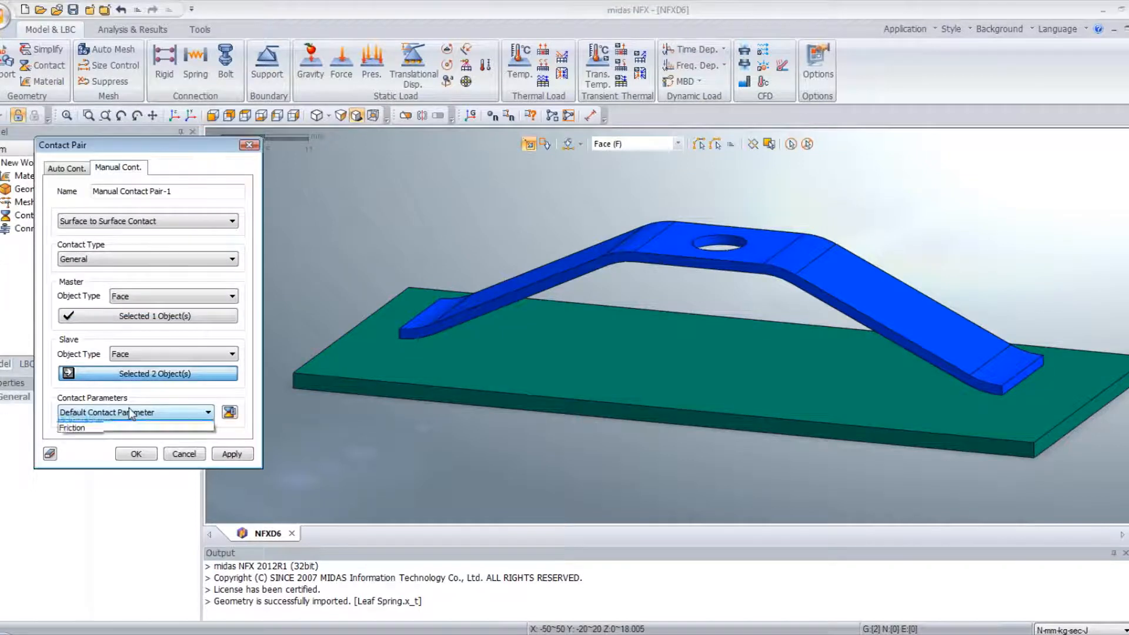
left_click(73, 428)
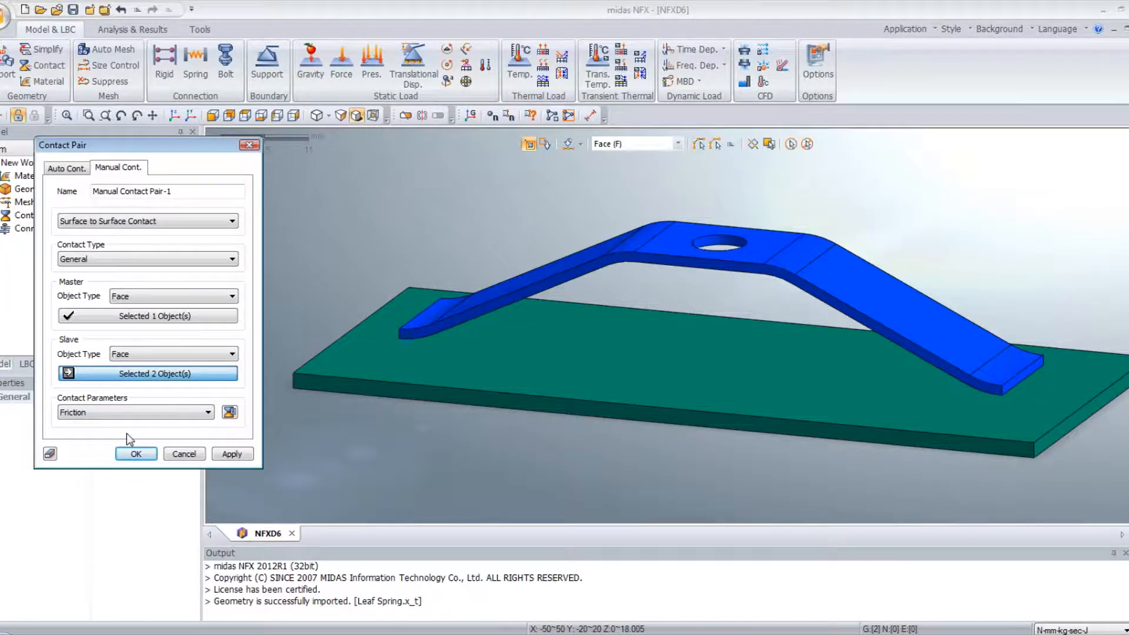
left_click(135, 454)
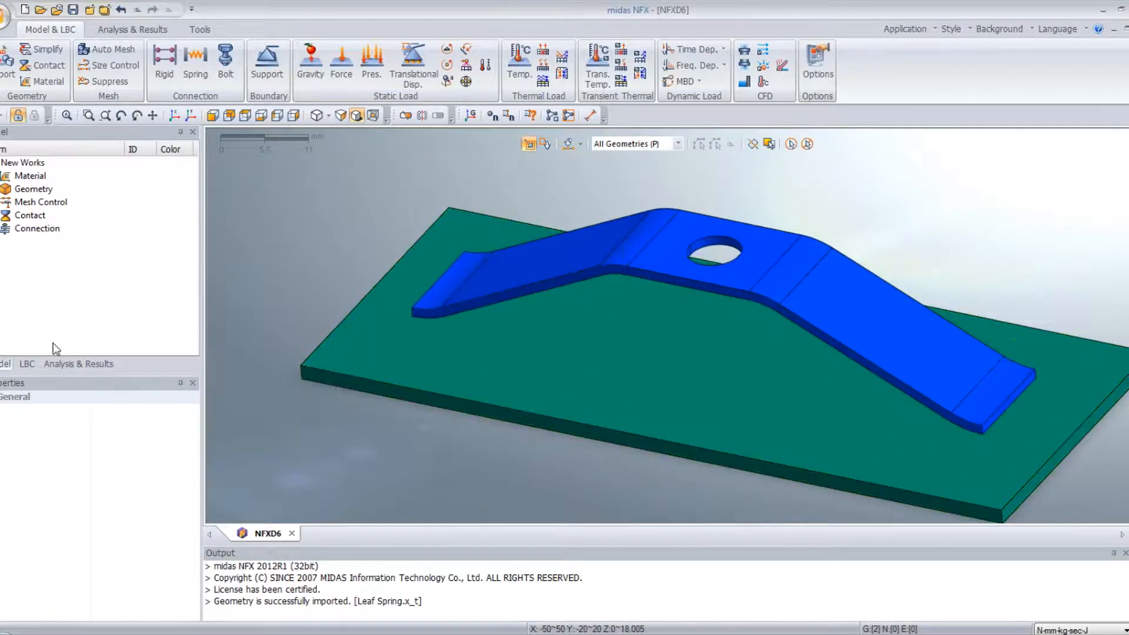
Select the contacts, view the model from the bottom and start a support constraint on the plate edges.
left_click(7, 214)
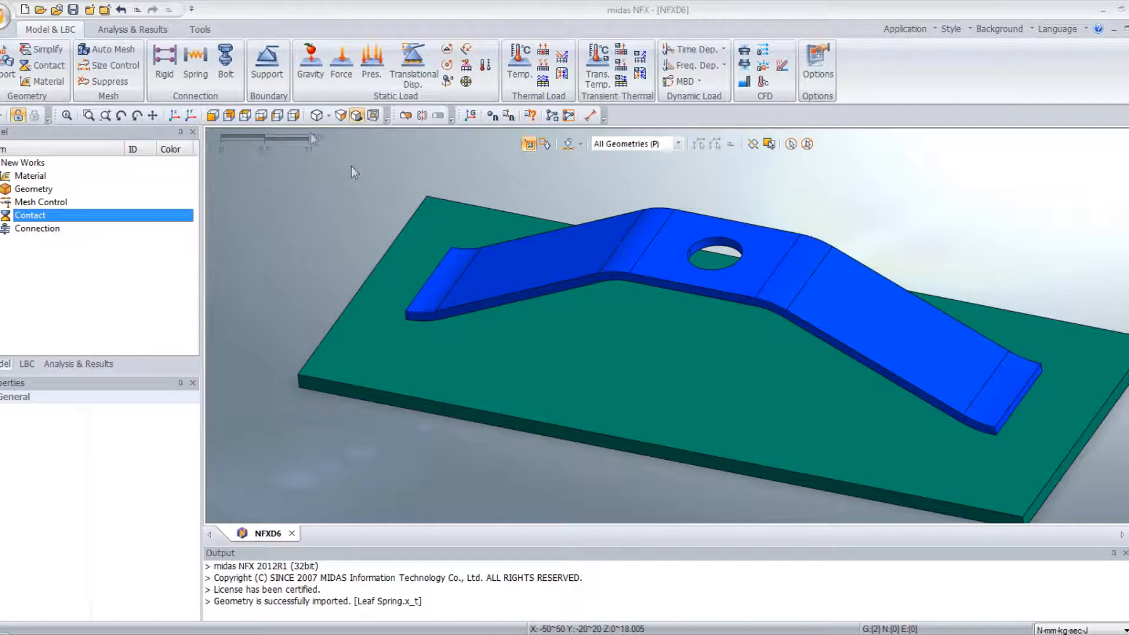
mouse_move(250, 115)
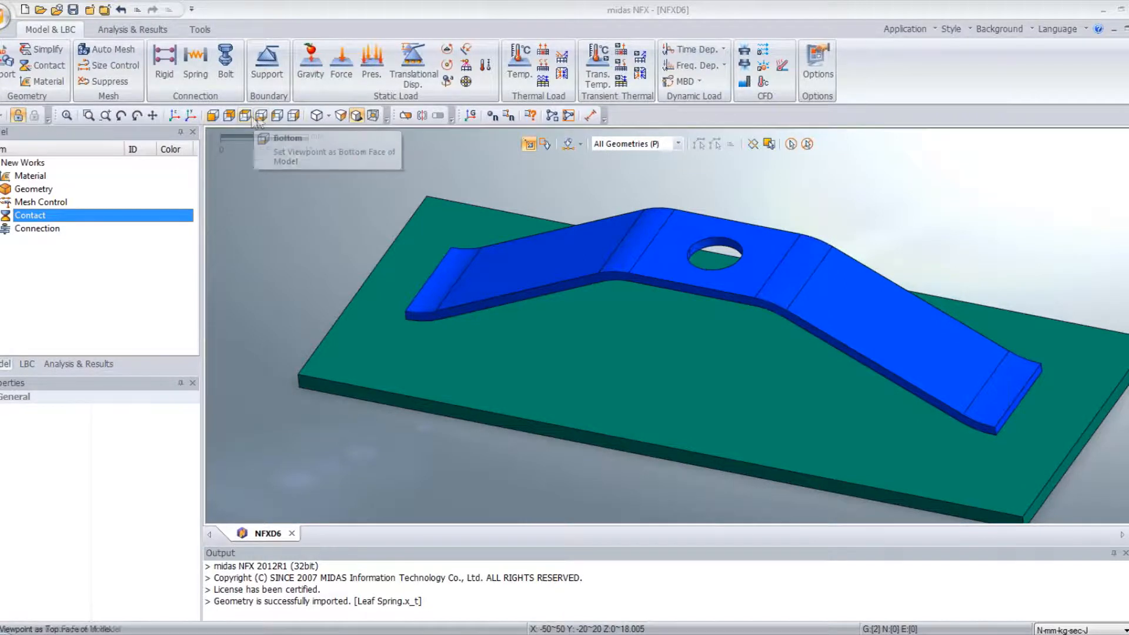
left_click(245, 115)
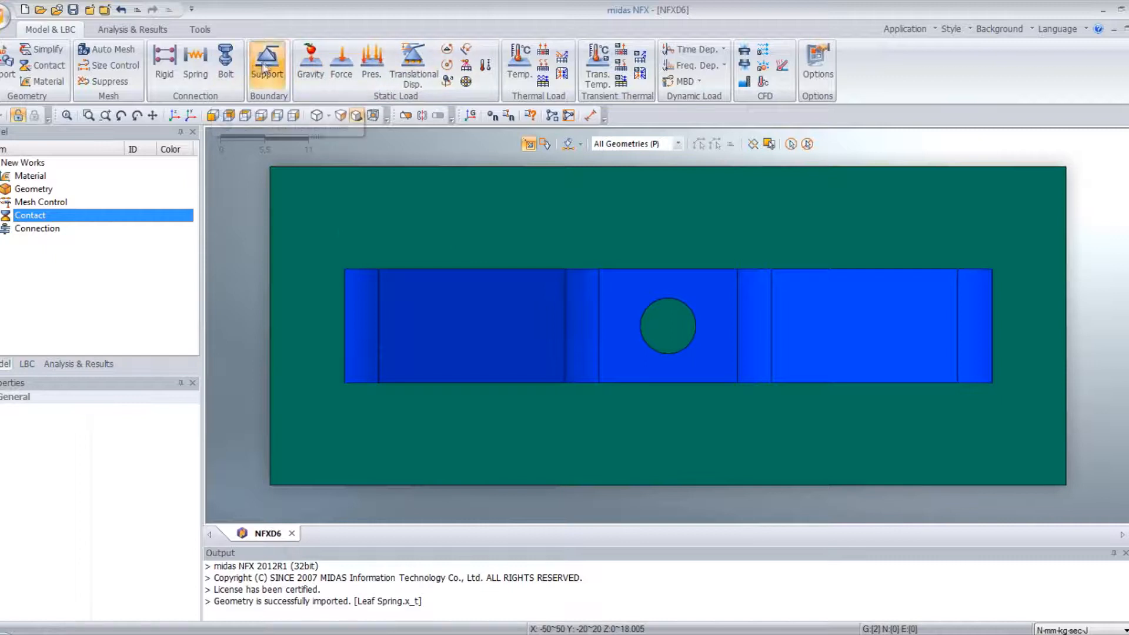
left_click(267, 65)
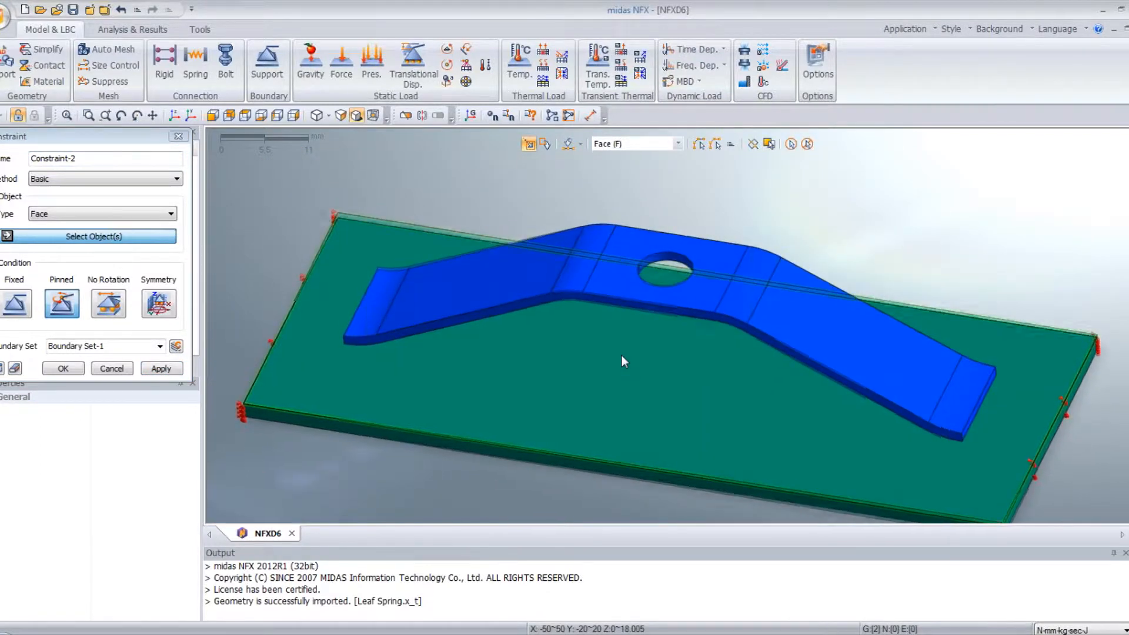
left_click_drag(86, 136, 134, 153)
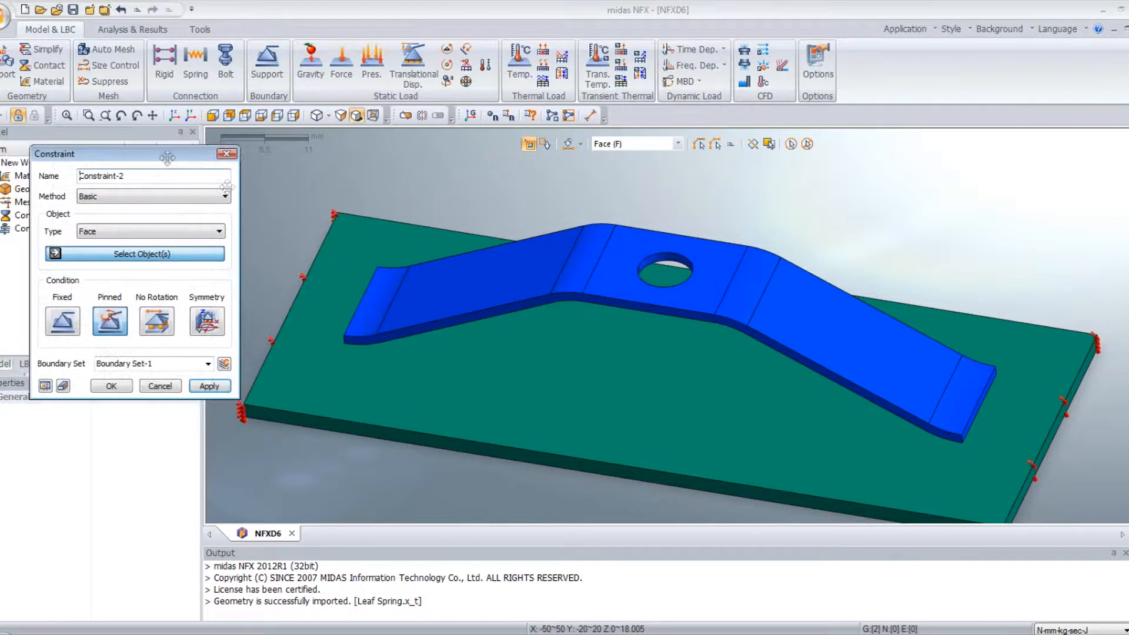
left_click(662, 274)
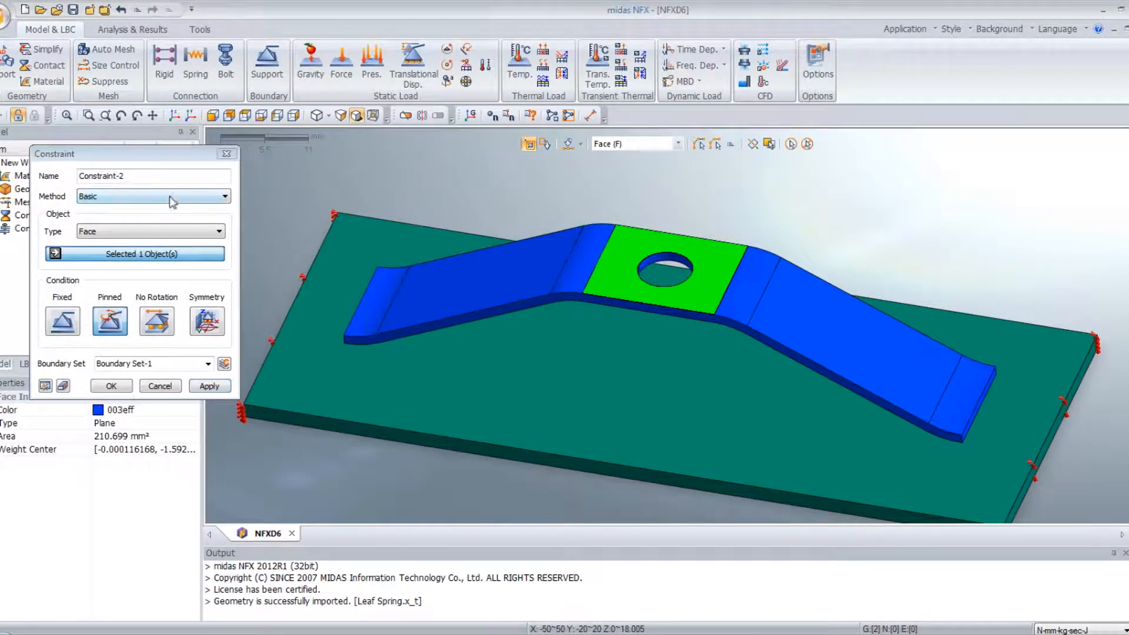
left_click(224, 196)
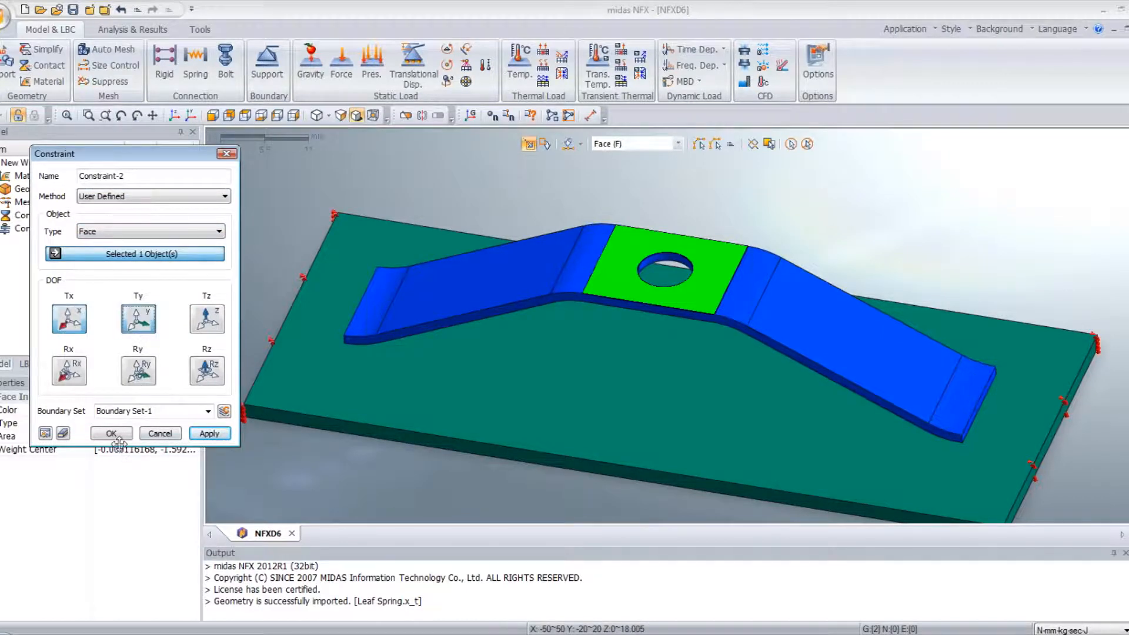
left_click(111, 433)
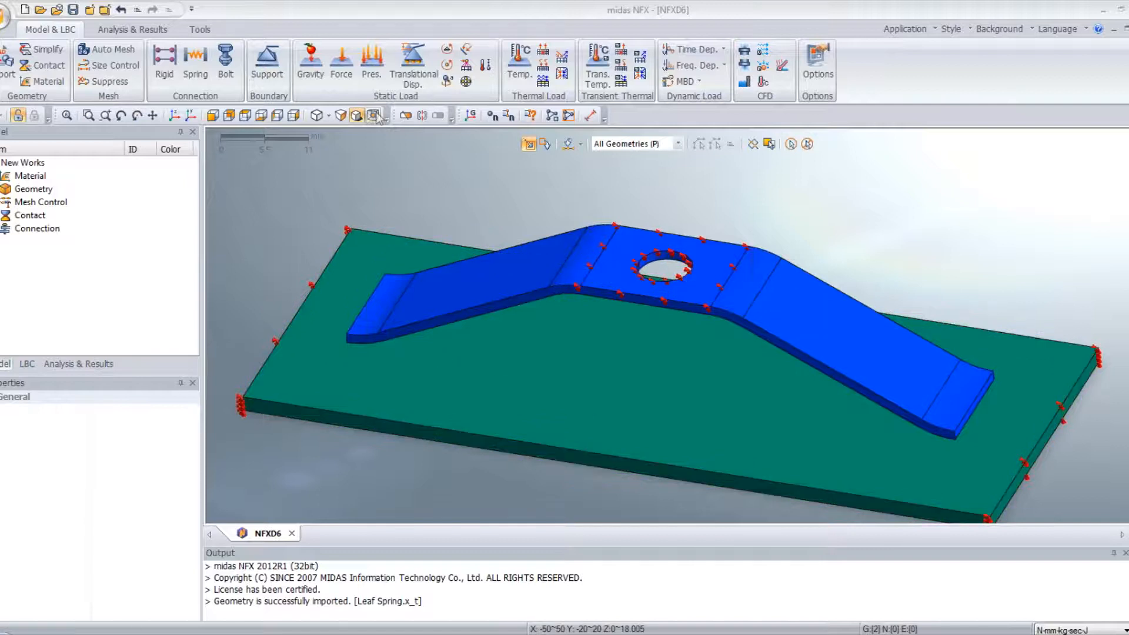
Apply Z displacements to the spring's middle face: −8 mm as '8mm translation' and 0 mm as 'initial position'.
left_click(412, 68)
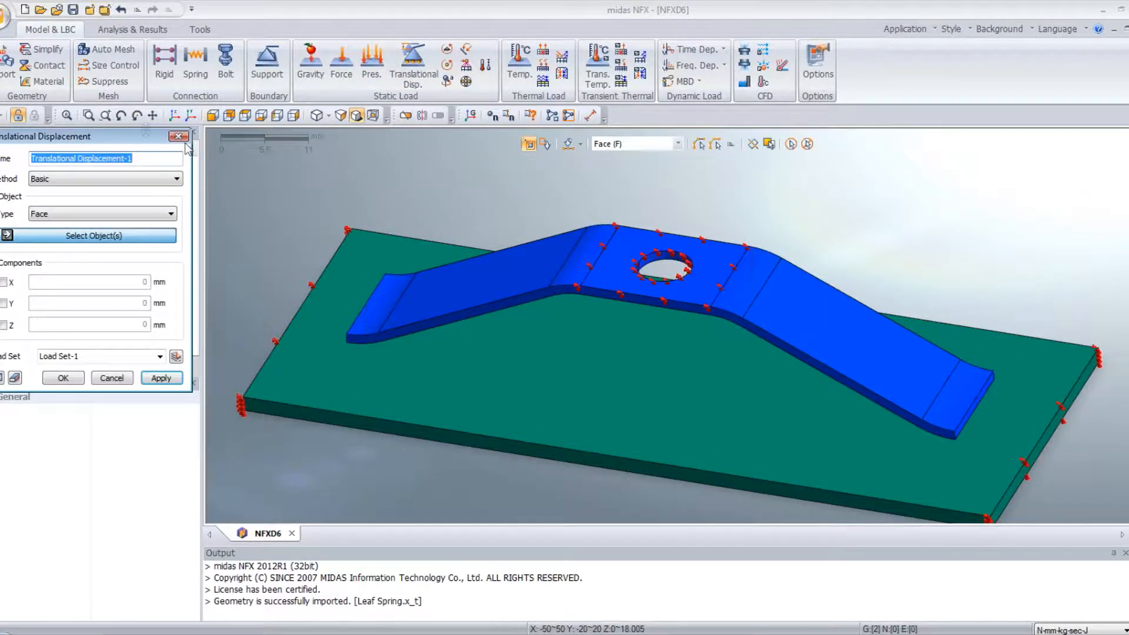
left_click_drag(44, 136, 105, 151)
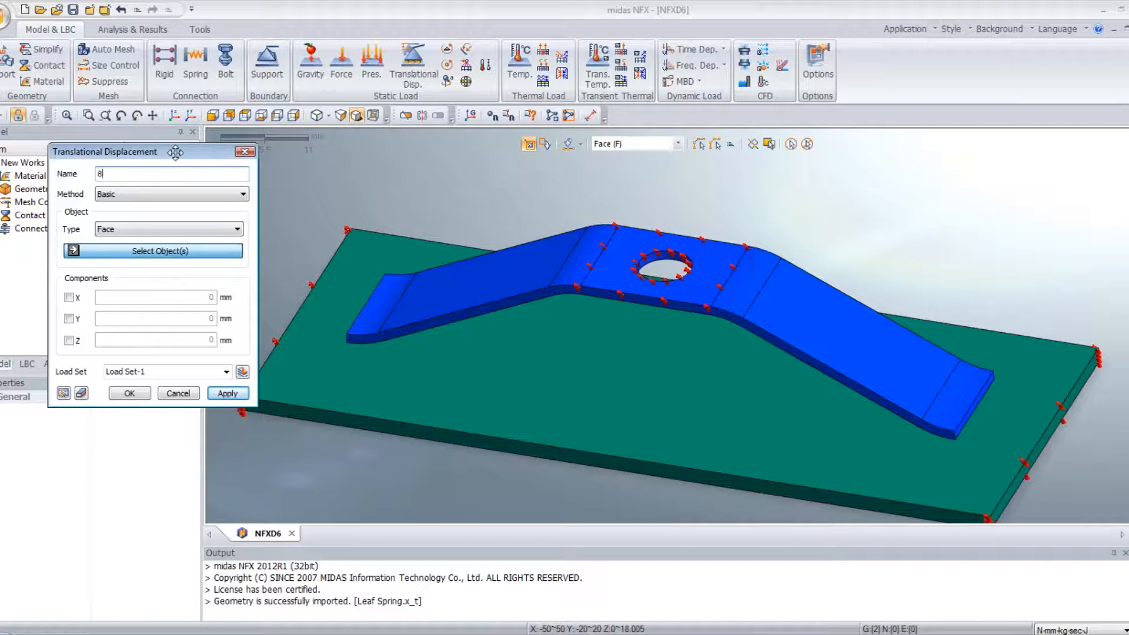
type("mm tr")
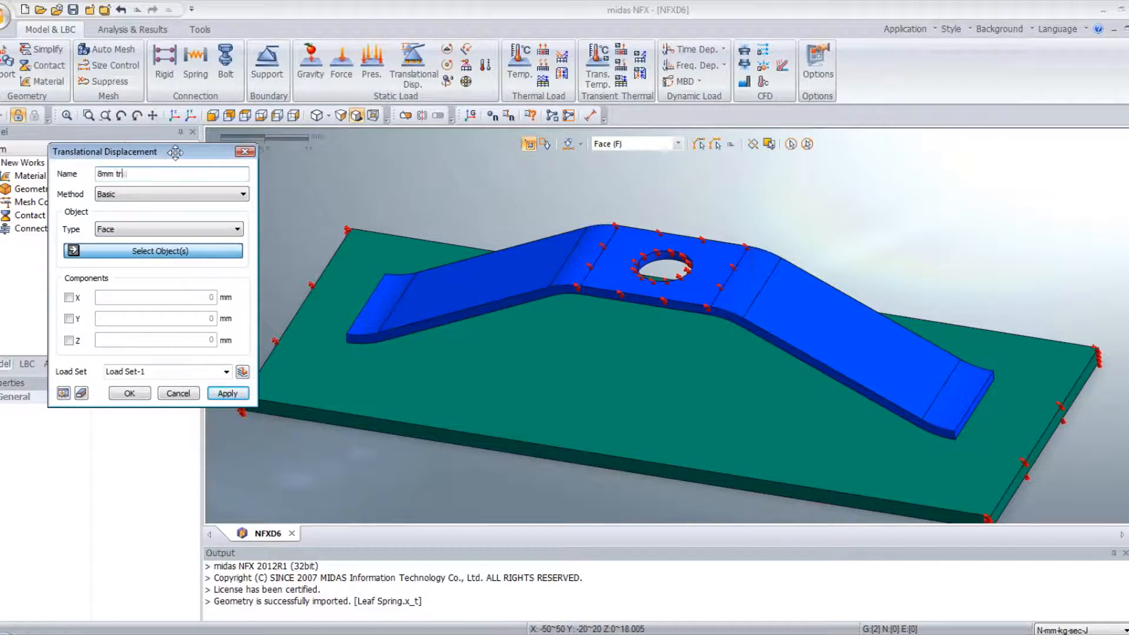
type("anslation")
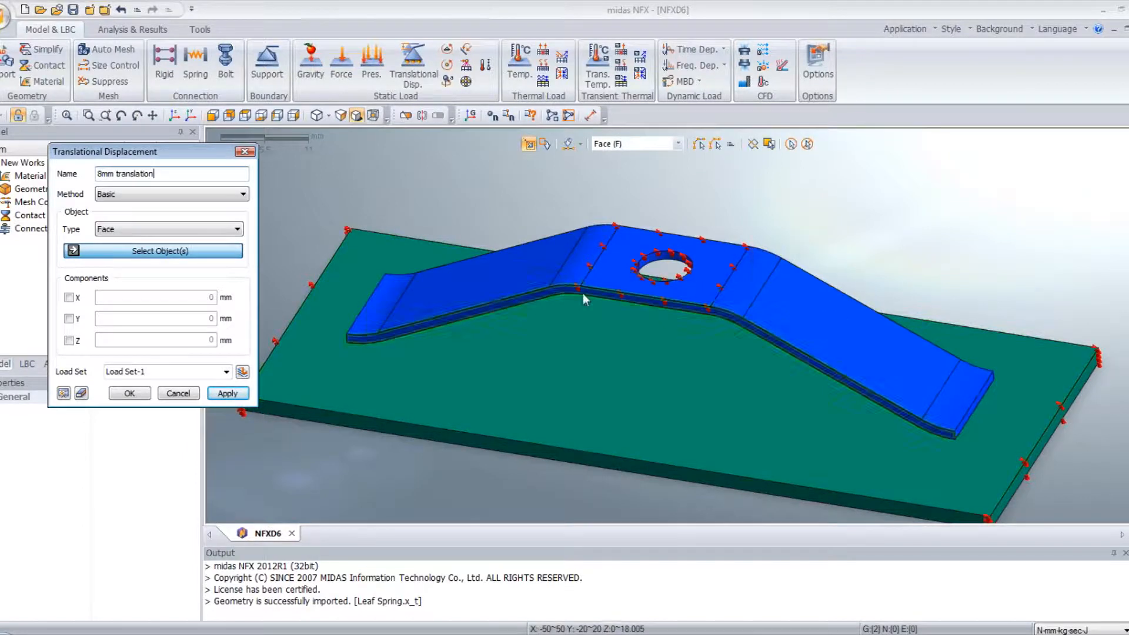
left_click(661, 271)
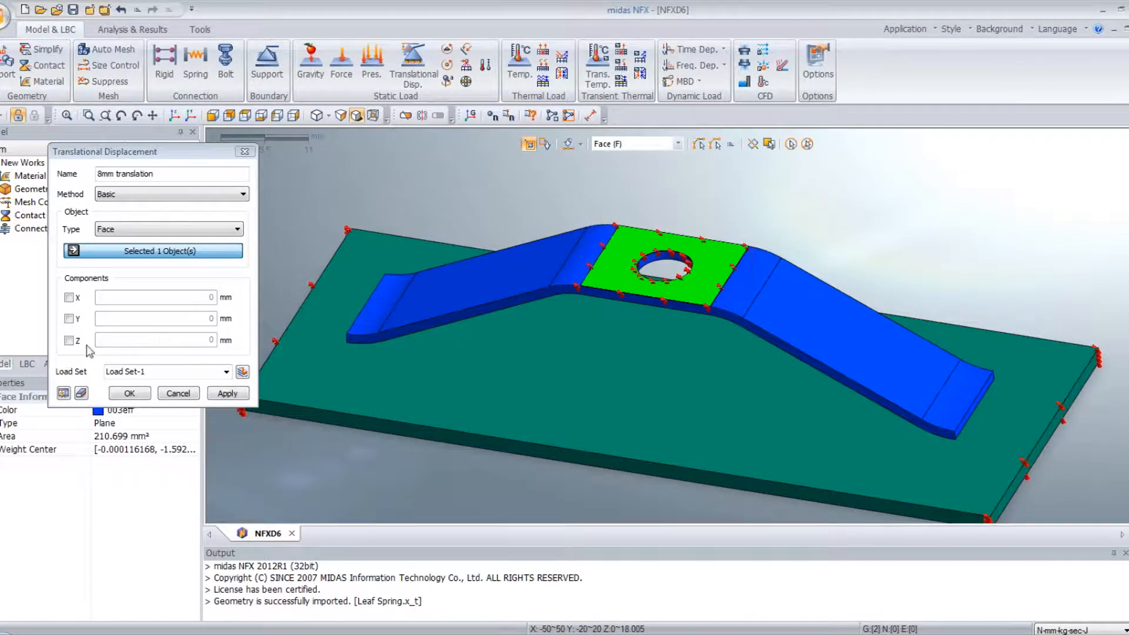
left_click(69, 340)
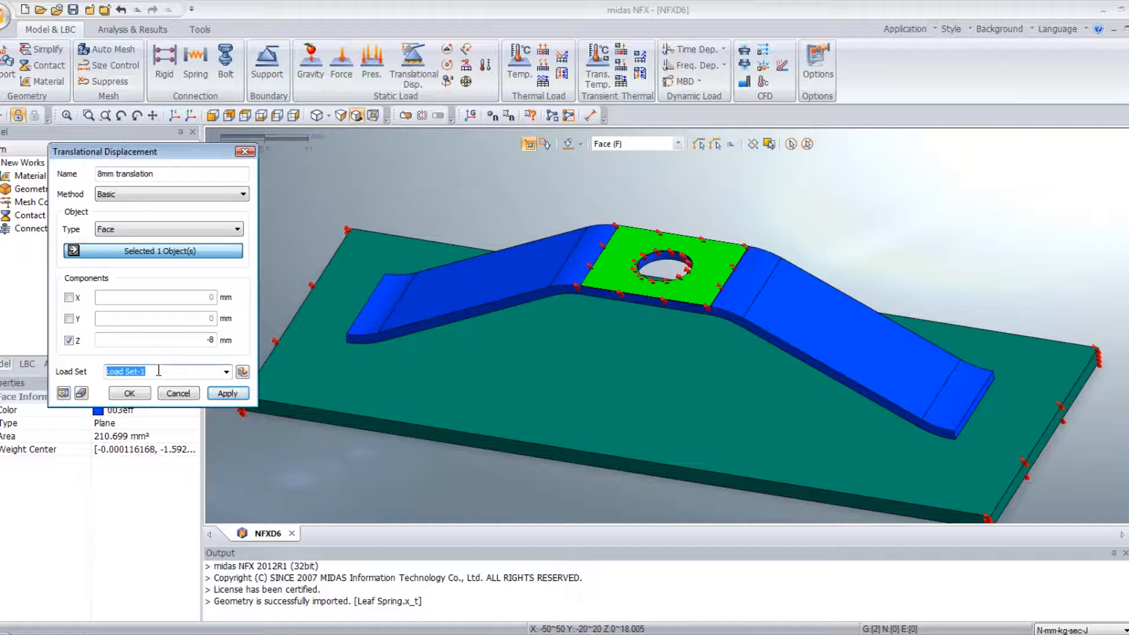
type("8mm translation")
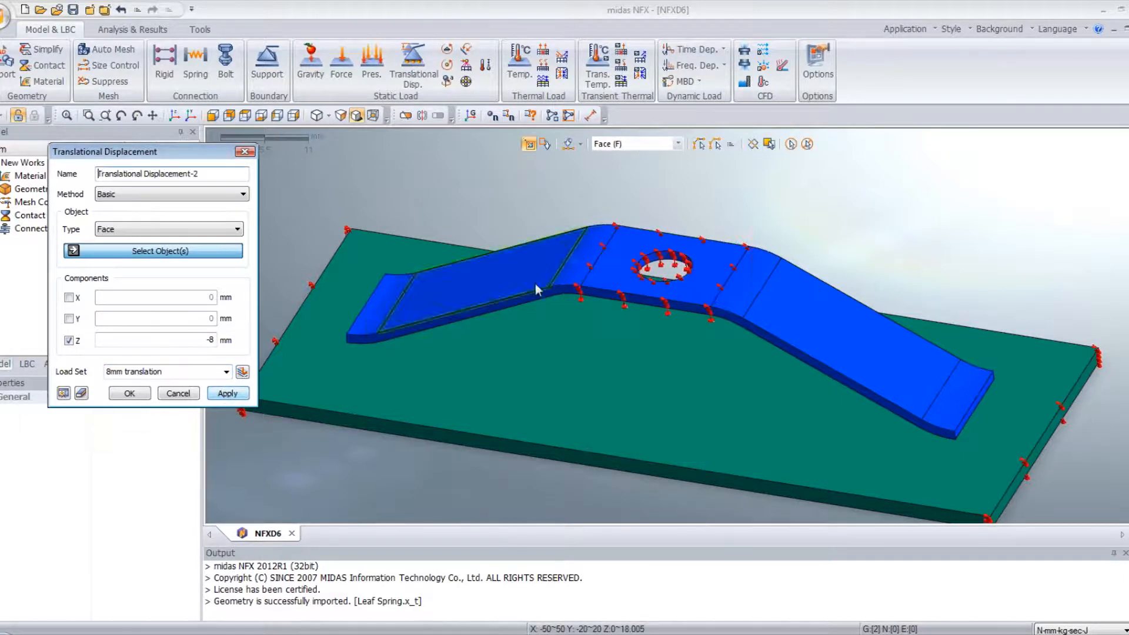
left_click(662, 267)
type("0")
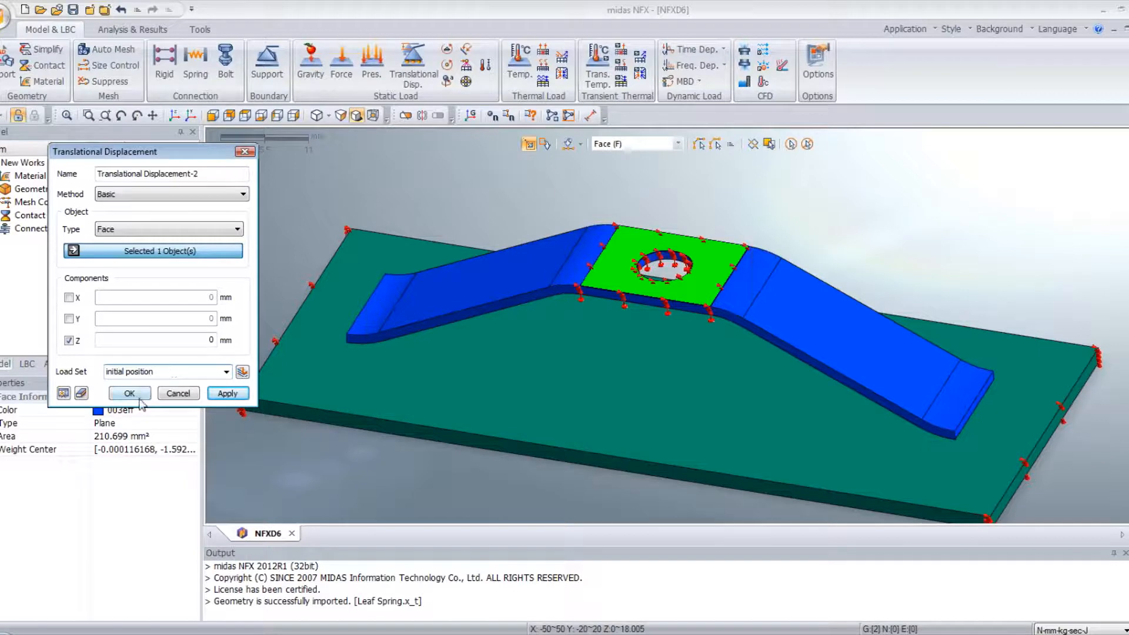
left_click(130, 392)
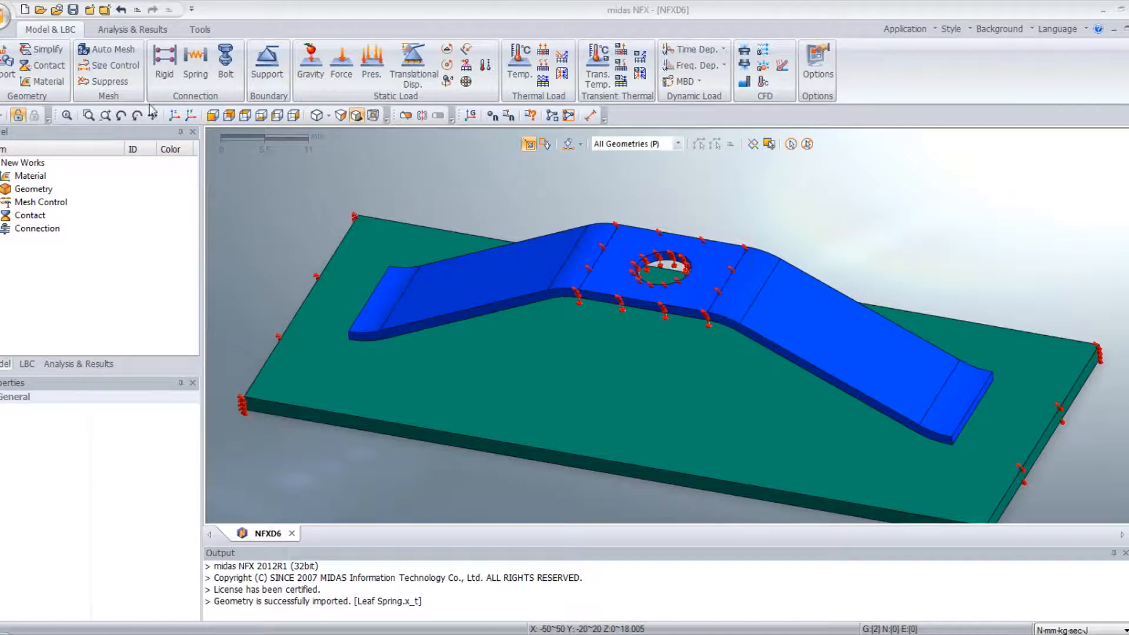
Auto-mesh both solids with tetrahedra (5248 nodes, 2325 elements) and begin a General analysis case.
left_click(105, 49)
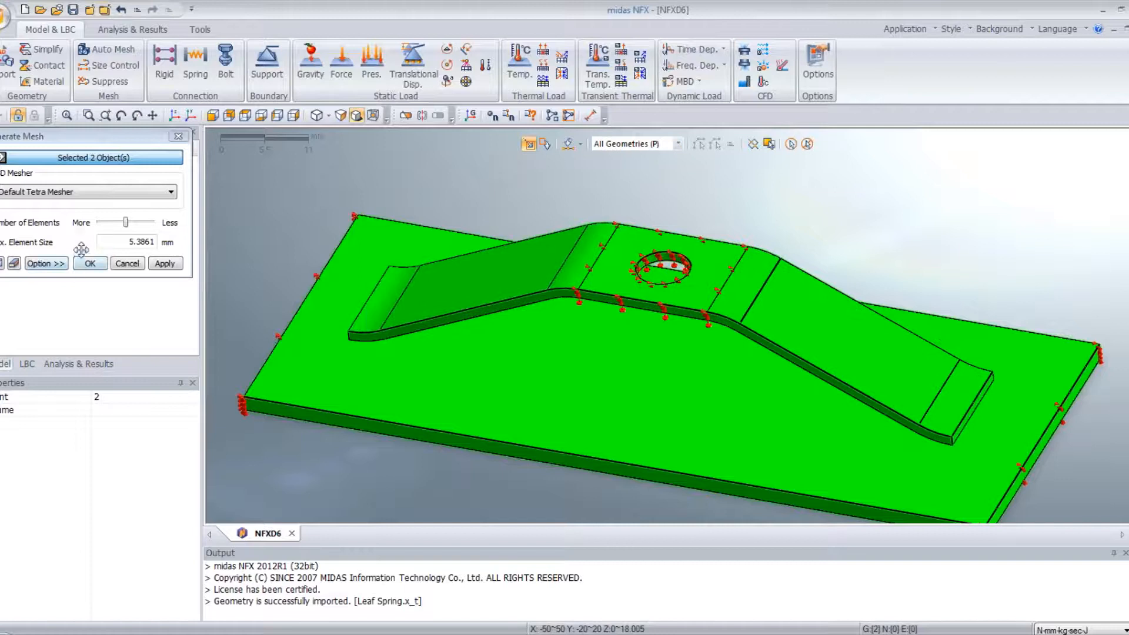
left_click(86, 191)
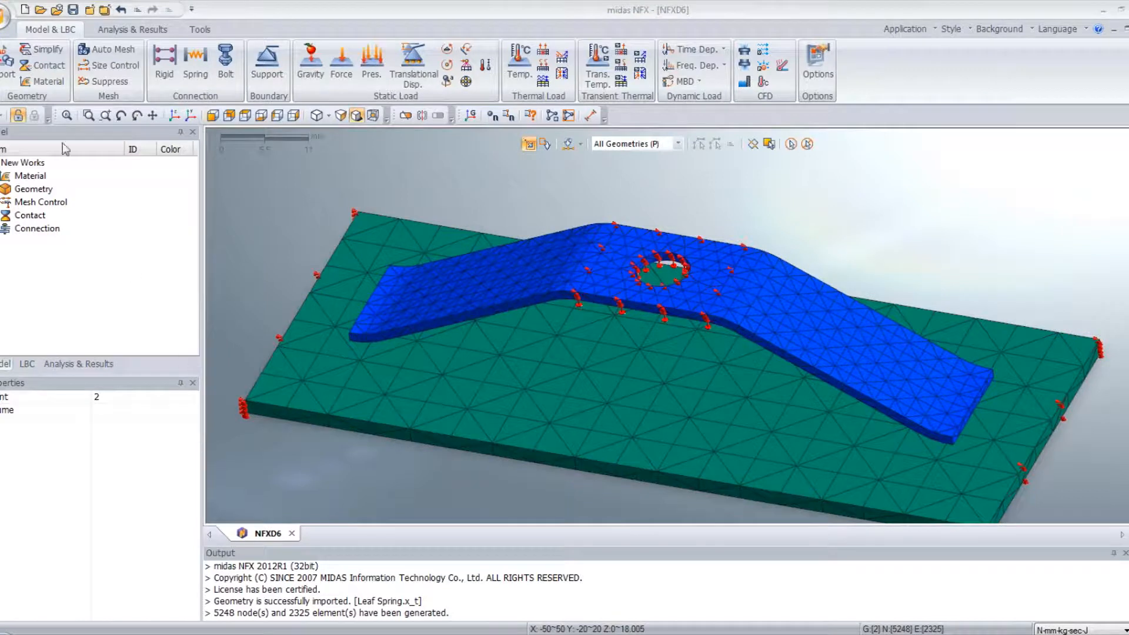
left_click(132, 28)
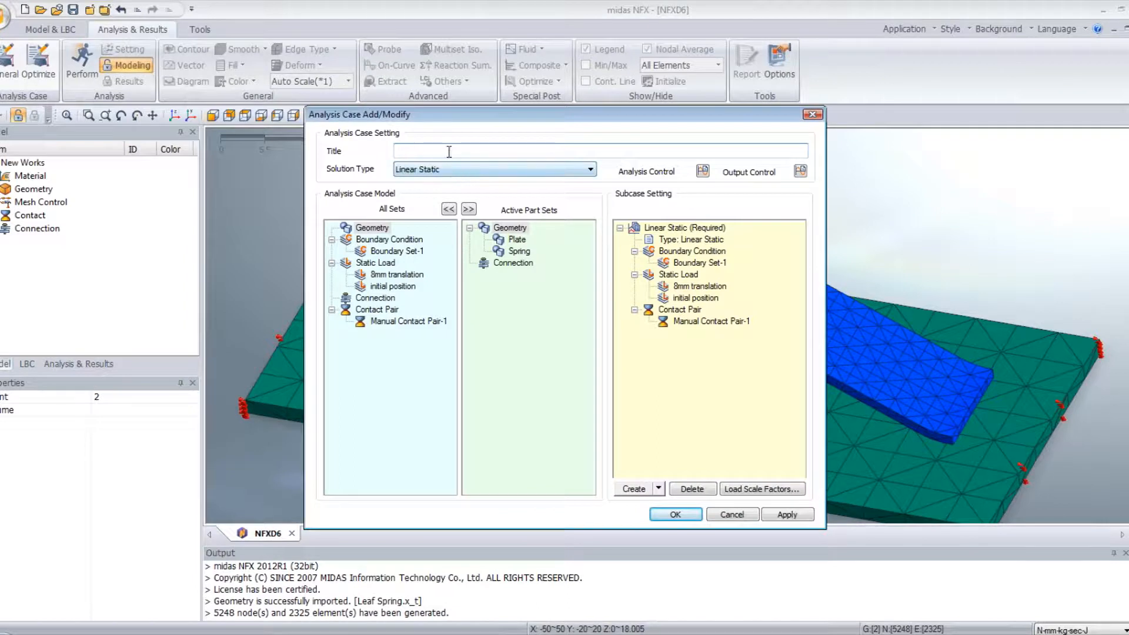
Title the case 'Leaf spring', set Nonlinear Static solution, and create the 'initial position' subcase.
type("Learf sprin")
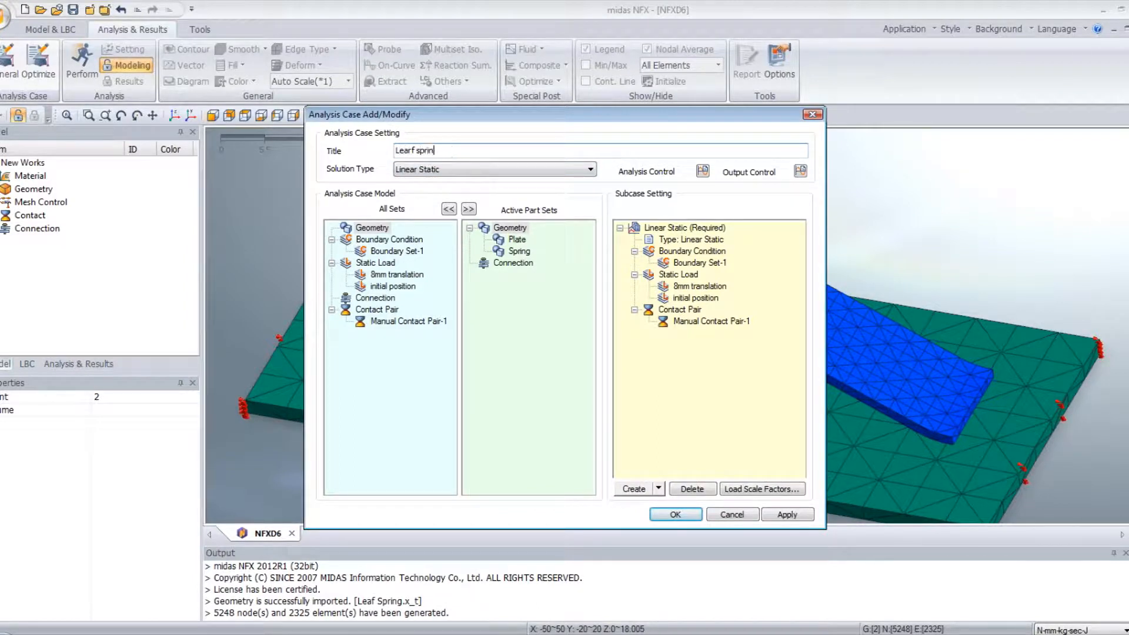
left_click(589, 169)
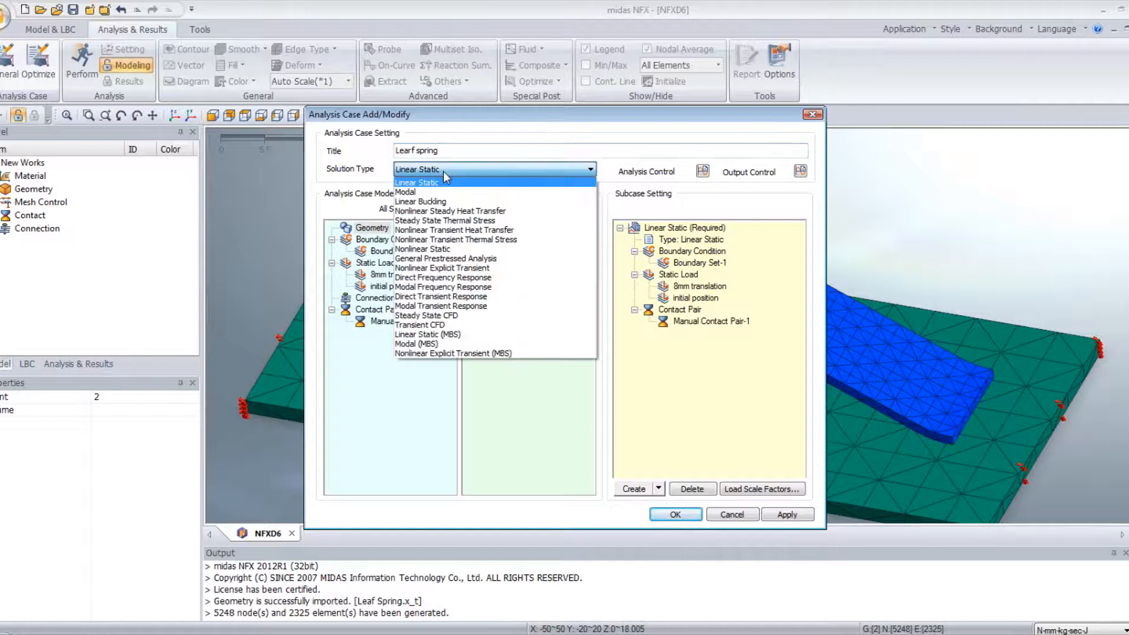
left_click(423, 248)
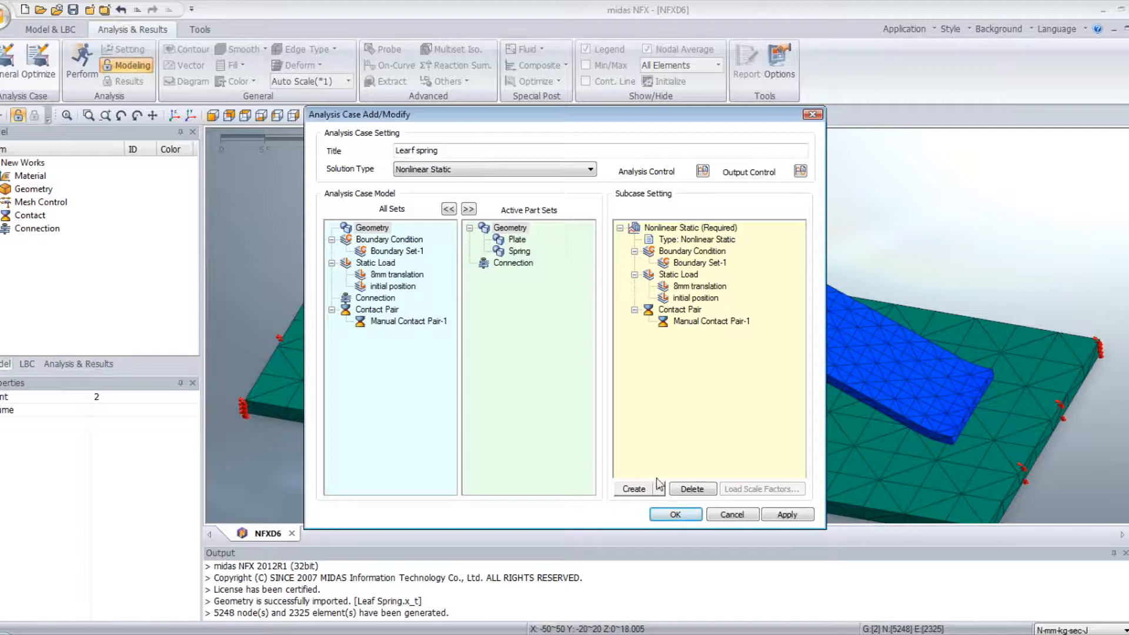
left_click(632, 489)
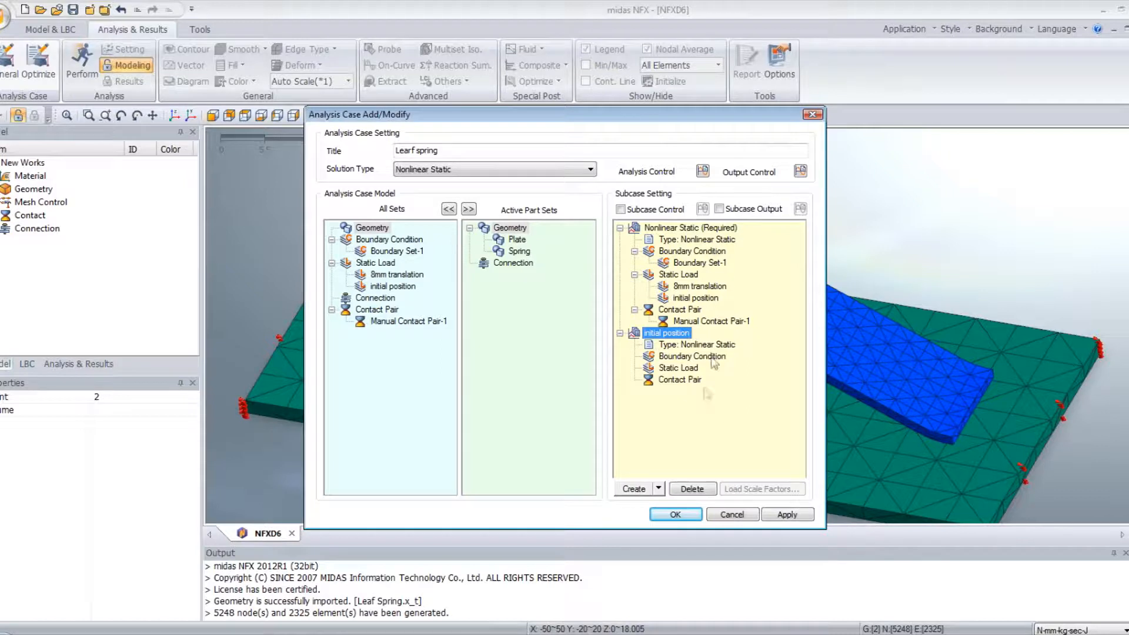
Rename the first subcase '8mm translation' and copy its model sets into the 'initial position' subcase.
left_click(690, 227)
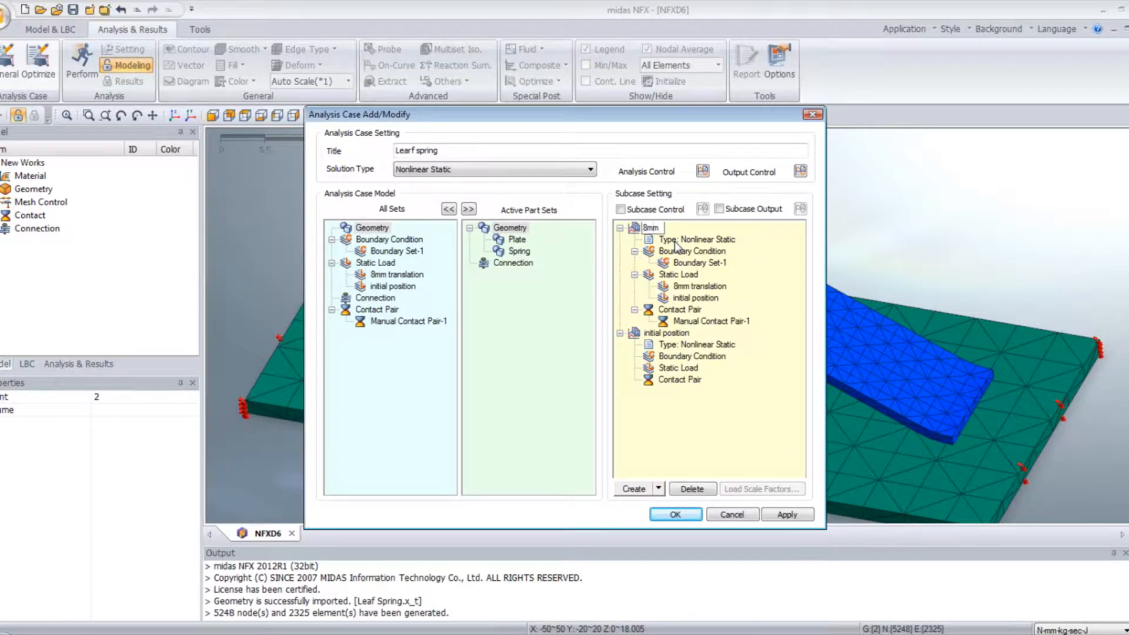
double_click(650, 227)
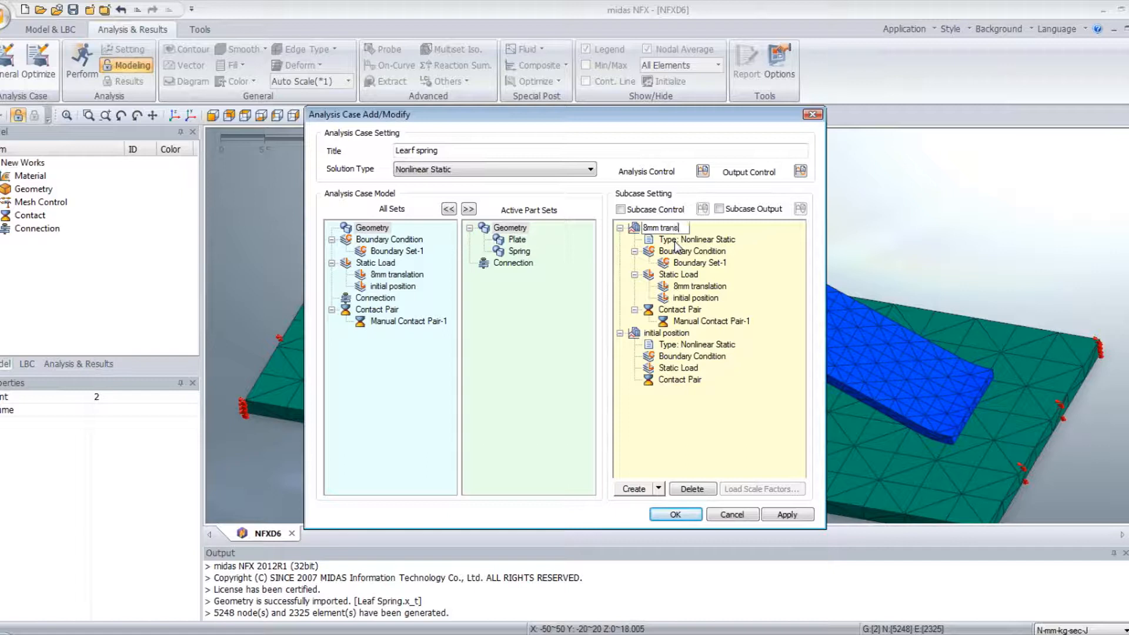
type("ation")
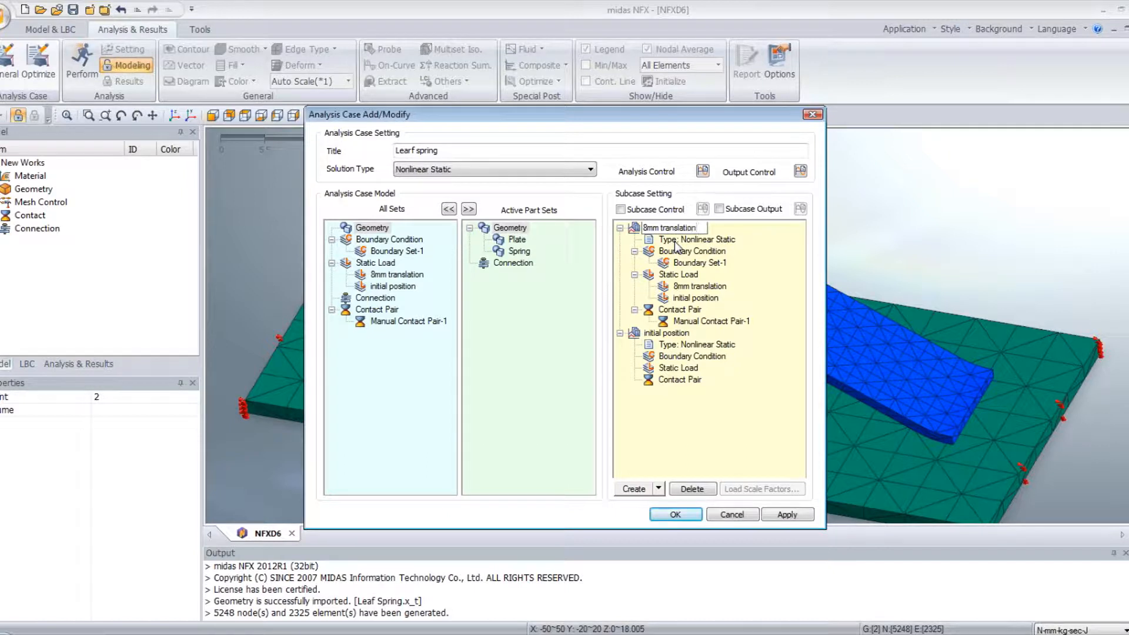
left_click(670, 226)
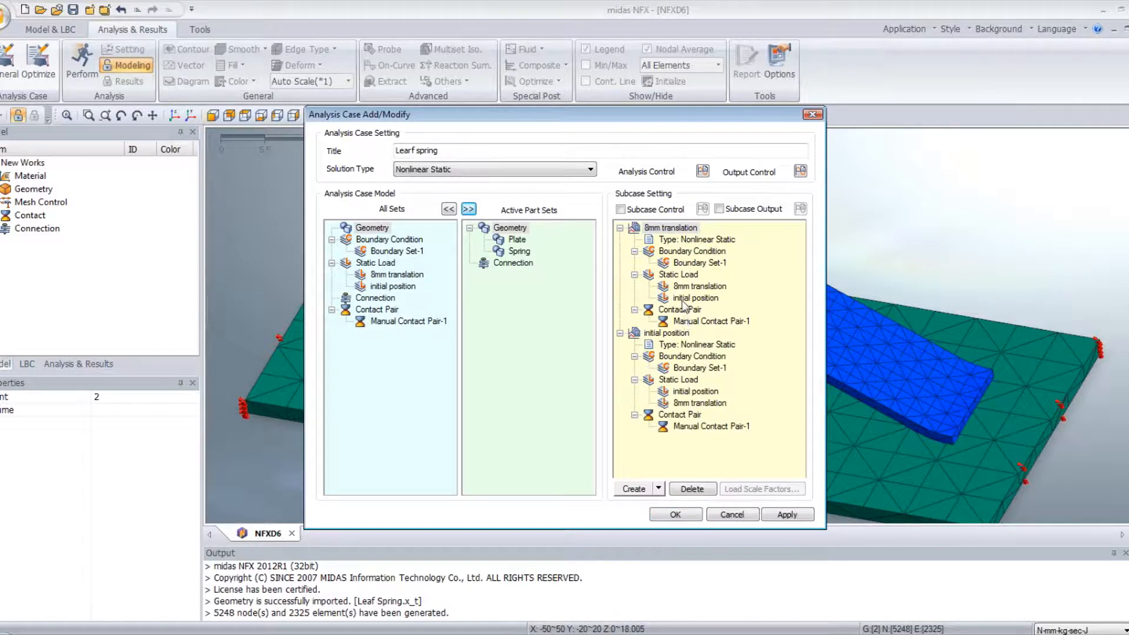
Remove the other subcase's load from each, leaving each subcase only its own displacement load.
left_click(695, 297)
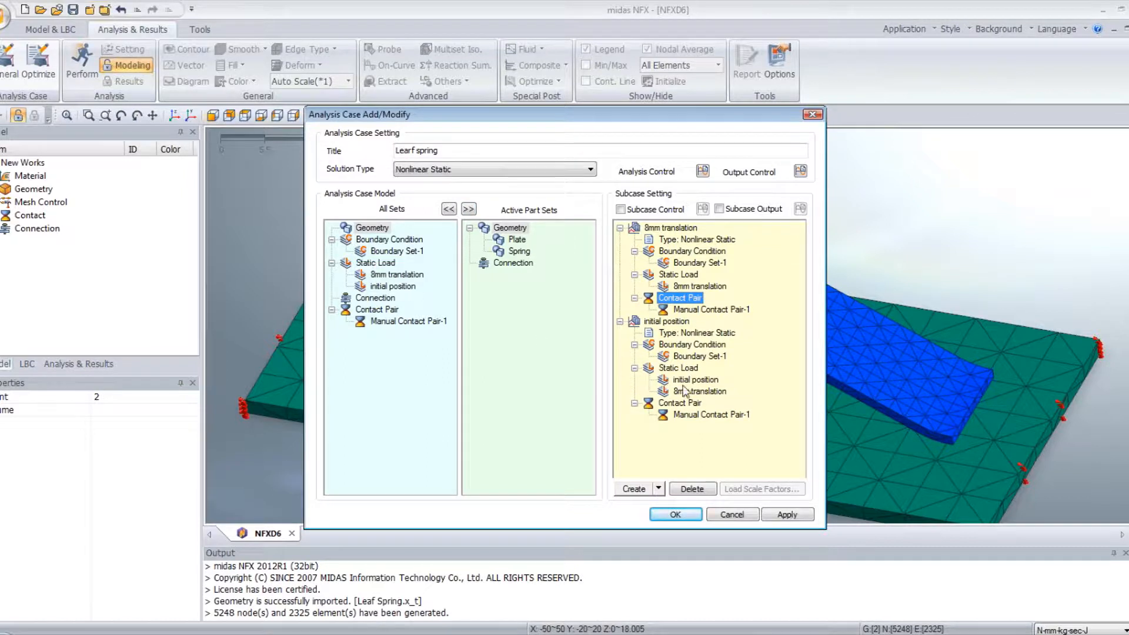
left_click(679, 390)
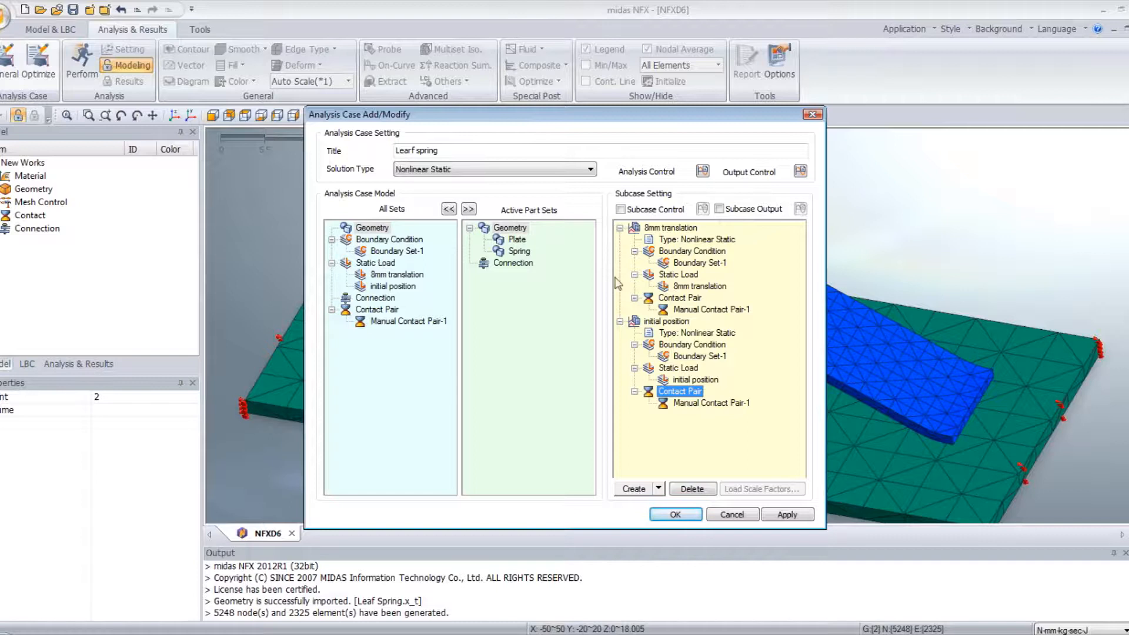
mouse_move(726, 295)
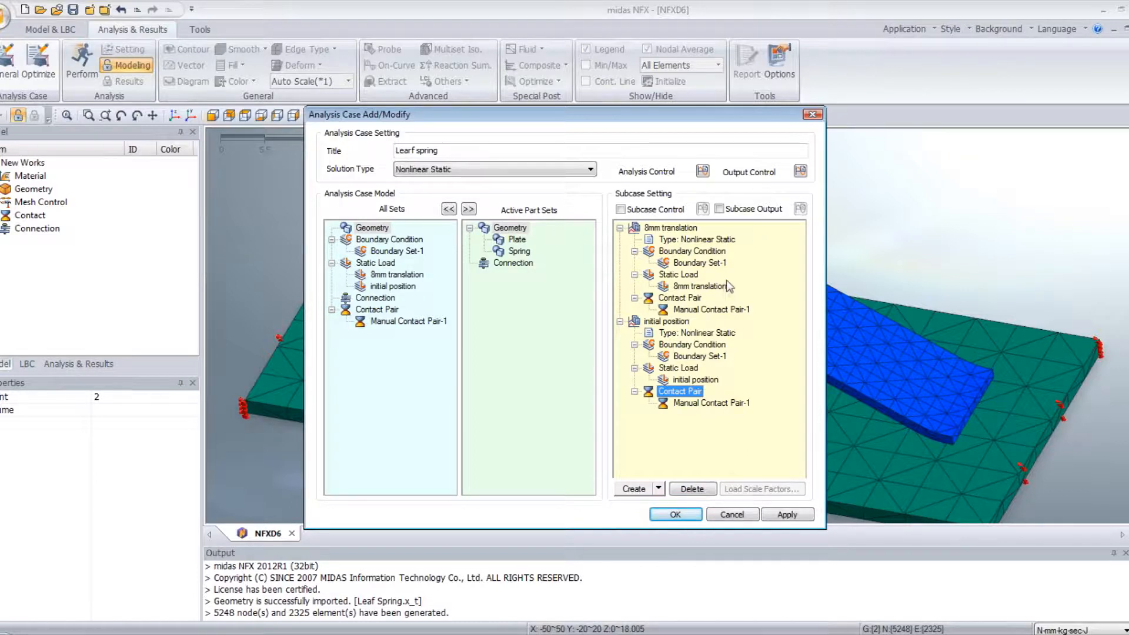
mouse_move(699, 429)
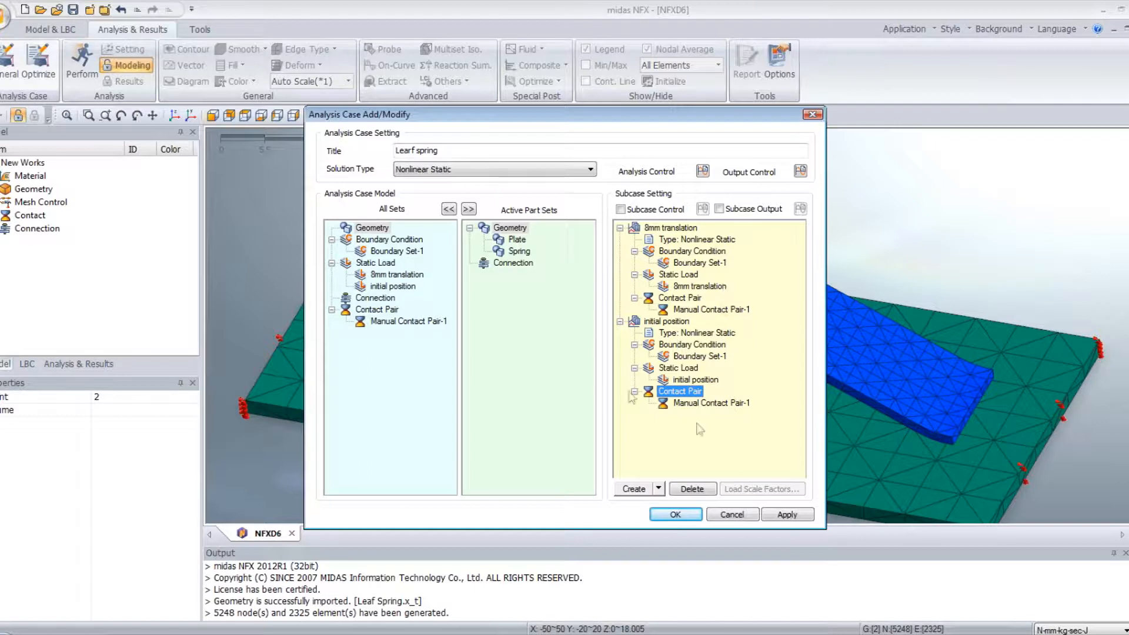
mouse_move(594, 393)
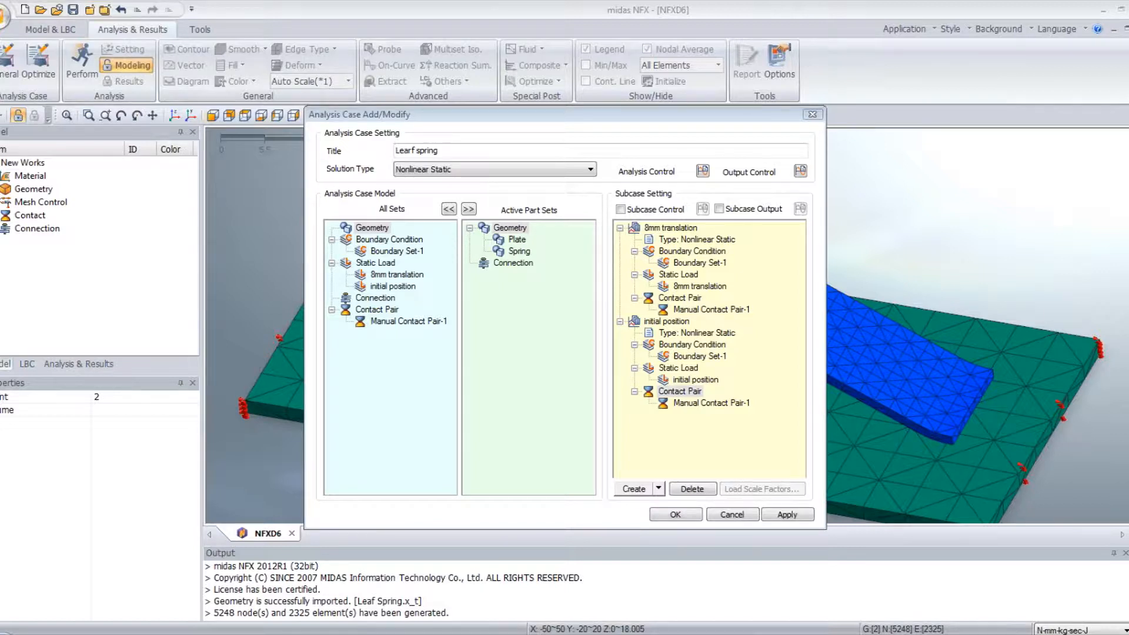
left_click(704, 170)
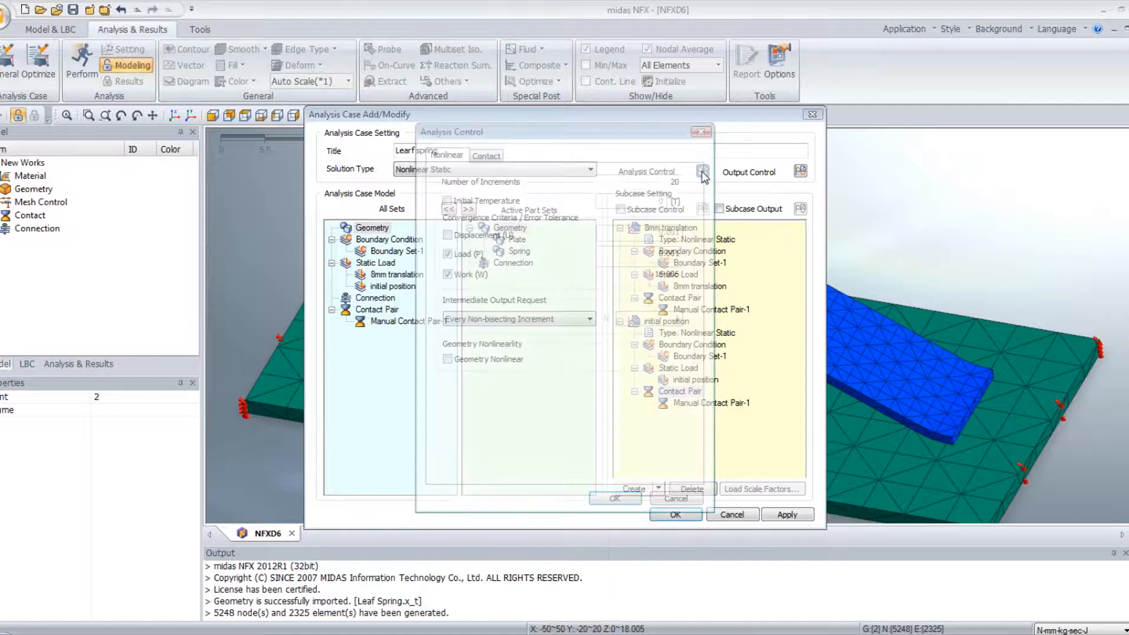
Use displacement instead of load convergence and enable geometry nonlinearity in the nonlinear control, then confirm.
left_click(703, 172)
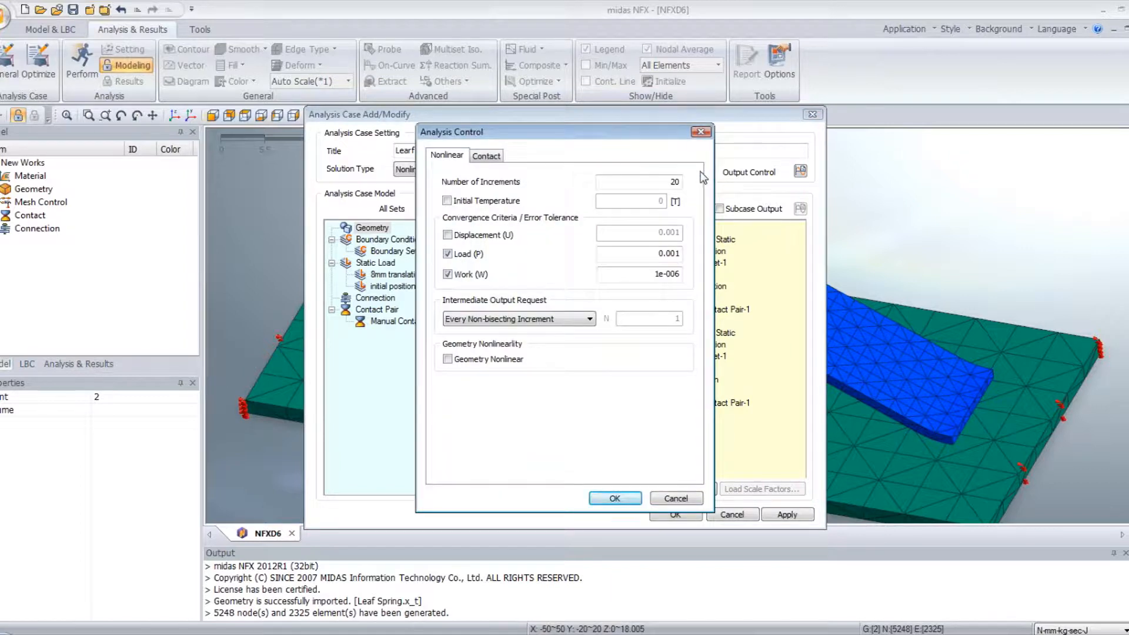
mouse_move(529, 156)
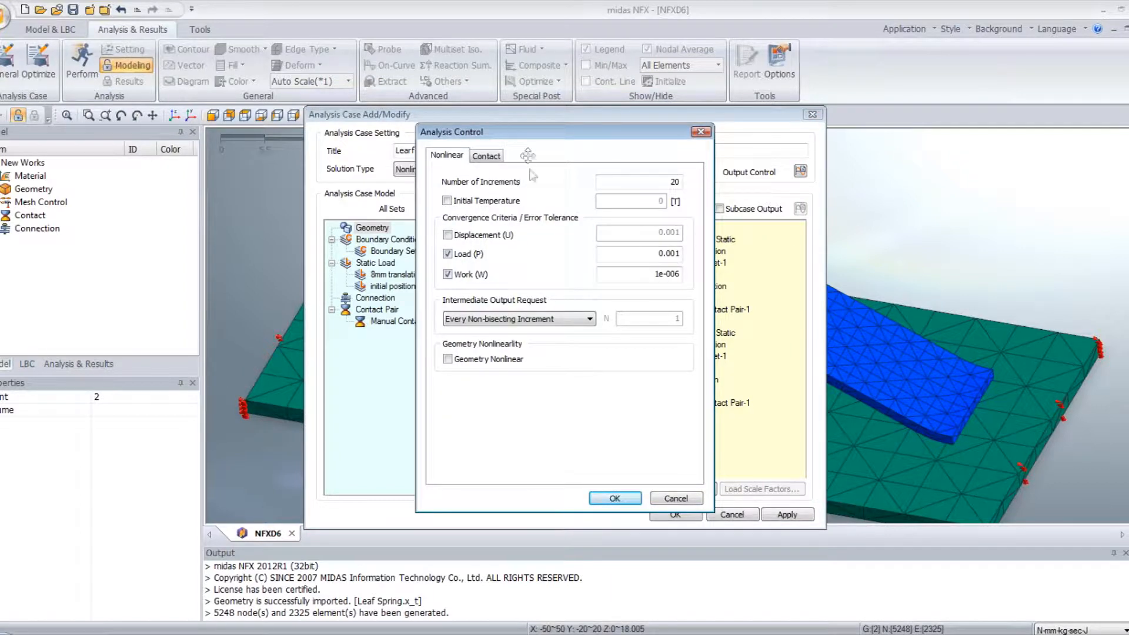
mouse_move(542, 275)
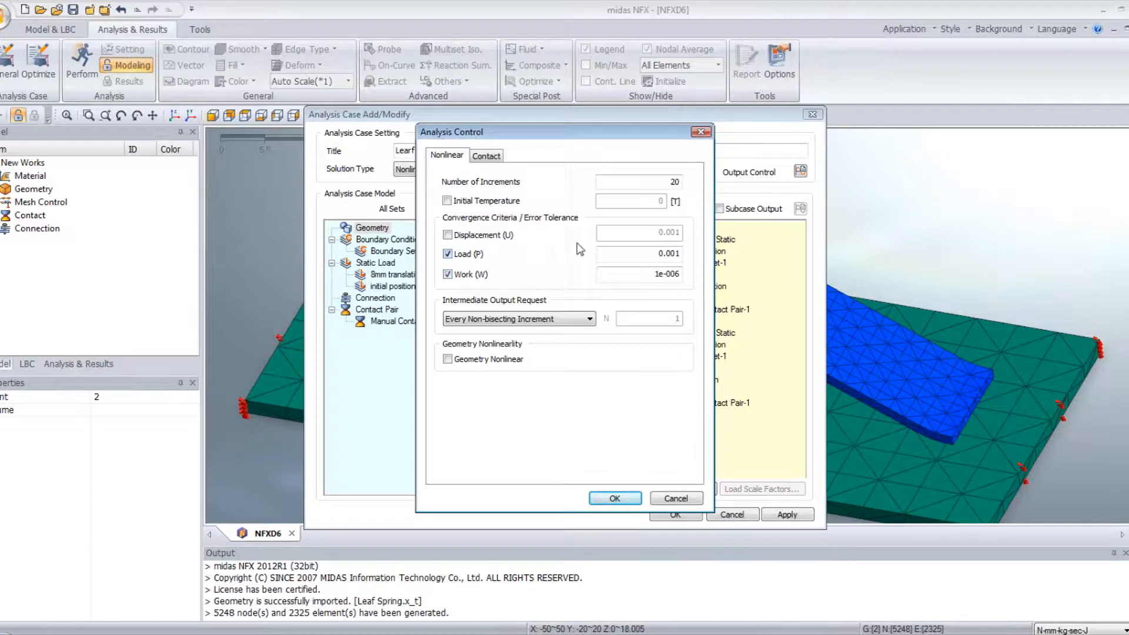
left_click(447, 236)
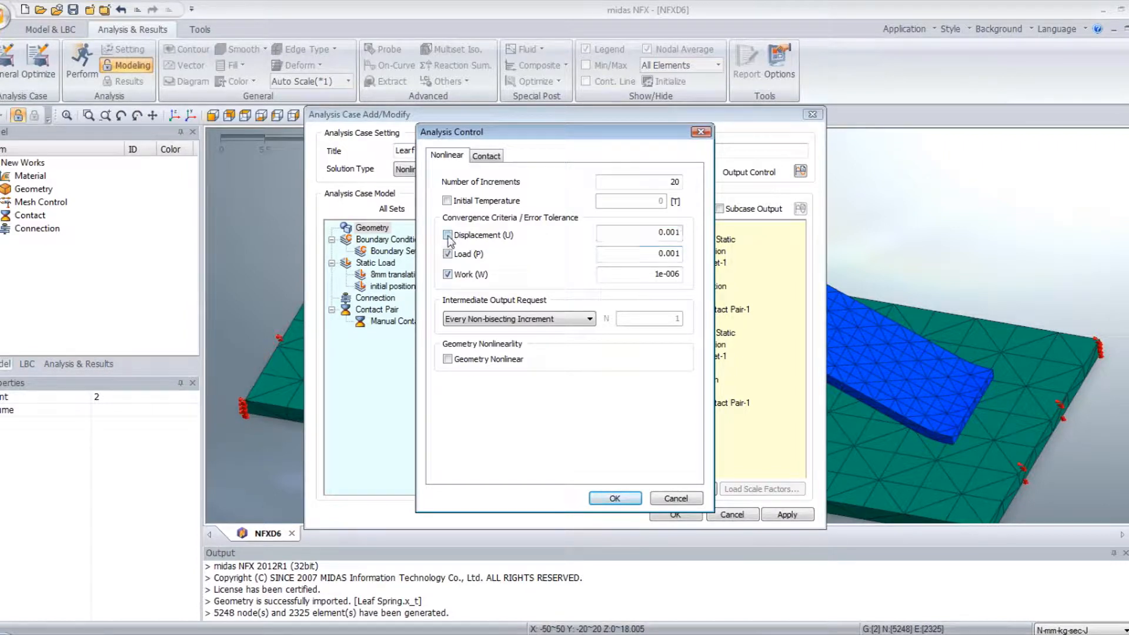
left_click(446, 235)
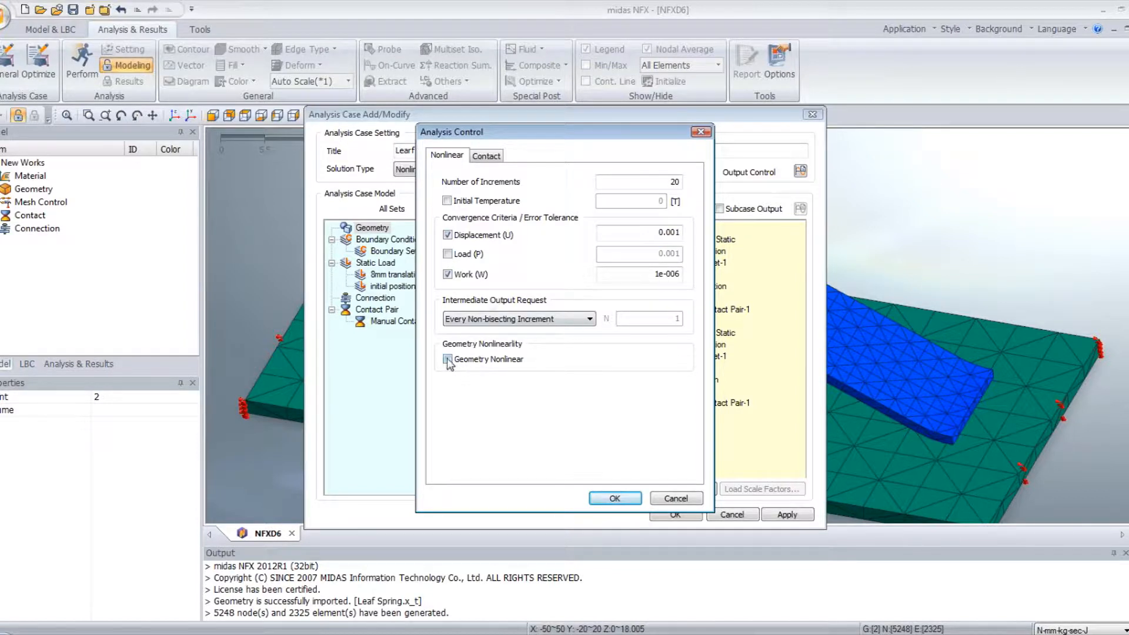
left_click(447, 359)
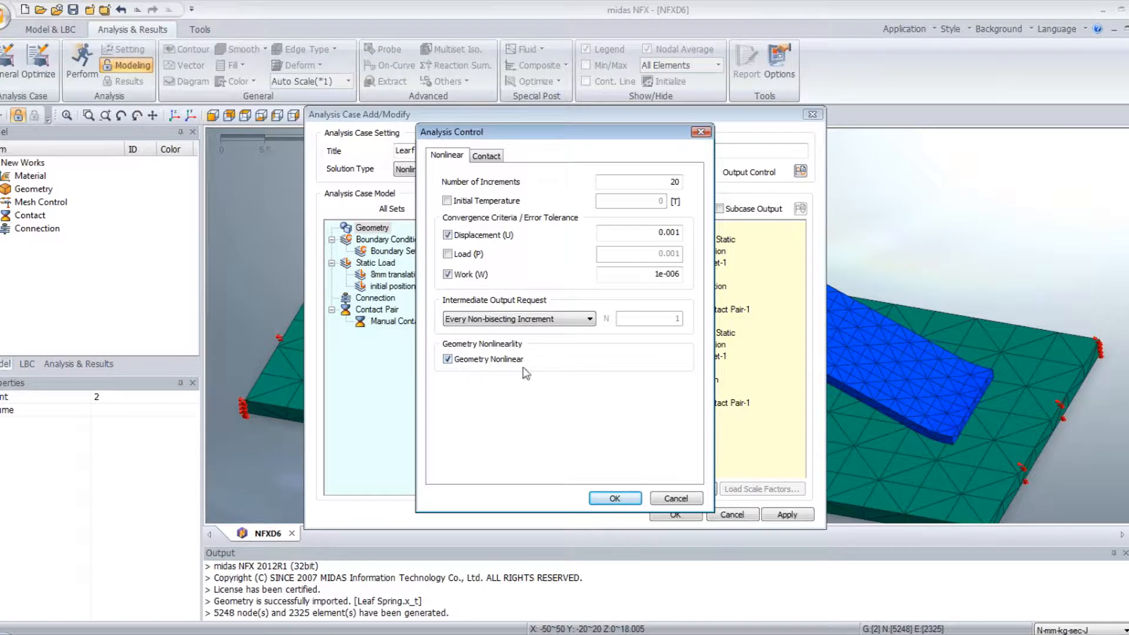
mouse_move(541, 372)
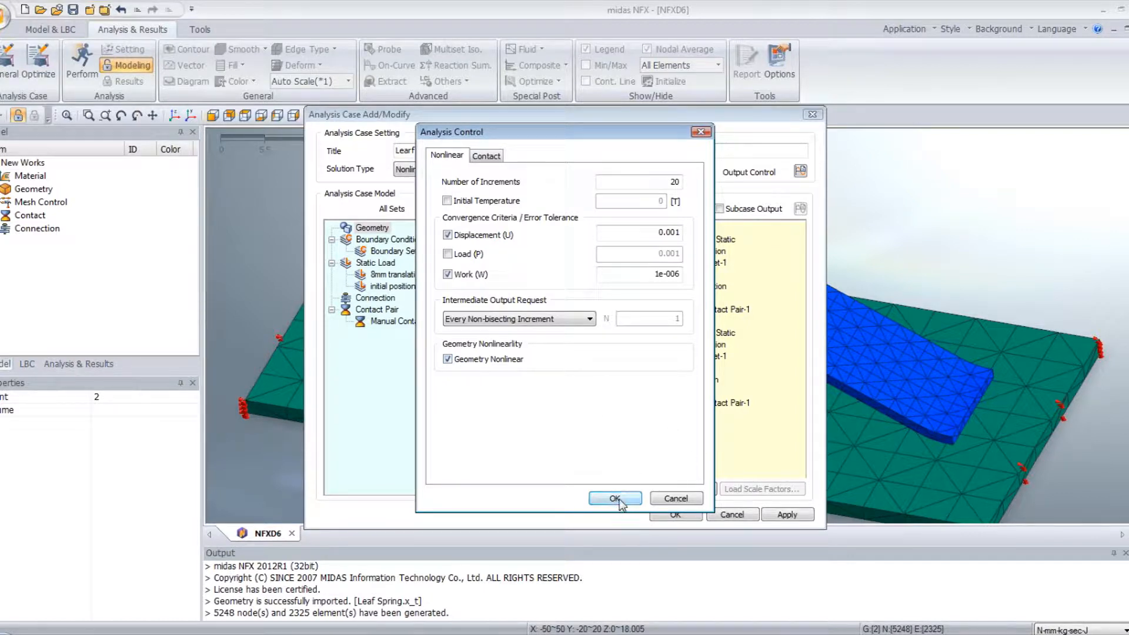
left_click(614, 499)
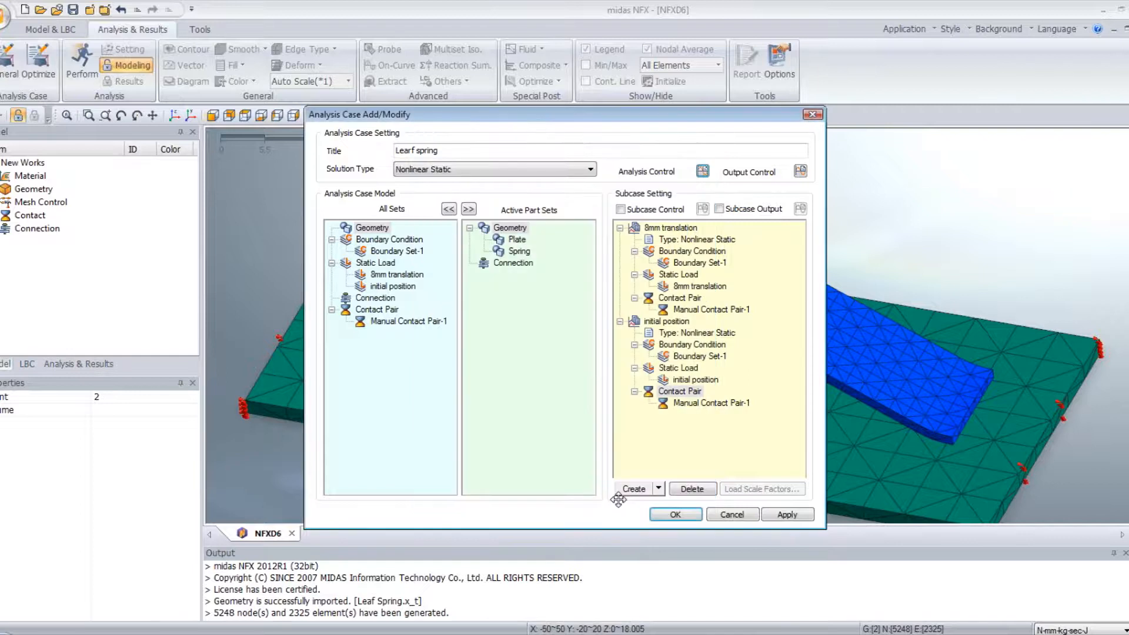
Accept the analysis case, run the solver and save the model as 'leaf spring 4'.
left_click(675, 514)
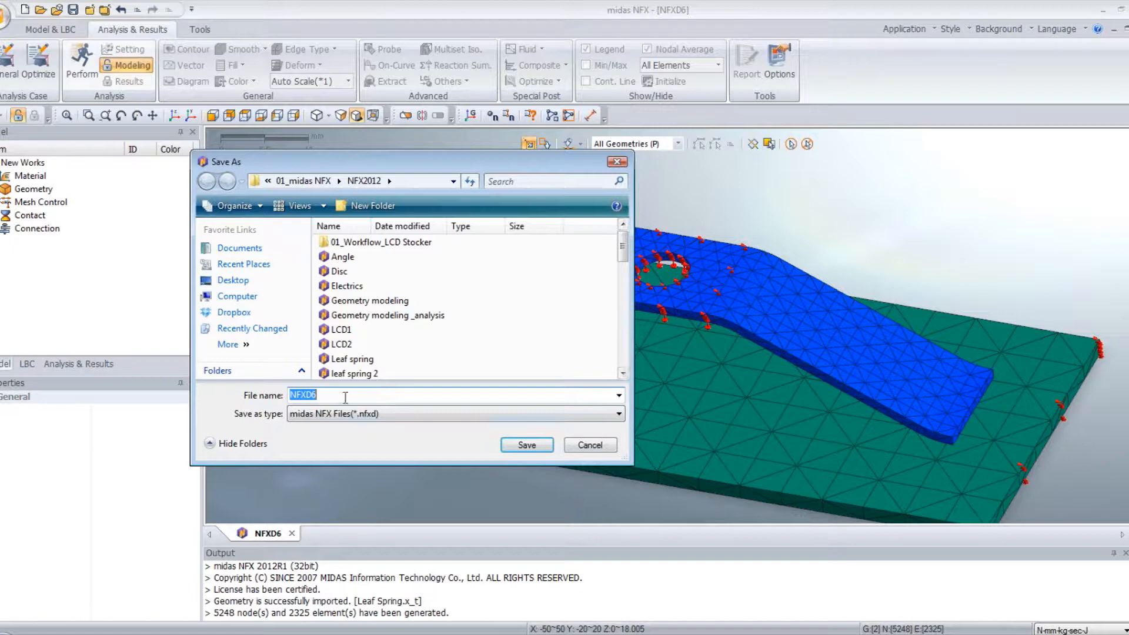
key("Delete")
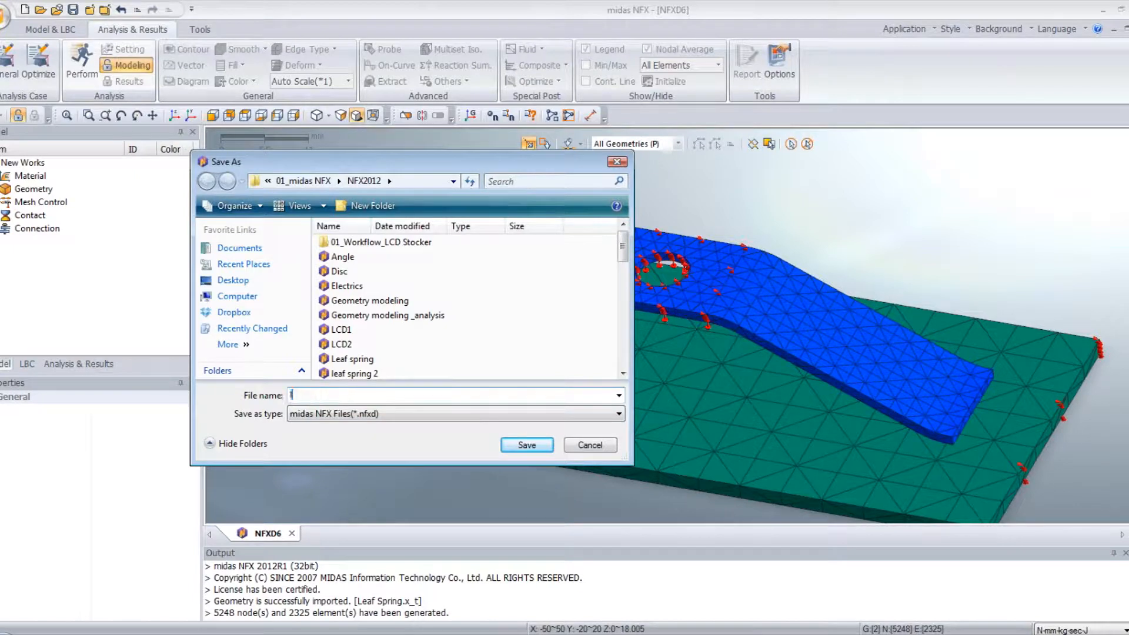
type("leaf spring 4")
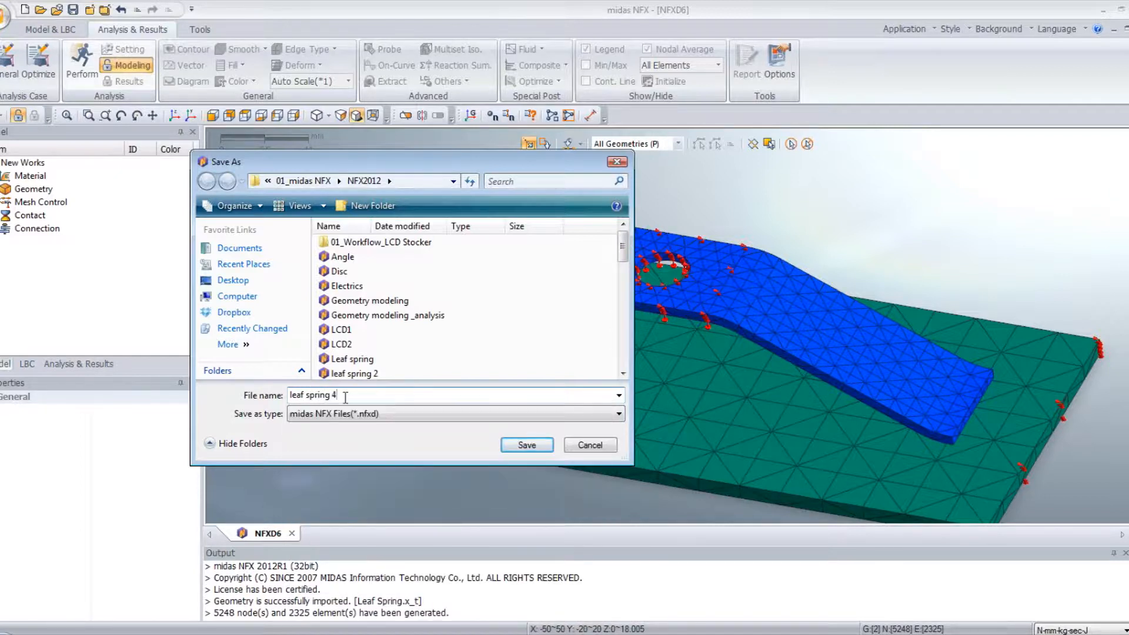
left_click(527, 444)
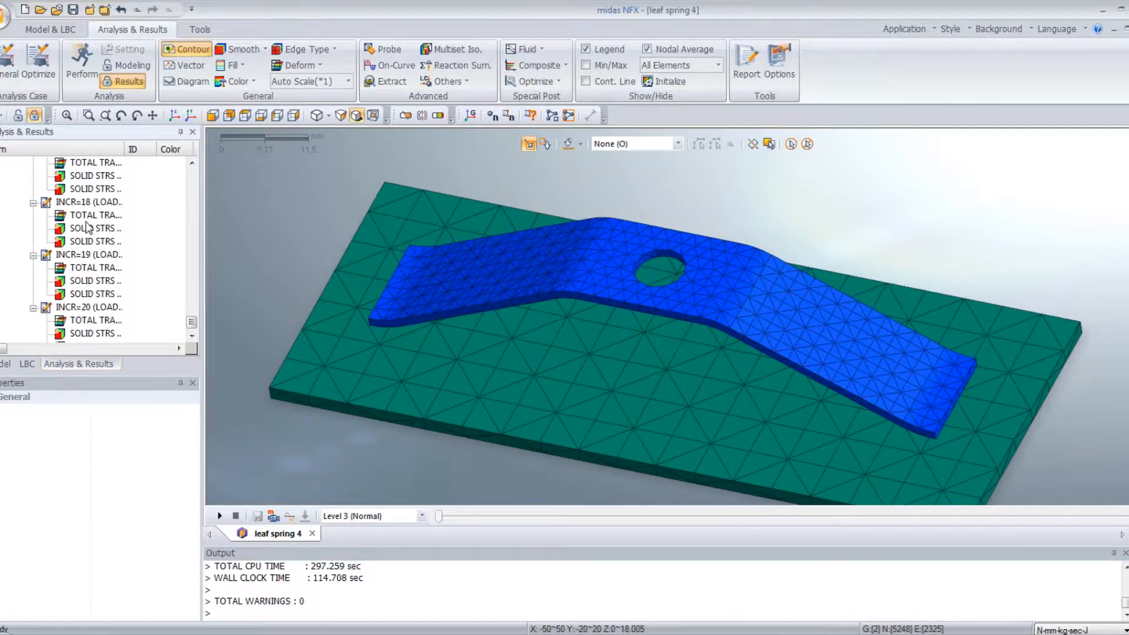
Plot TOTAL TRANSLATION for 8mm translation increment 1 (load 0.05) from the results tree.
scroll("up", 3)
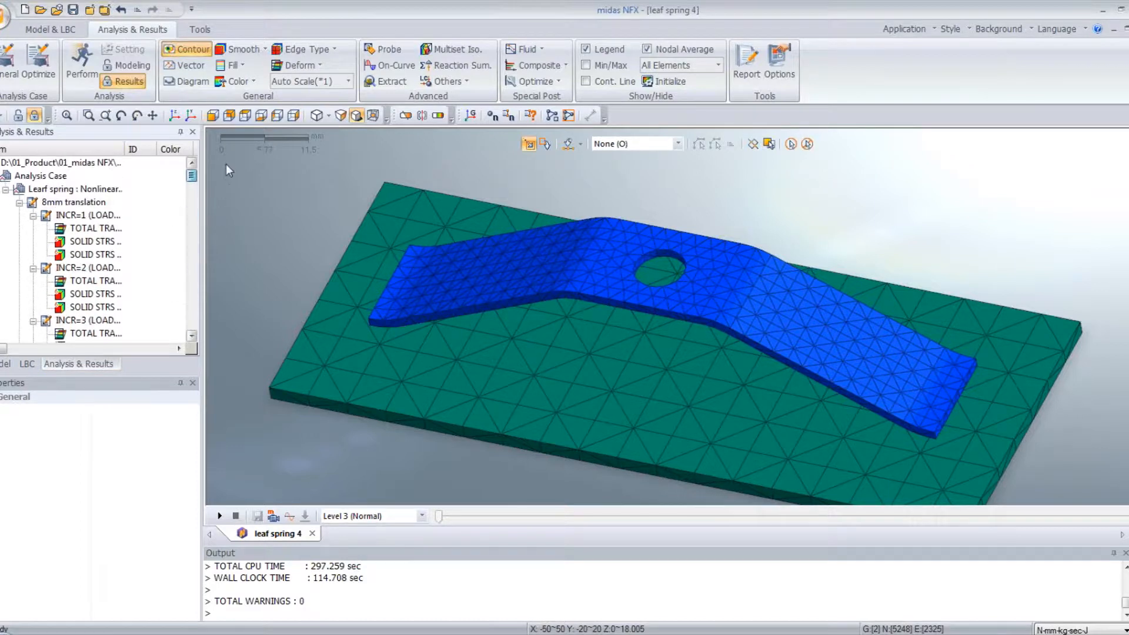
left_click(20, 202)
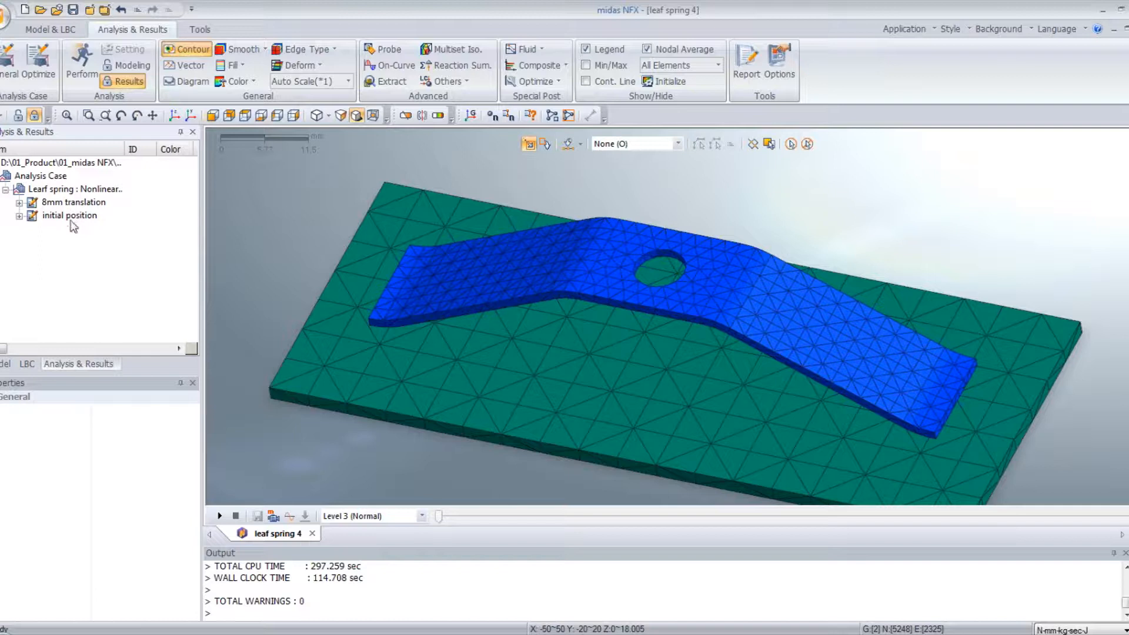
left_click(19, 202)
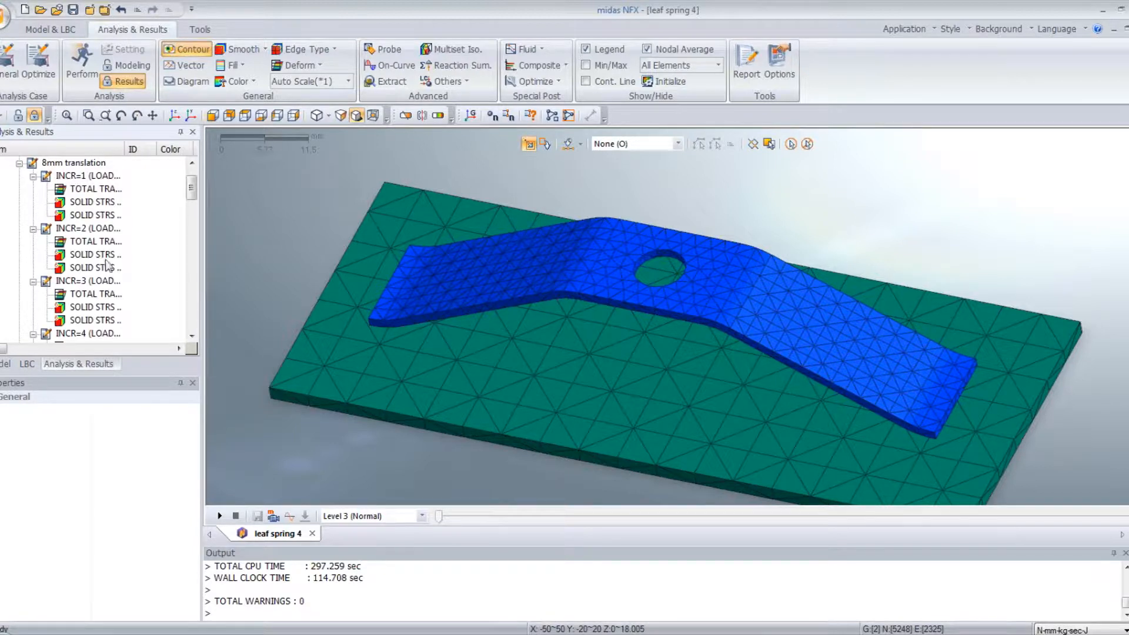
left_click(95, 188)
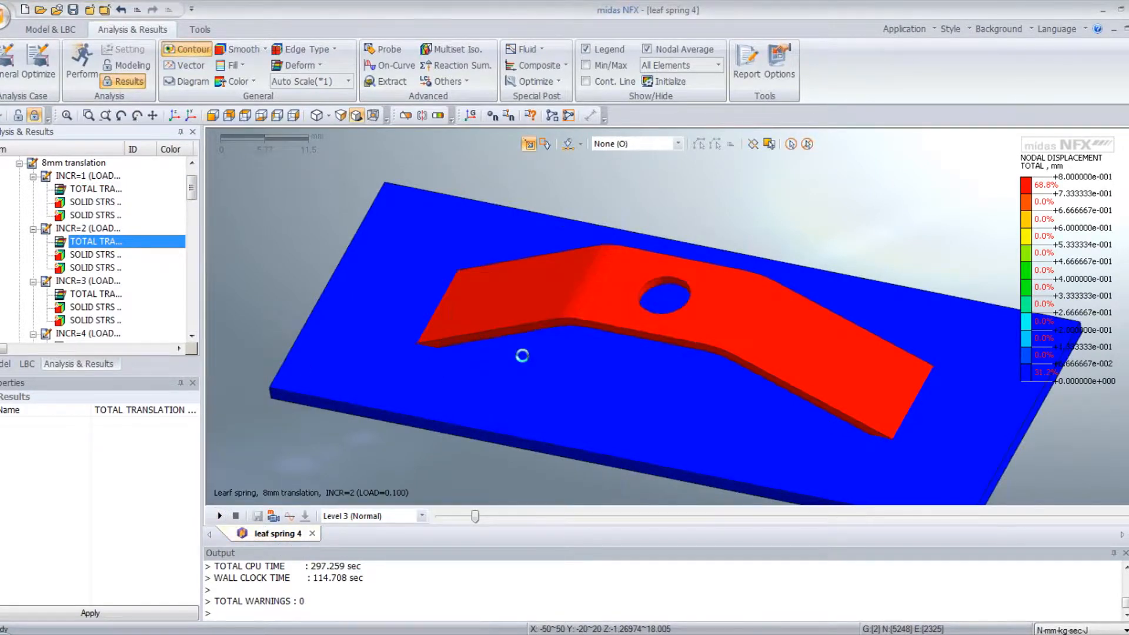
left_click(11, 10)
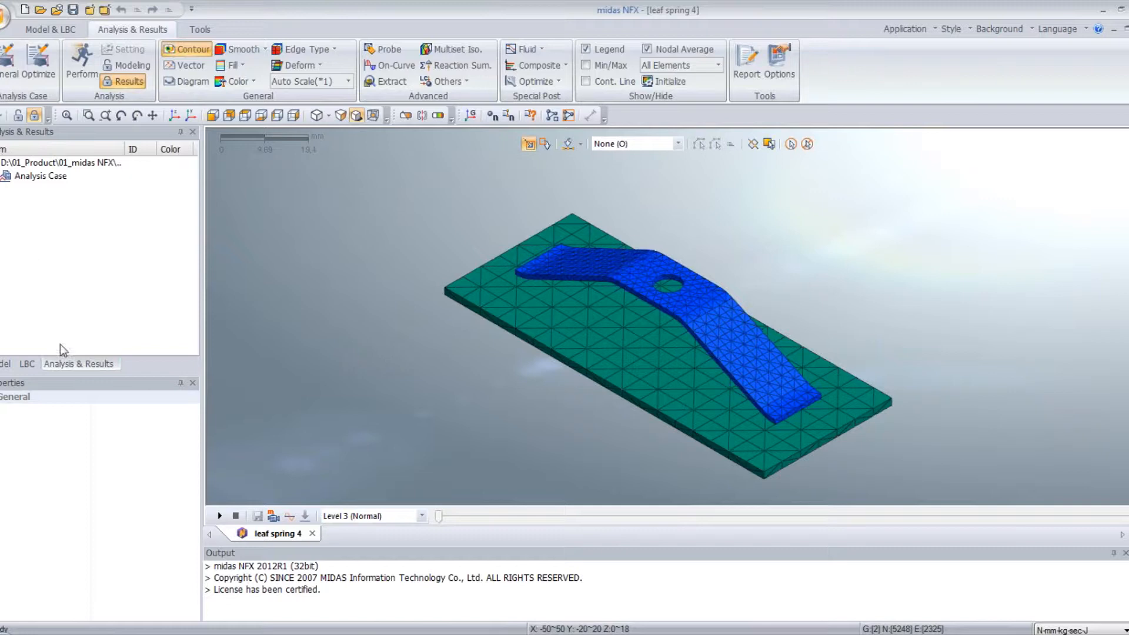
double_click(95, 214)
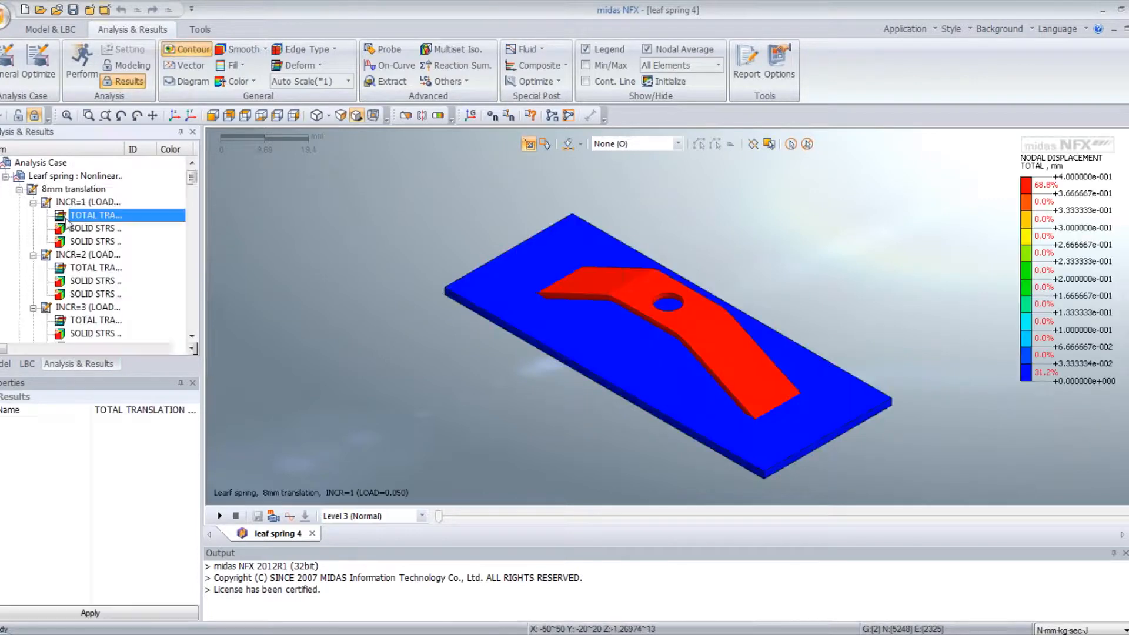
Play the displacement animation through the 8mm translation load increments.
left_click(220, 516)
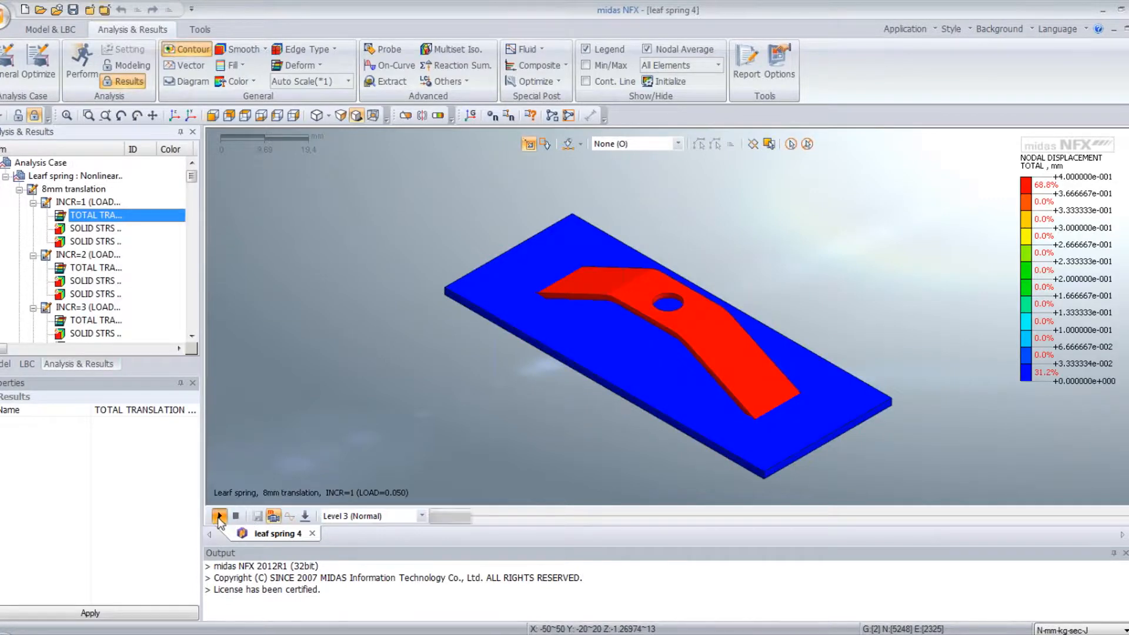
left_click(220, 515)
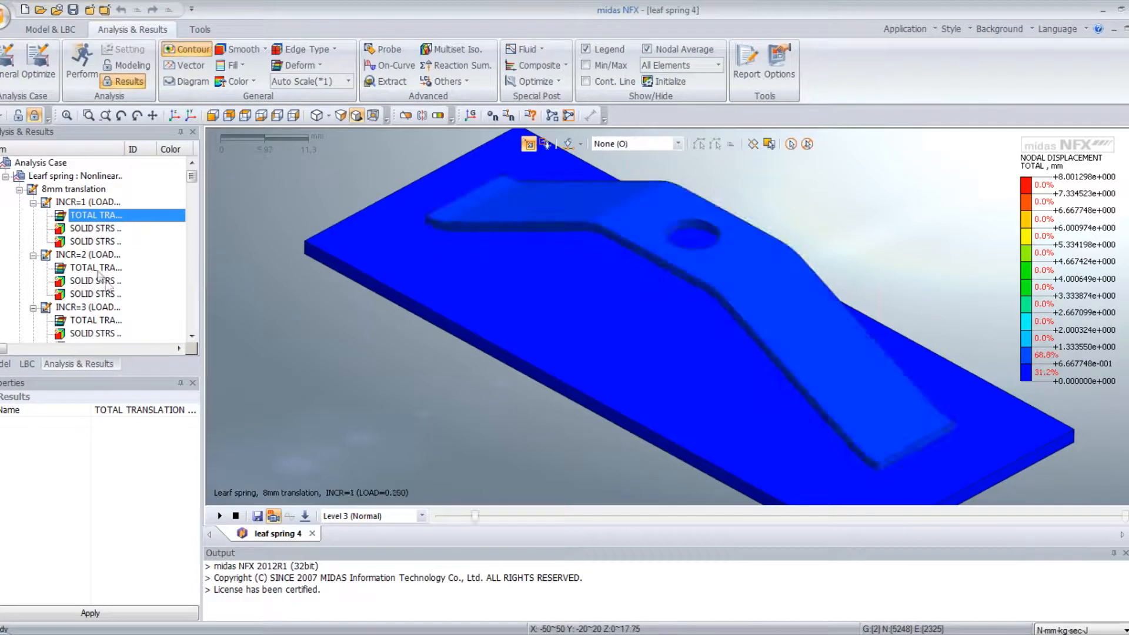
left_click(94, 228)
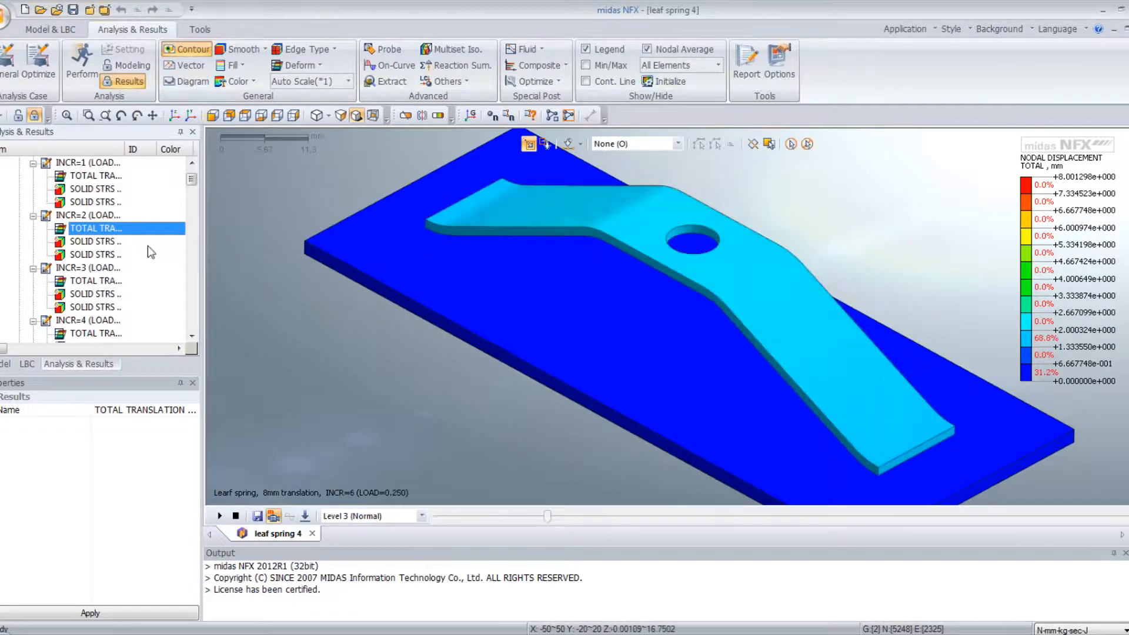
Show Deformed+Undeformed (Feature) so the undeformed outline overlays the deformed spring.
left_click(298, 65)
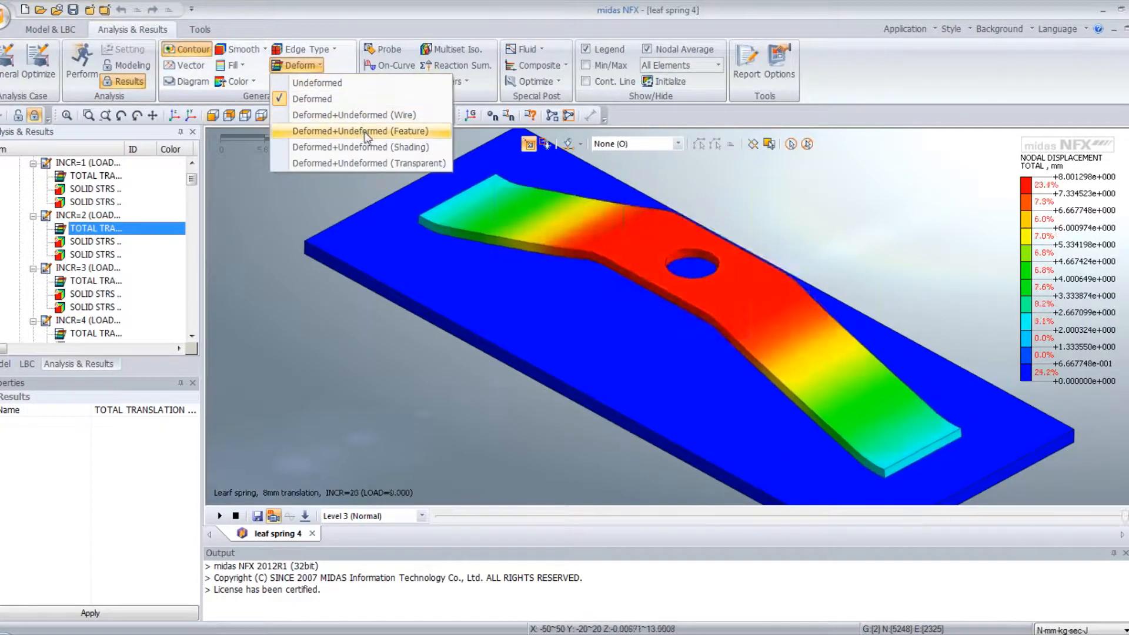
left_click(361, 130)
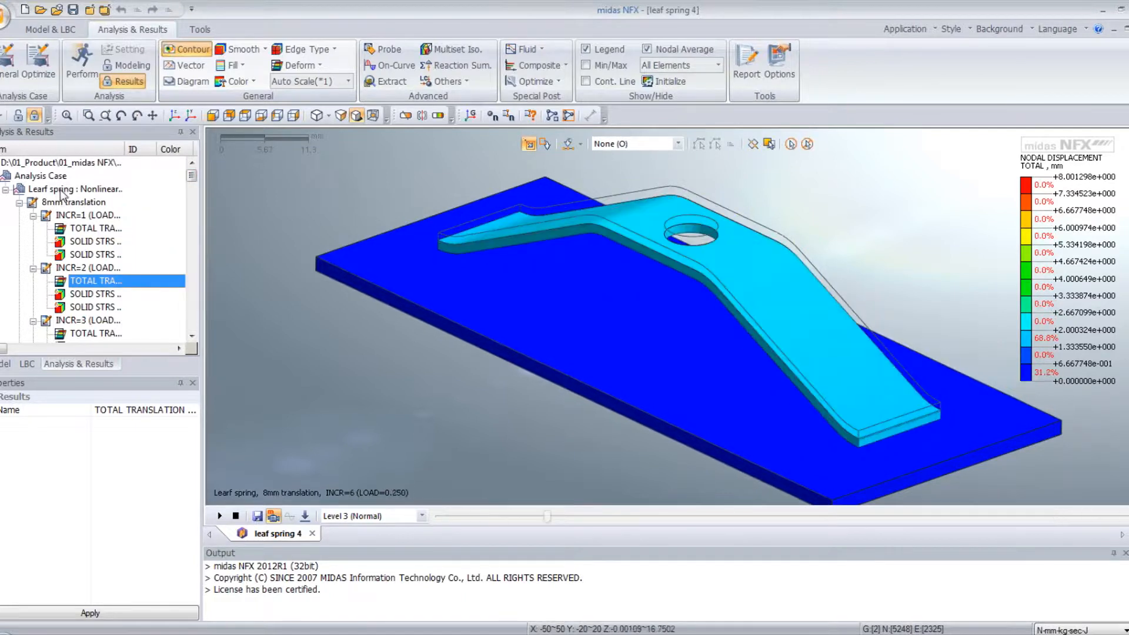
left_click(75, 188)
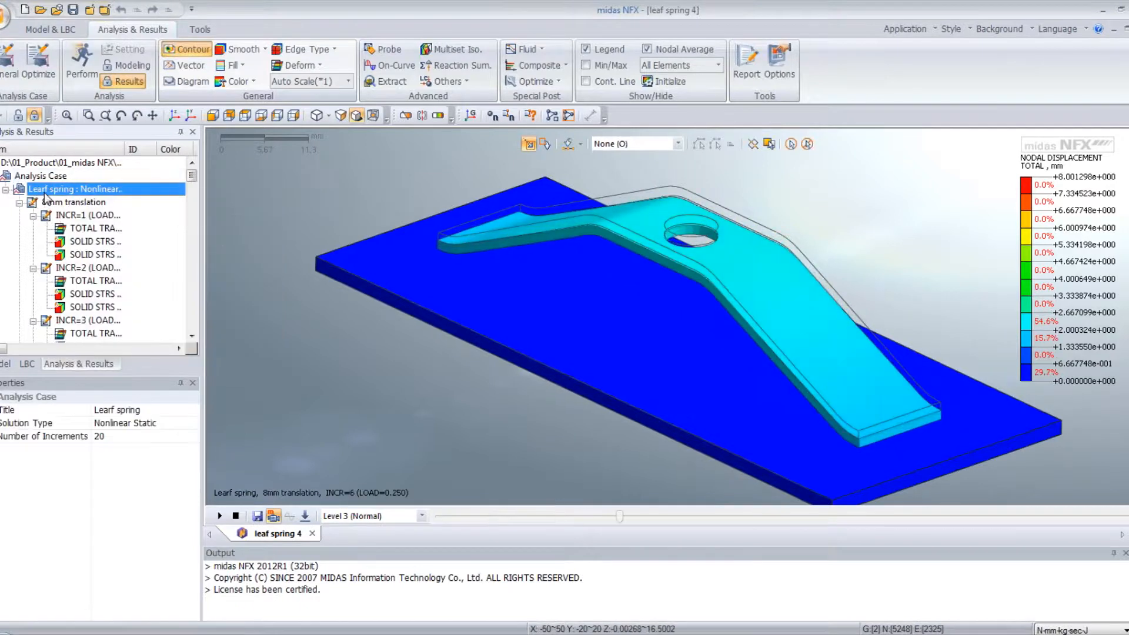
Insert Solid Strains with SOLID STRN EFFECTIVE PLASTIC E and plot it for increment 1.
right_click(76, 188)
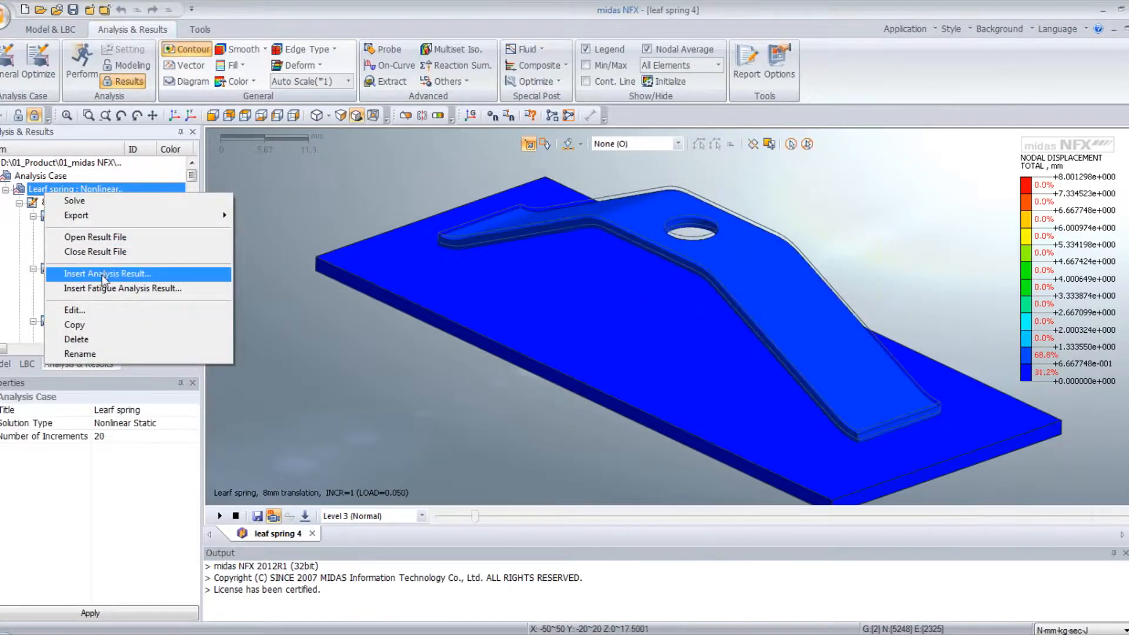
left_click(107, 274)
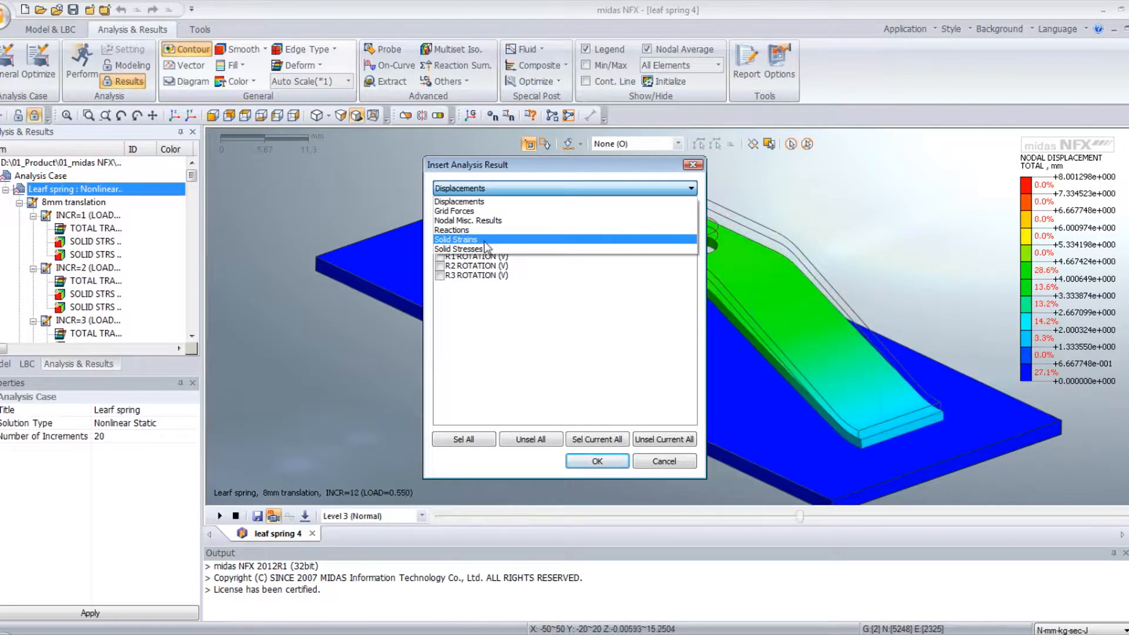
left_click(455, 238)
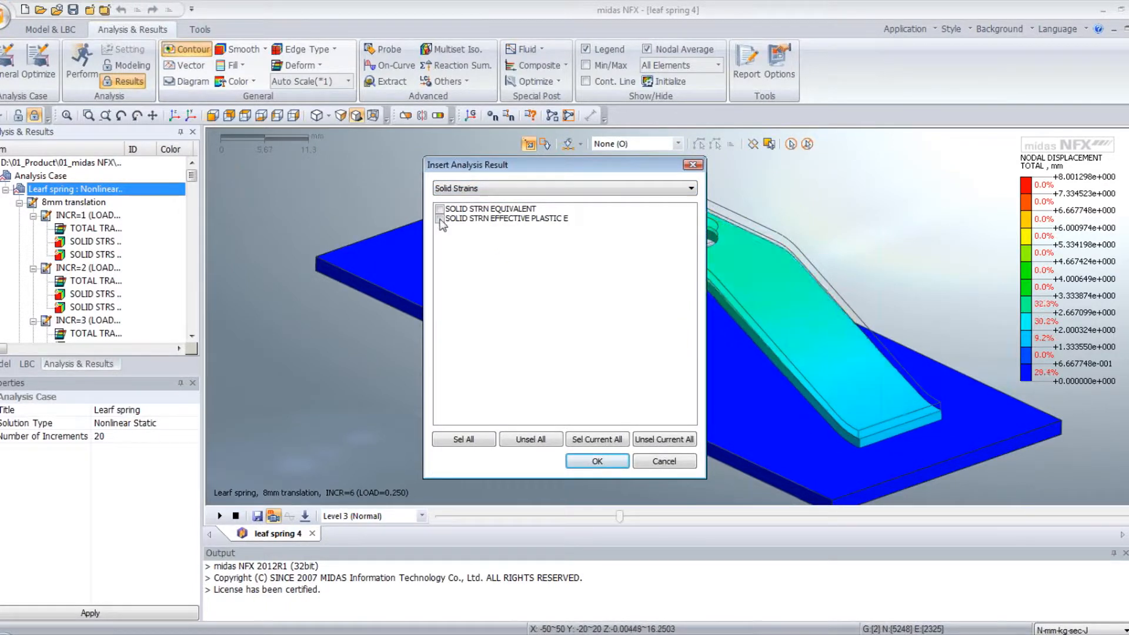
left_click(440, 219)
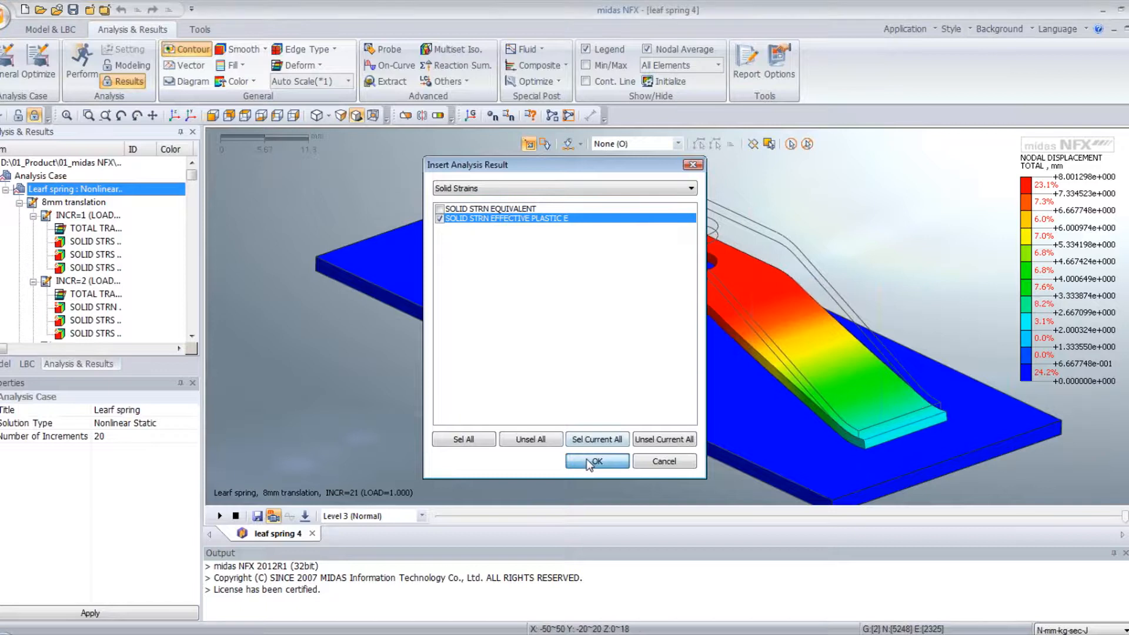
left_click(596, 461)
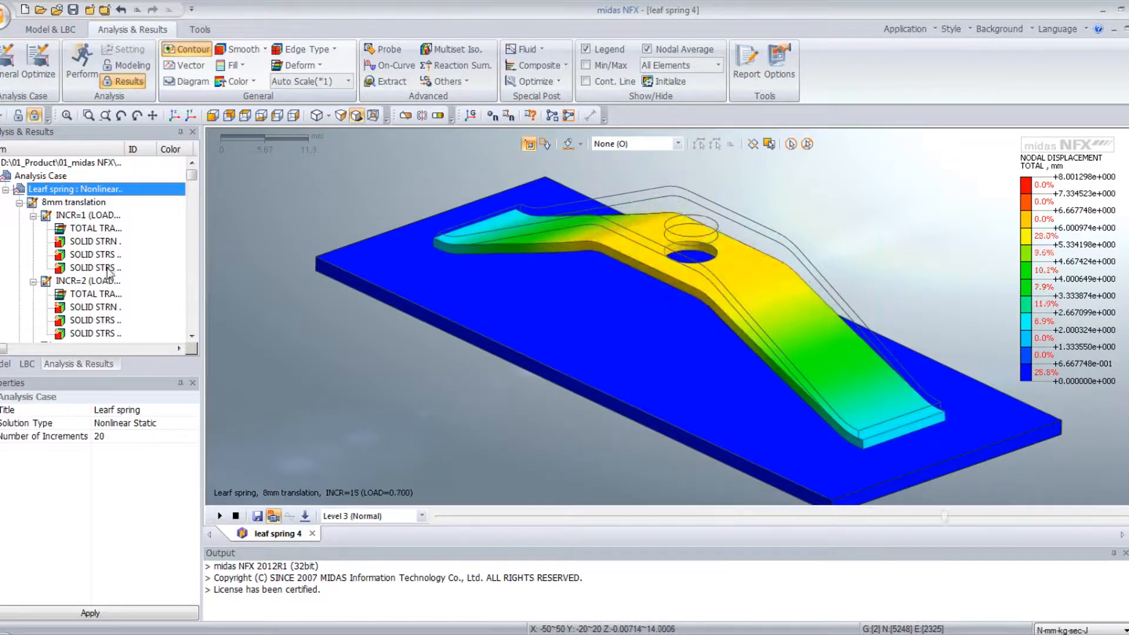
left_click(95, 242)
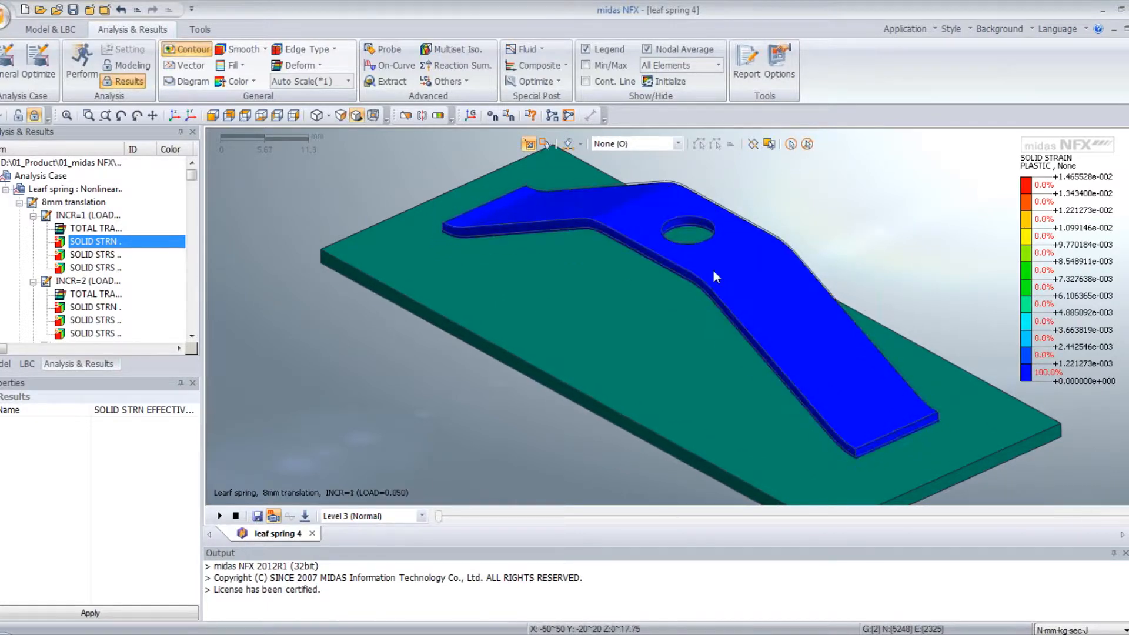
Plot TOTAL TRANSLATION at initial position INCR=20 and animate the unloading to residual plastic strain.
left_click(94, 267)
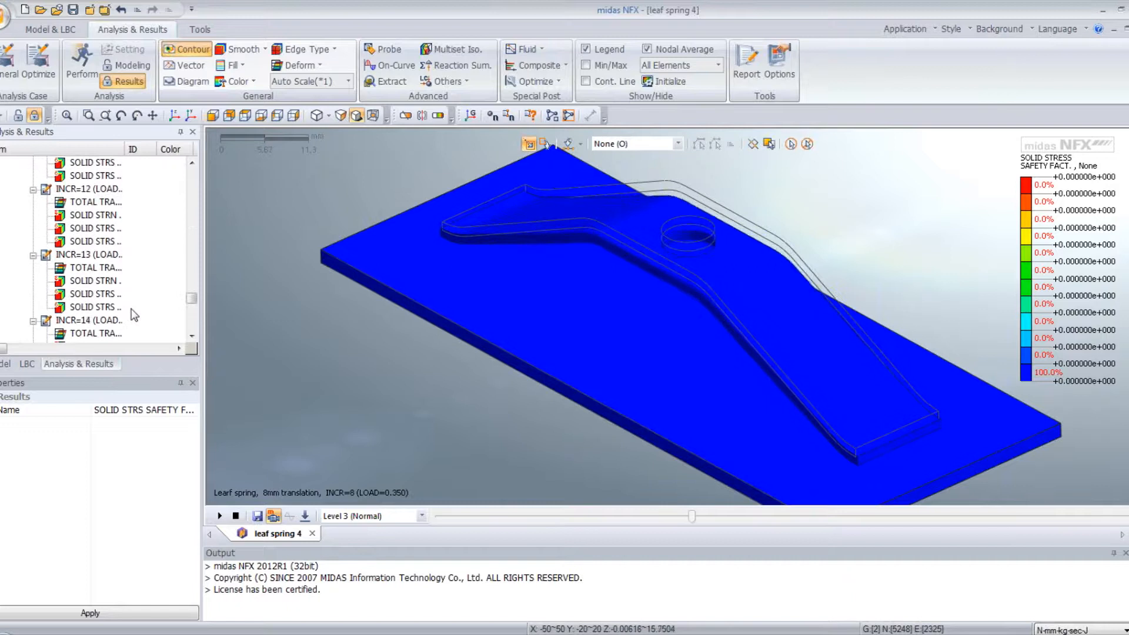
double_click(96, 294)
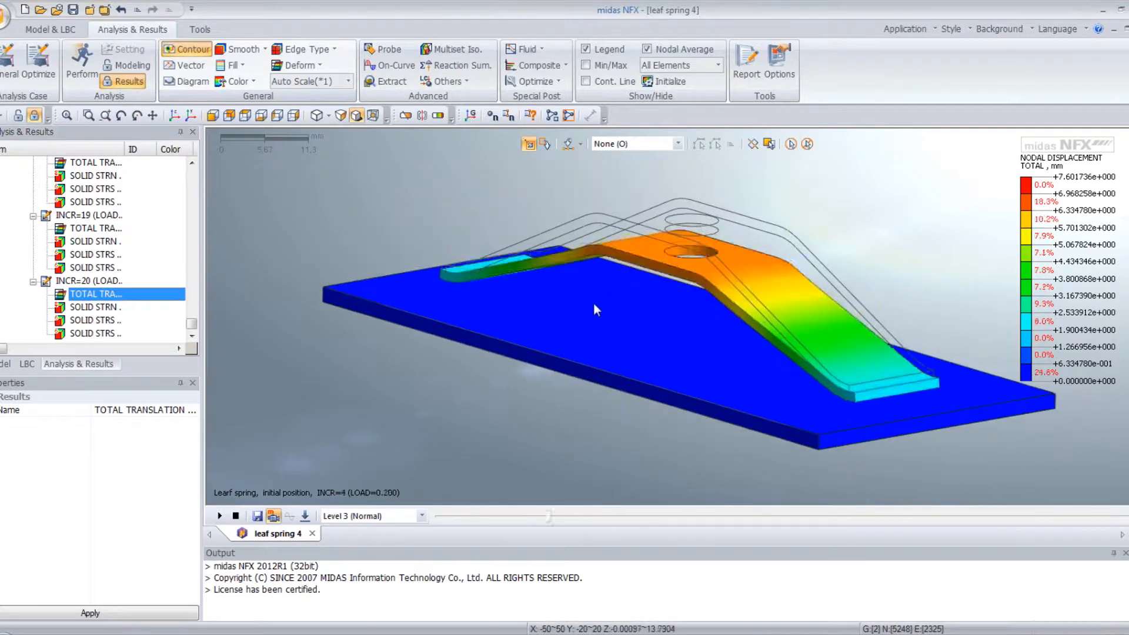
left_click(220, 515)
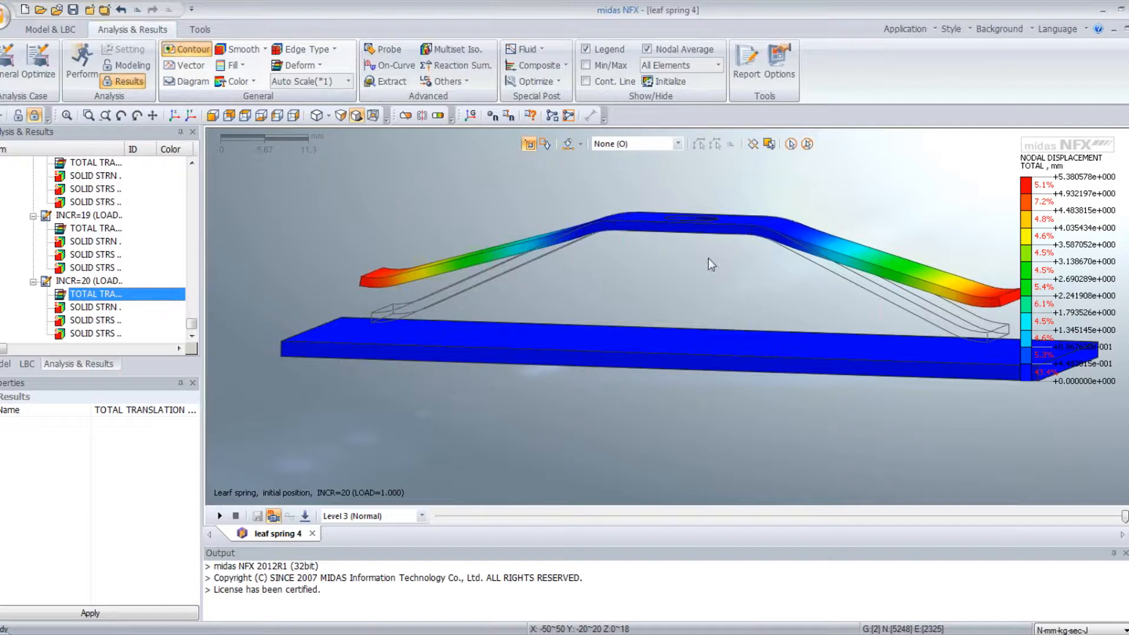
mouse_move(476, 270)
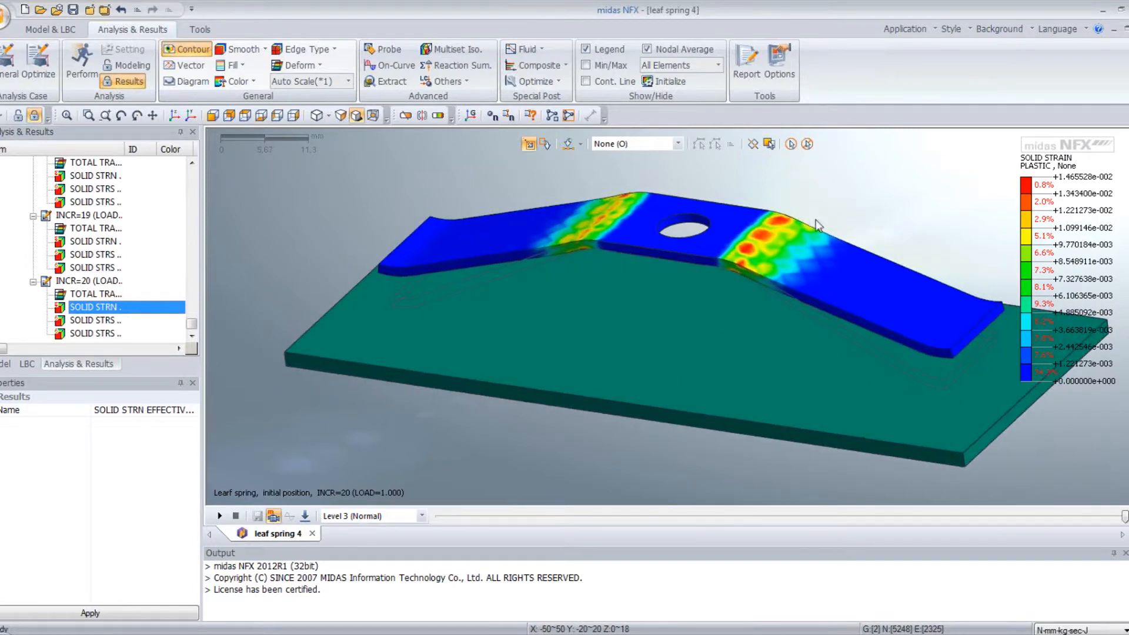
mouse_move(835, 292)
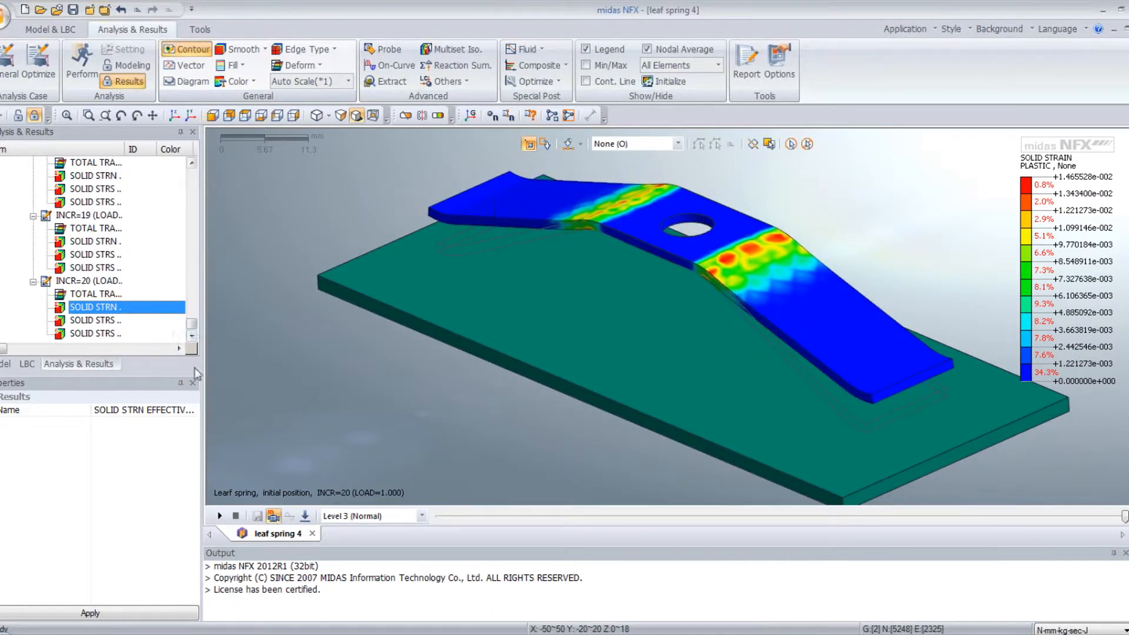
scroll("up", 3)
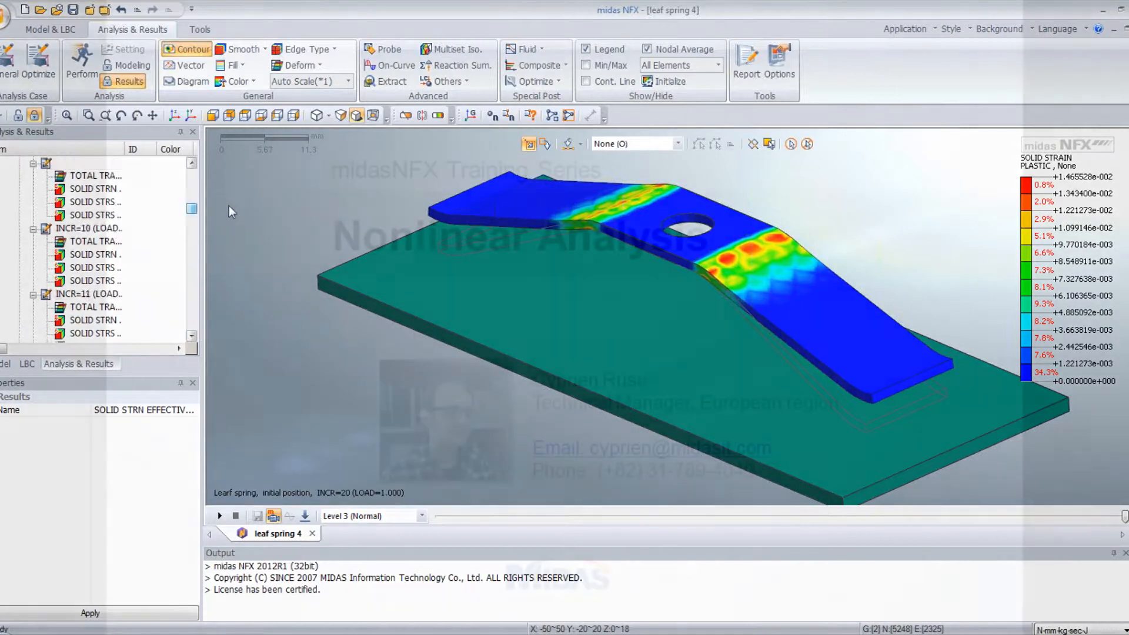